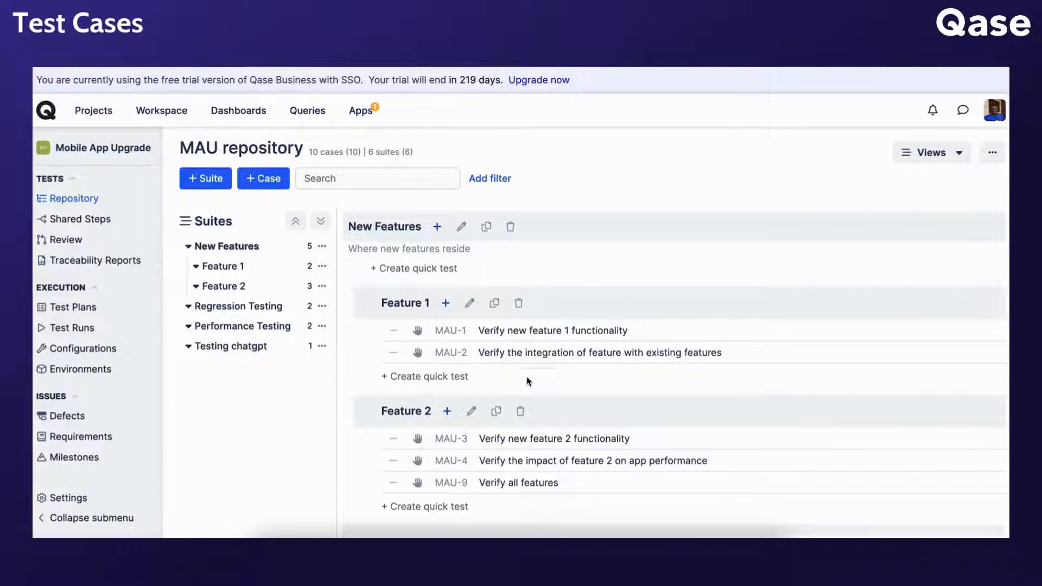
# - Create a quick test titled 'Methods' in the New Features suite
pyautogui.scroll(-3)
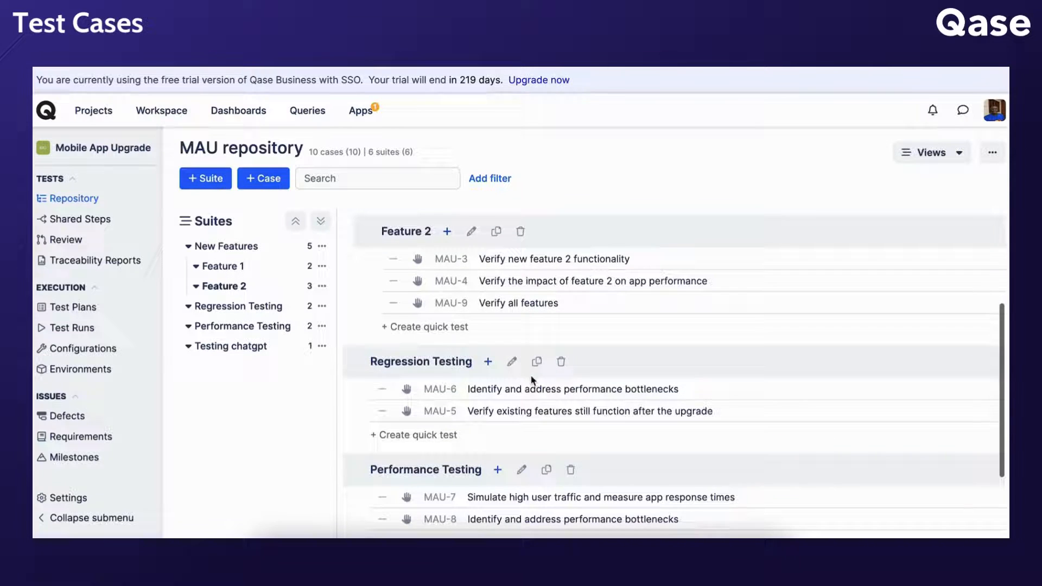
pyautogui.scroll(-3)
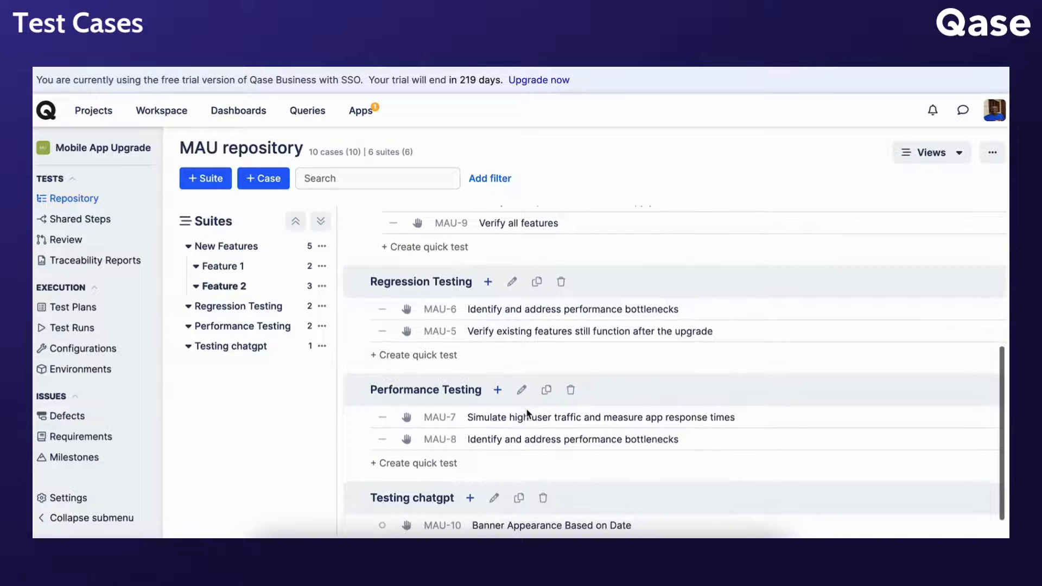
pyautogui.scroll(-3)
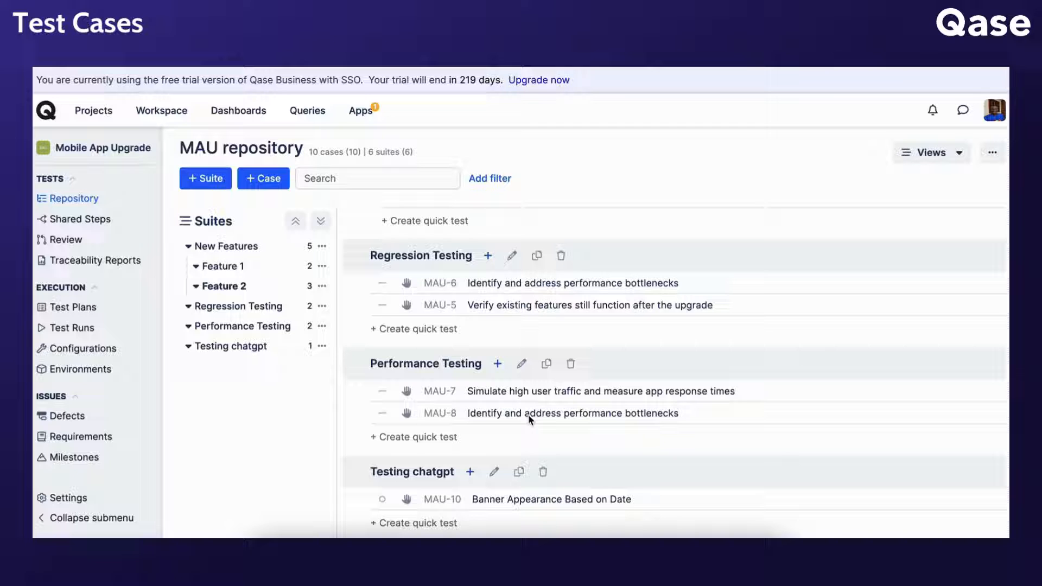
pyautogui.moveTo(538, 485)
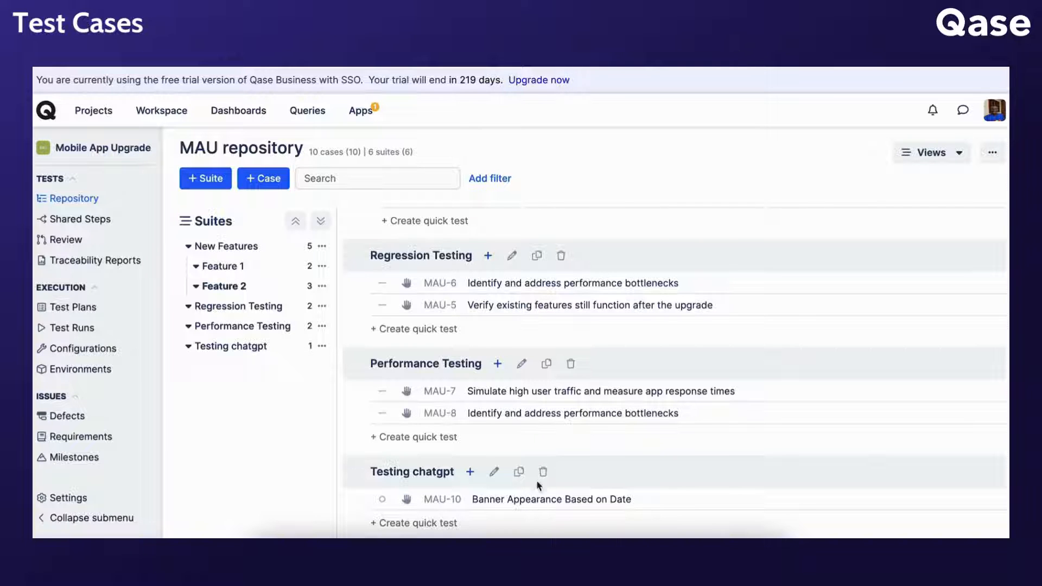
pyautogui.scroll(3)
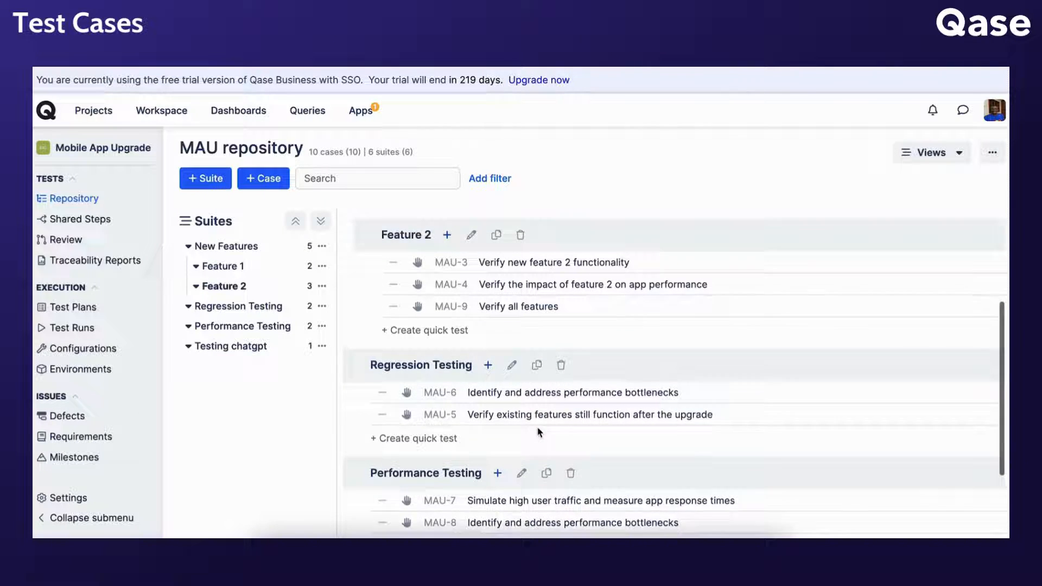
pyautogui.scroll(3)
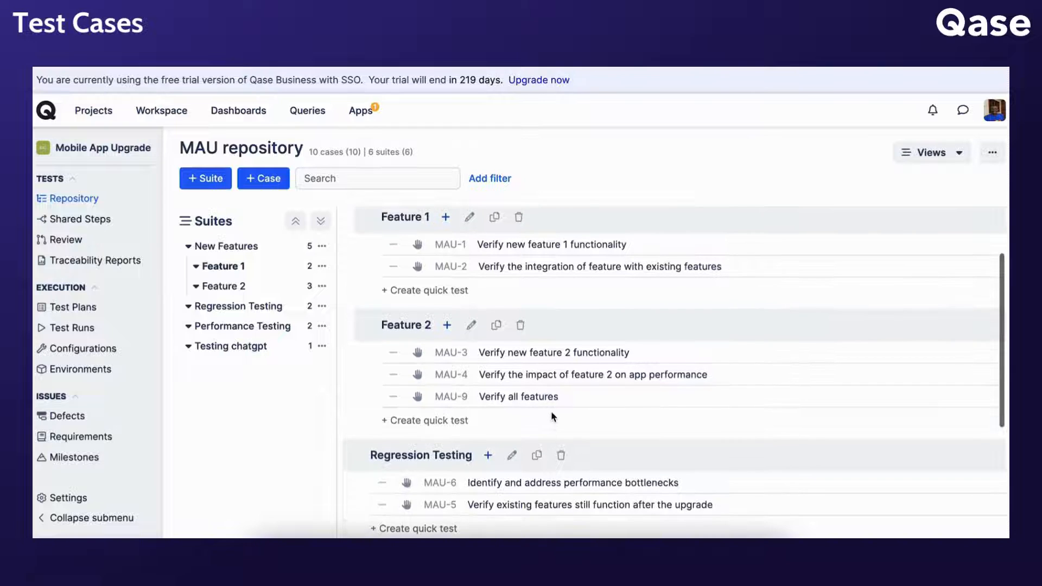
pyautogui.scroll(3)
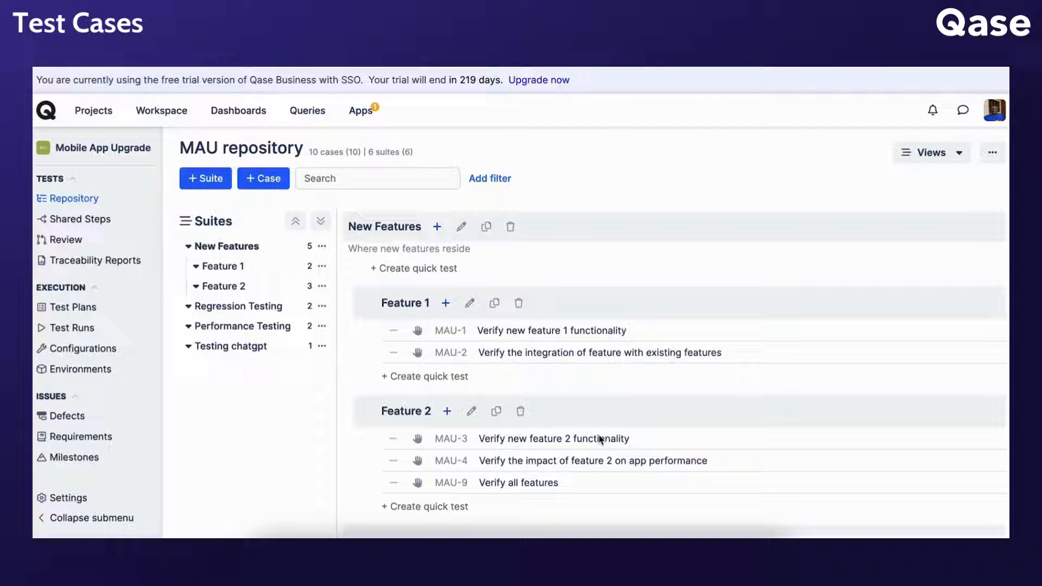
pyautogui.moveTo(412, 272)
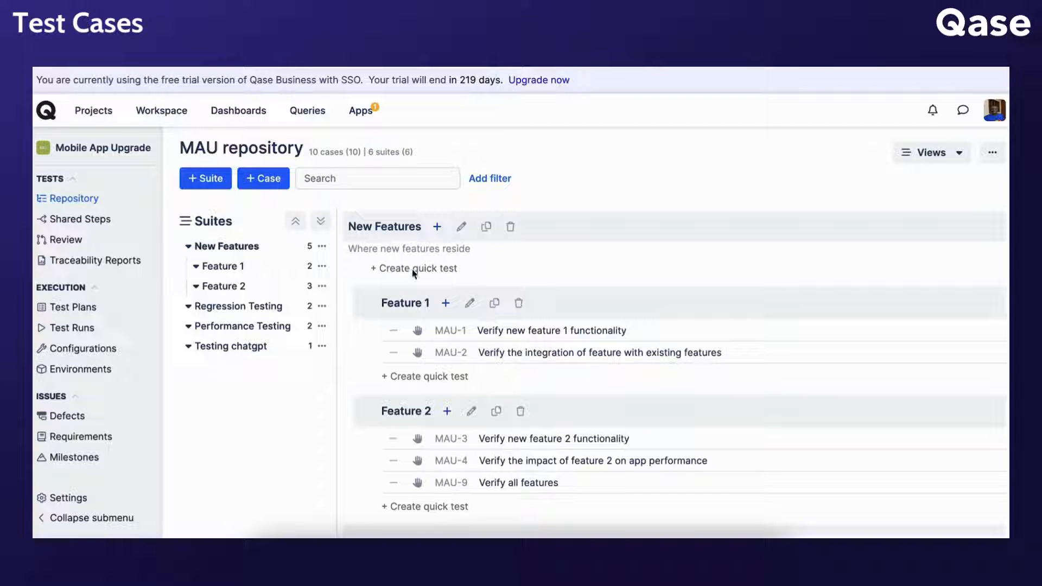
pyautogui.click(414, 268)
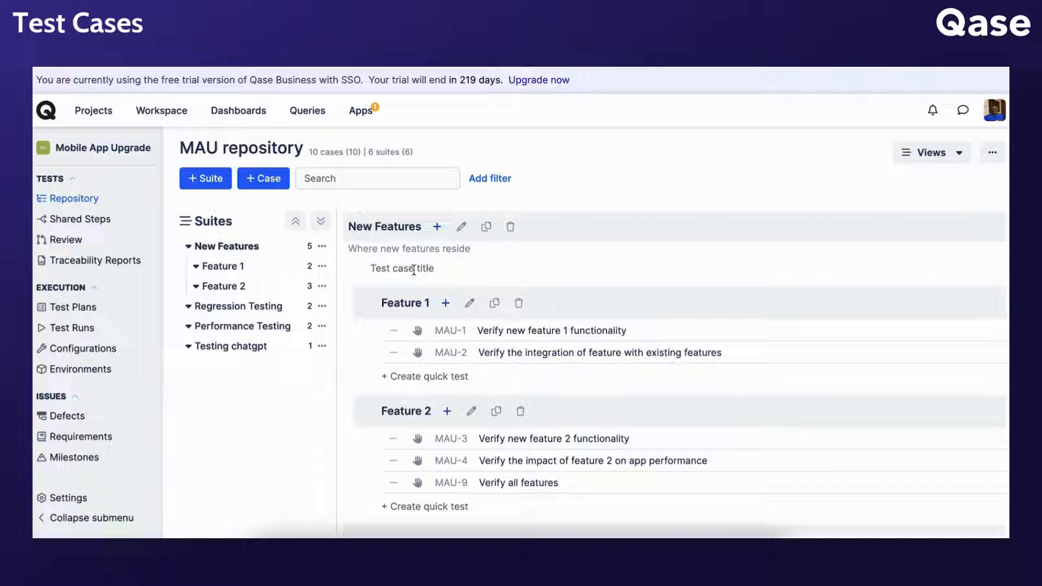
pyautogui.write('Meth')
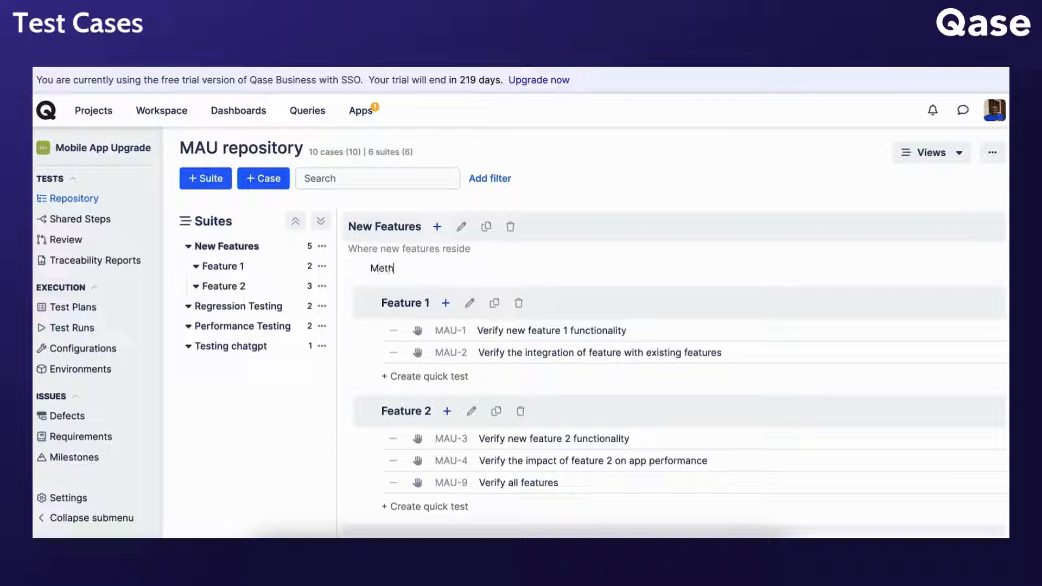
pyautogui.write('ods')
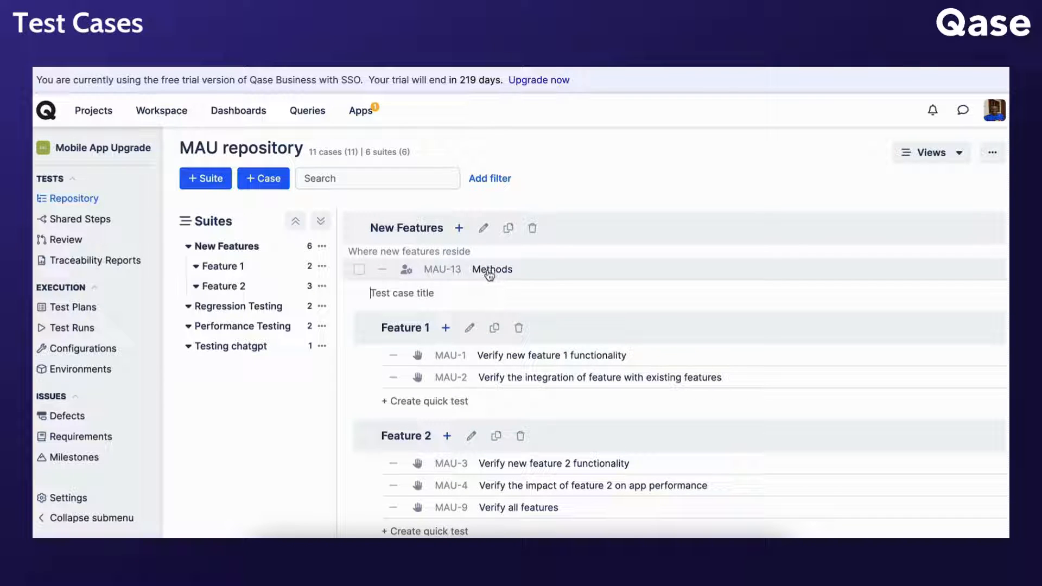
pyautogui.moveTo(259, 203)
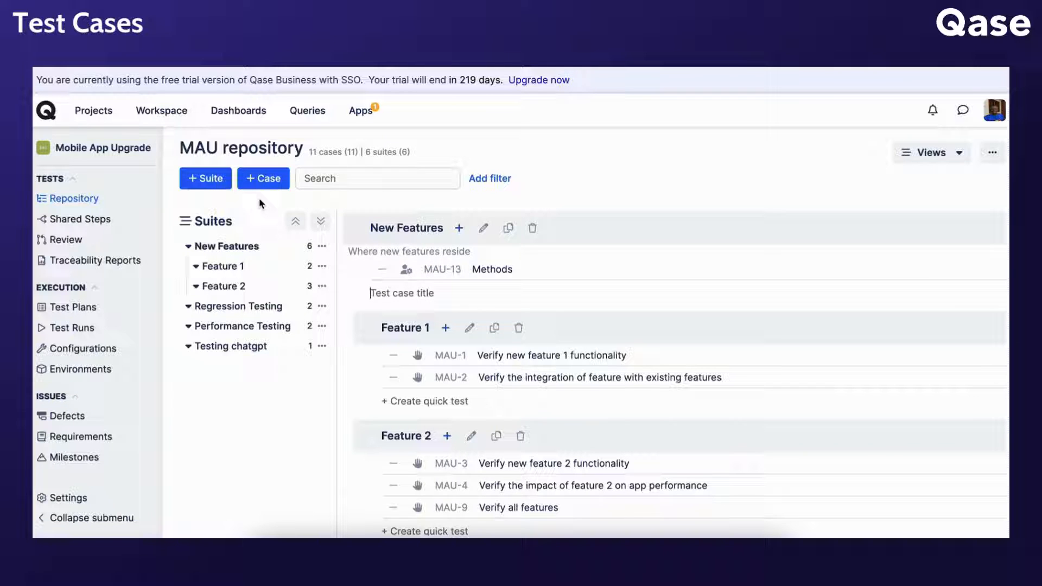
# - Start a full '+ Case' creation and scroll through the empty Create test case form
pyautogui.click(263, 178)
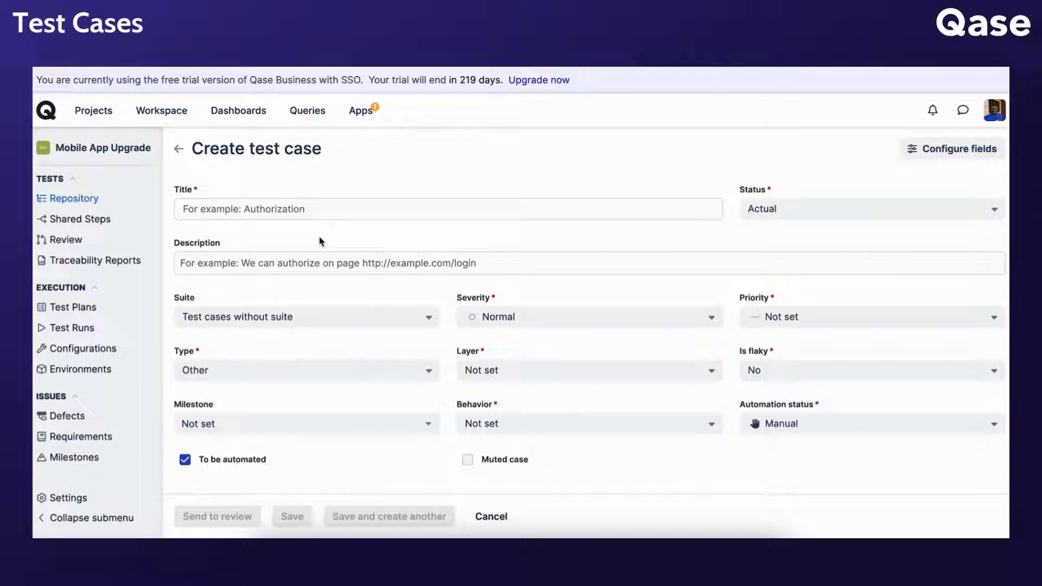
pyautogui.scroll(-3)
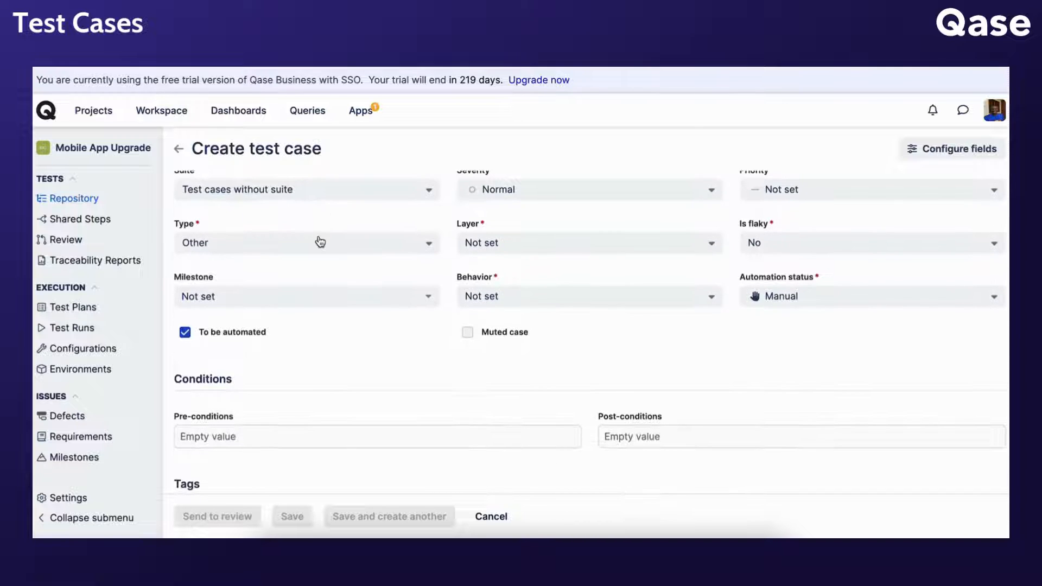
pyautogui.scroll(-3)
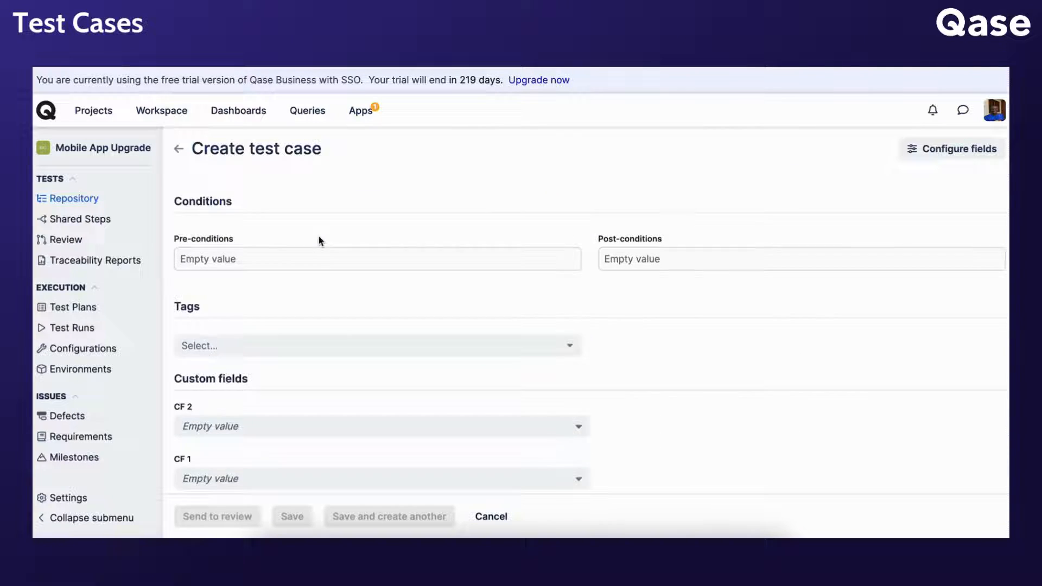
pyautogui.scroll(3)
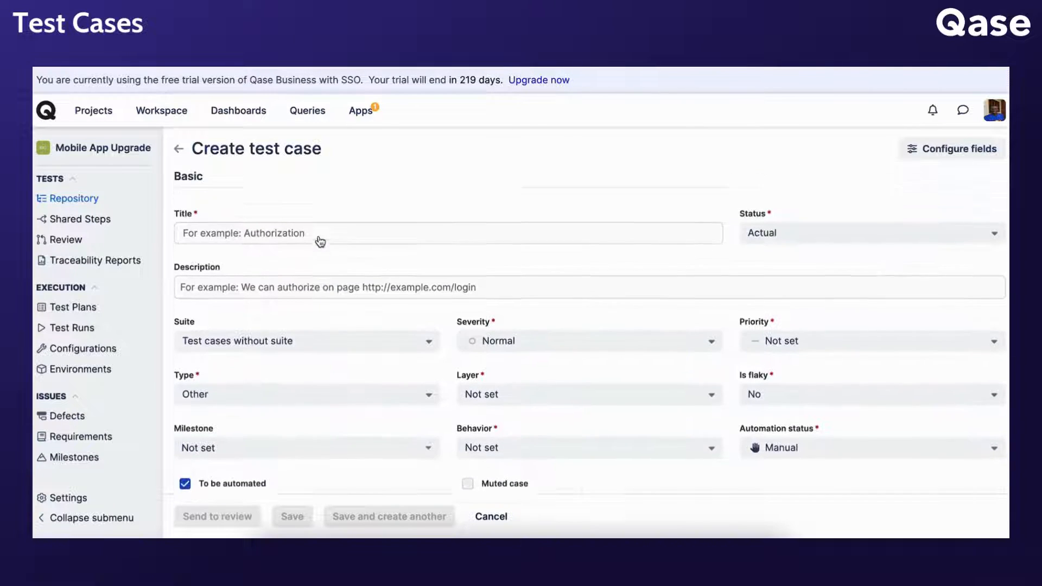
pyautogui.scroll(3)
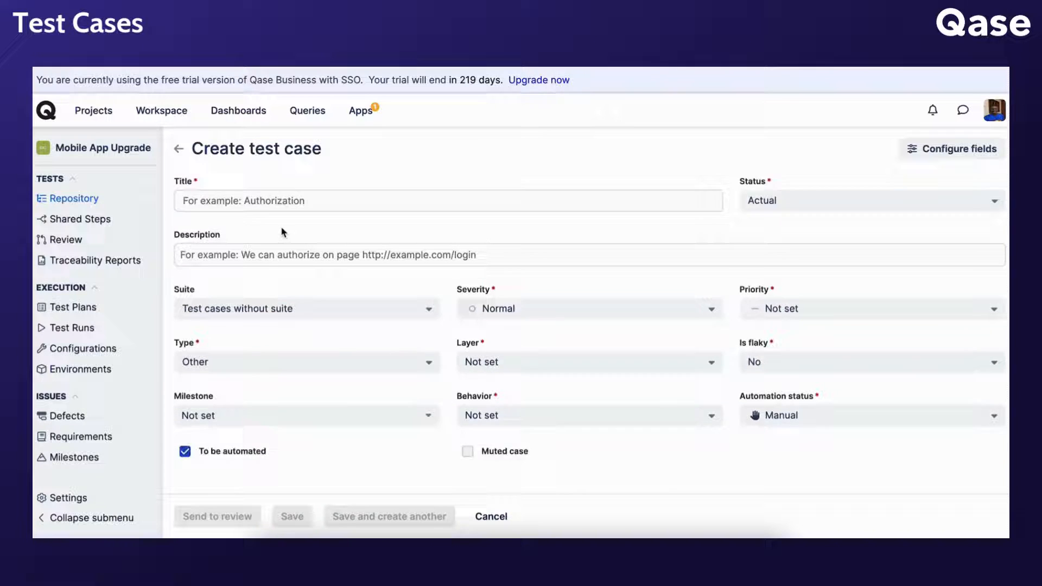
pyautogui.scroll(-3)
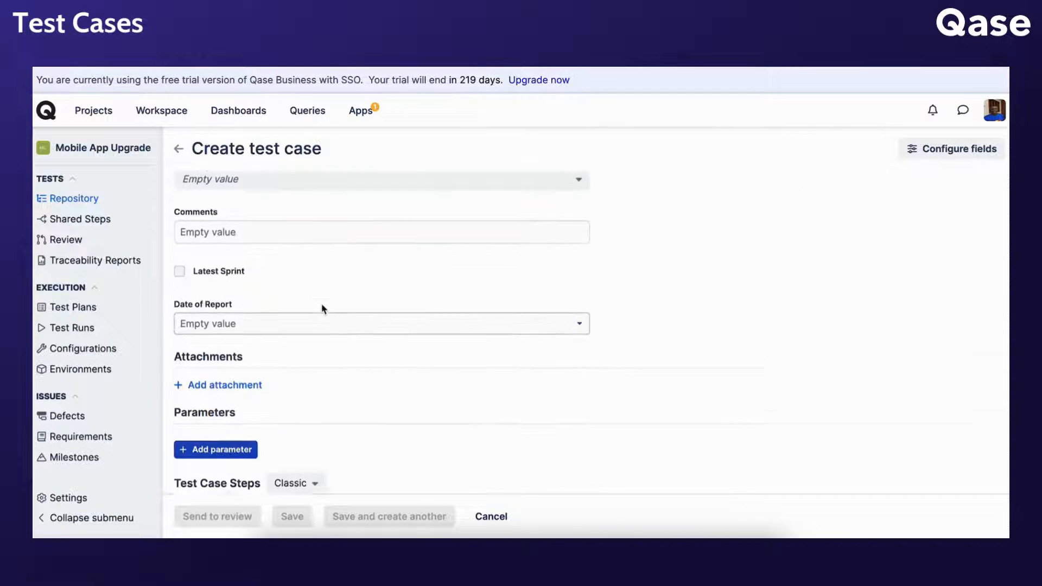
pyautogui.scroll(3)
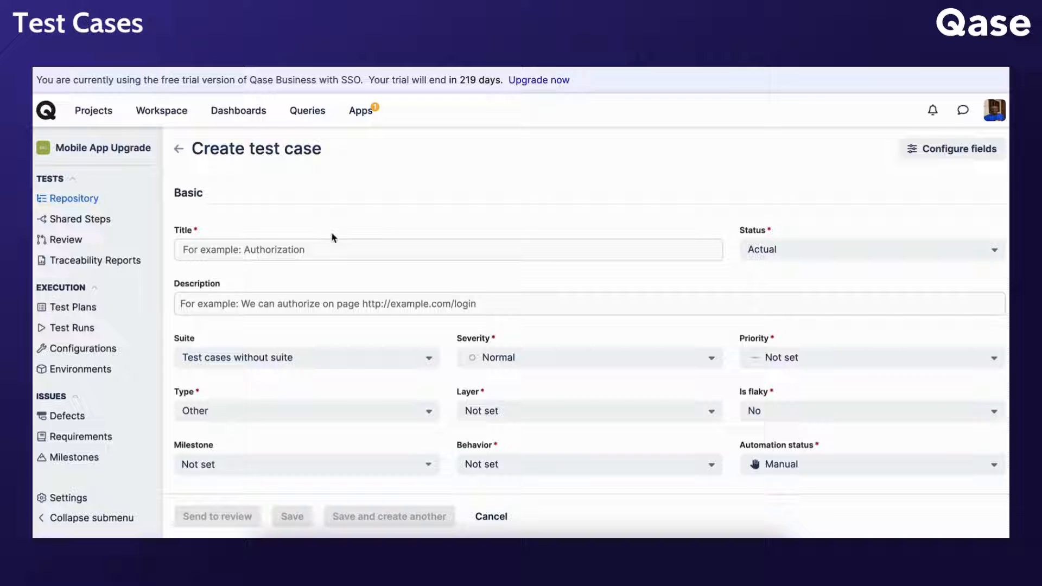
pyautogui.moveTo(312, 304)
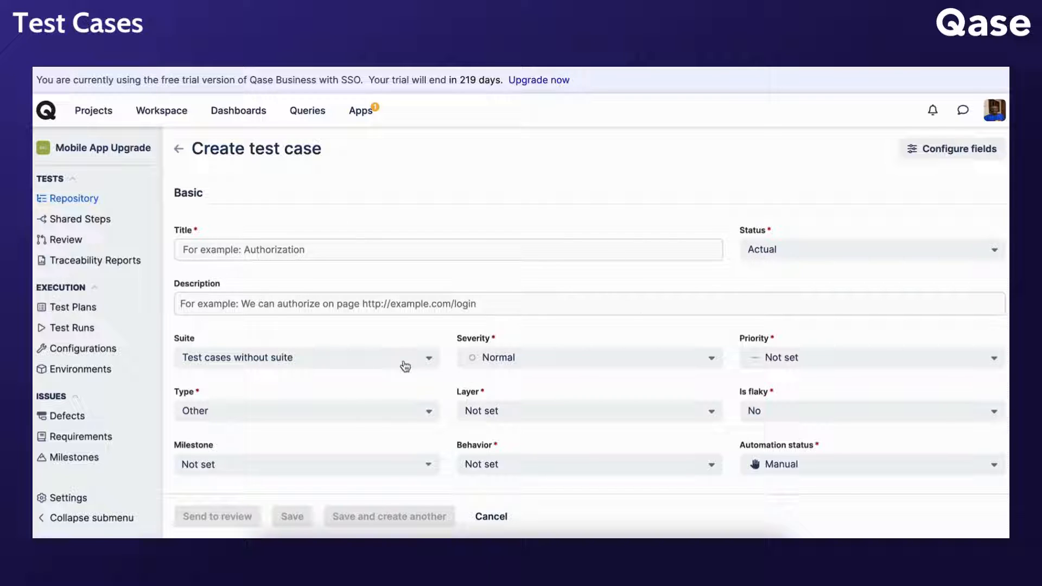
pyautogui.scroll(-3)
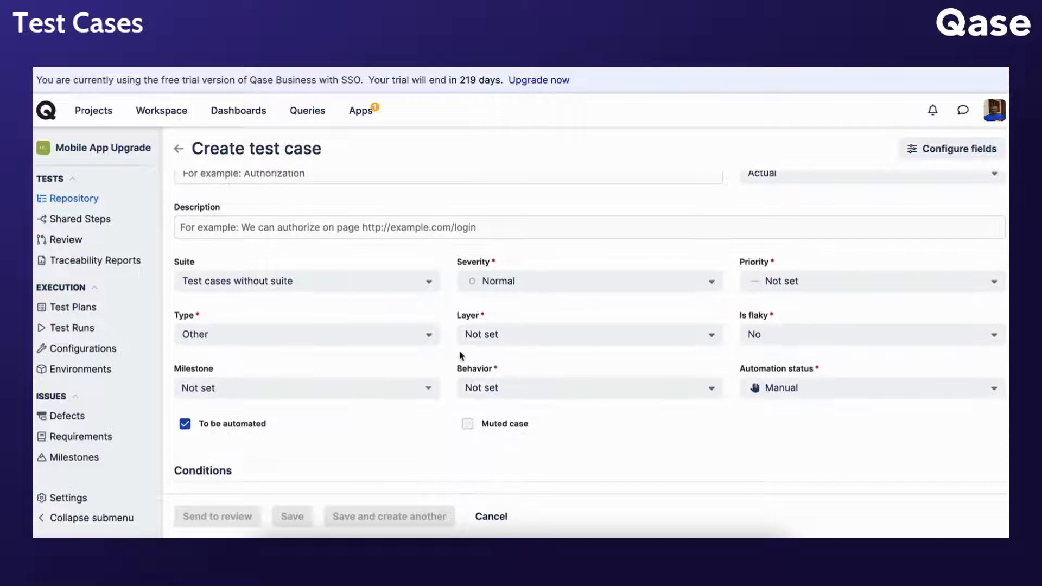
pyautogui.scroll(-3)
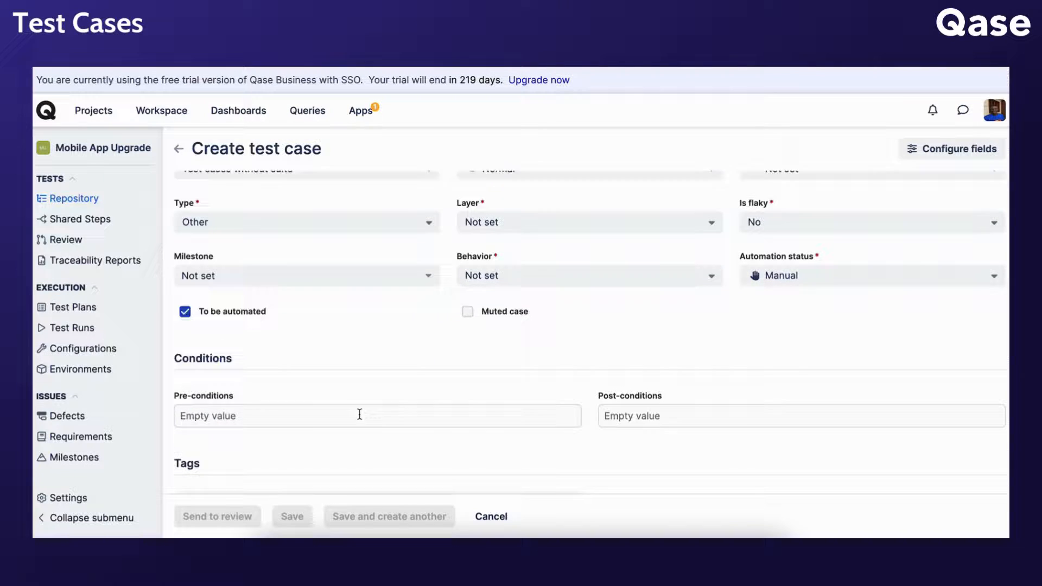
pyautogui.scroll(-3)
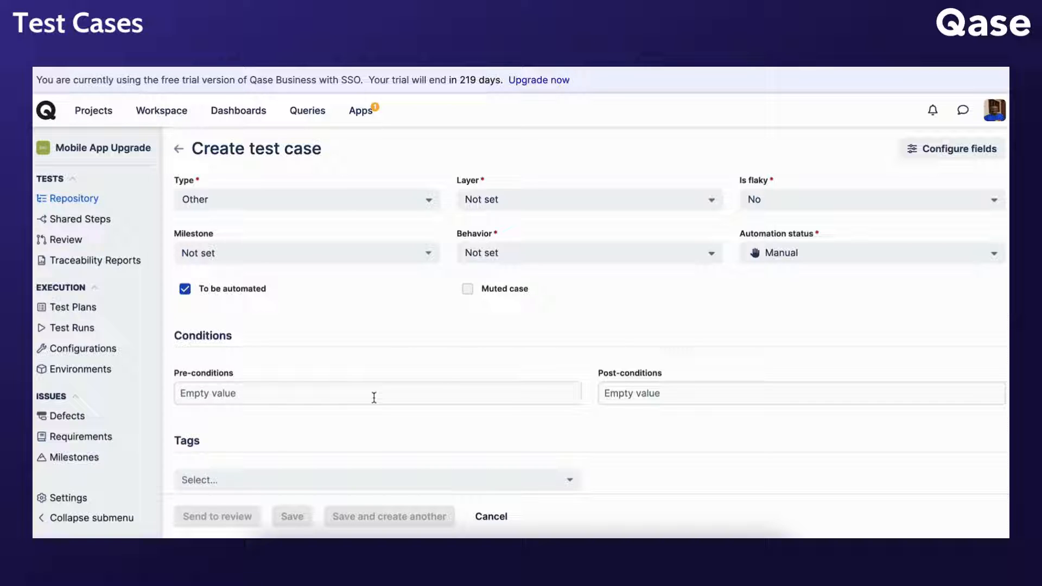
pyautogui.moveTo(509, 369)
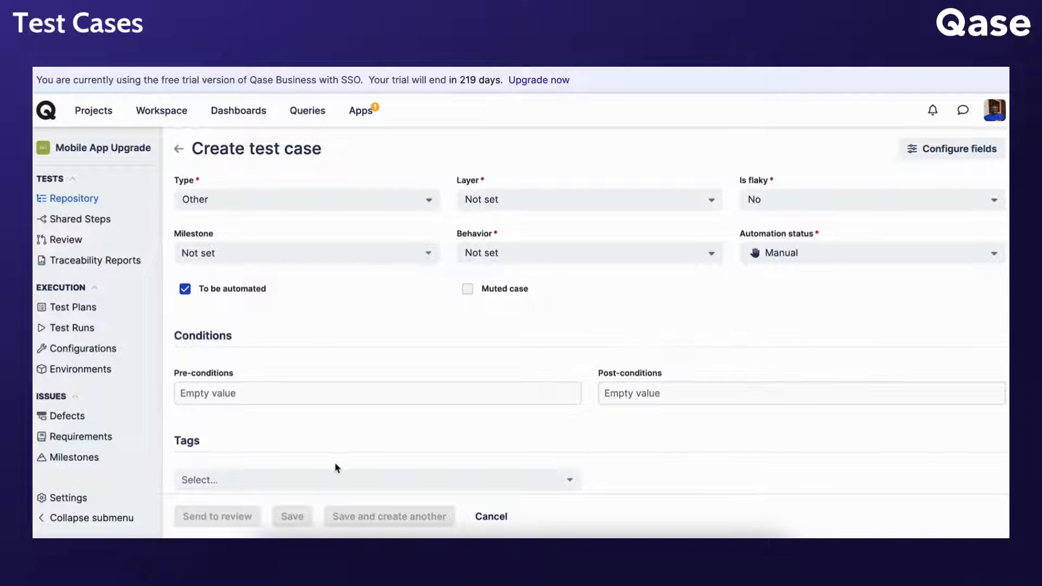
# - Add a new 'On the fly' tag and tick the Latest Sprint checkbox
pyautogui.scroll(-3)
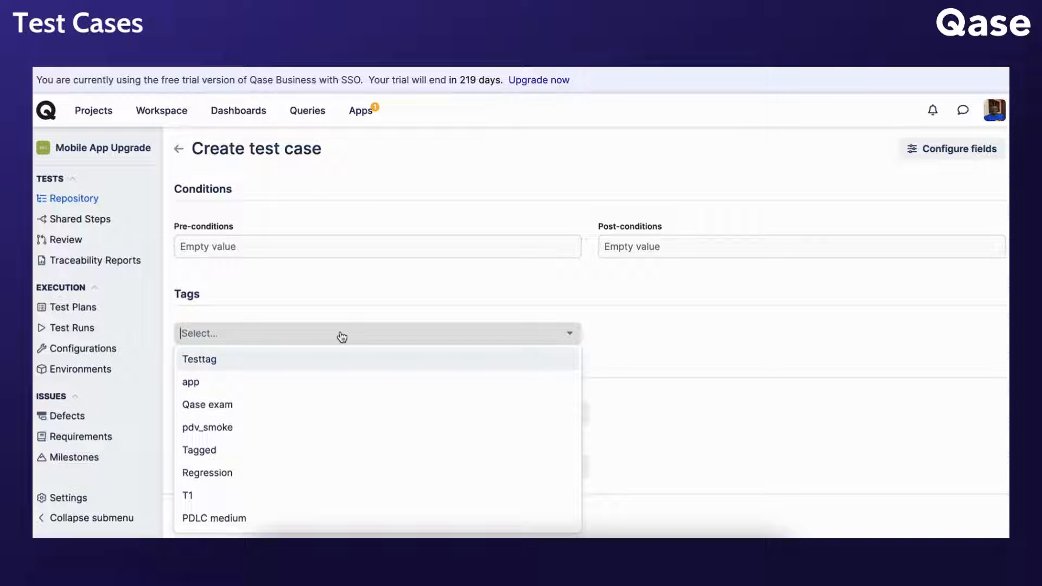
pyautogui.write('On the fl')
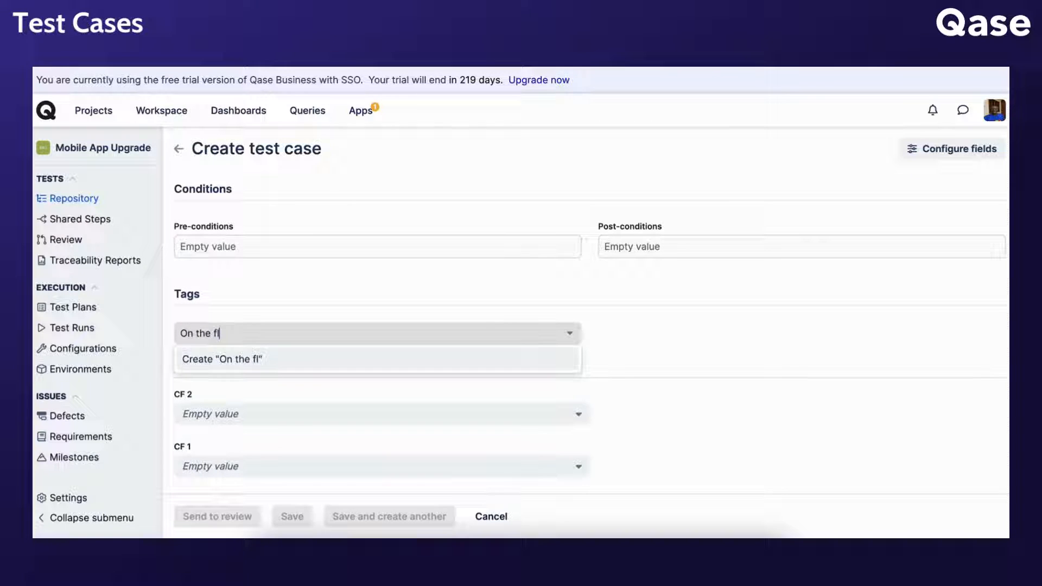
pyautogui.click(221, 359)
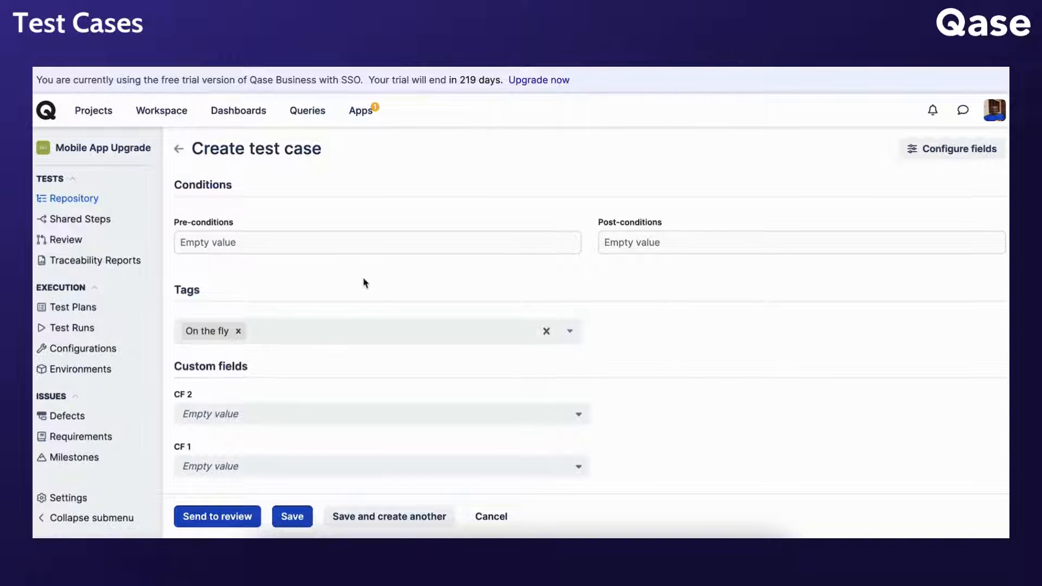
pyautogui.scroll(-3)
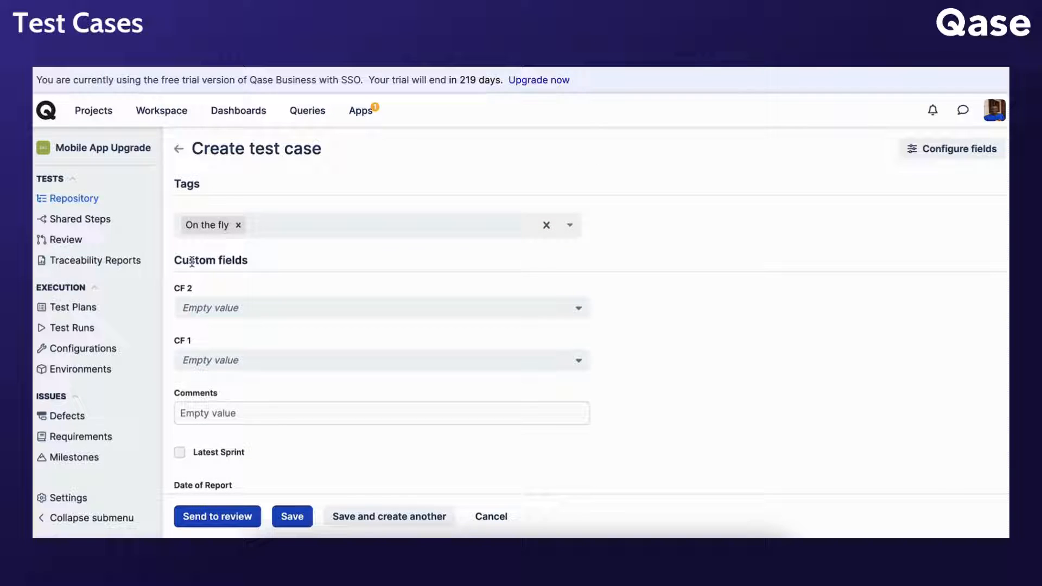
pyautogui.click(381, 307)
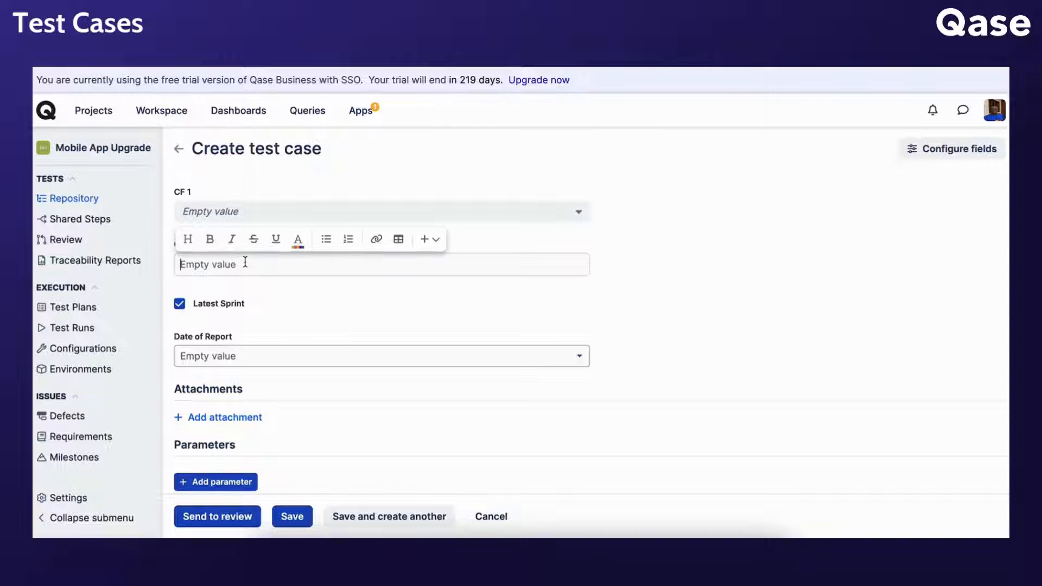
# - Set Comments to 'true', Date of Report to 2024-06-06, and attach the Qase slide image
pyautogui.write('true')
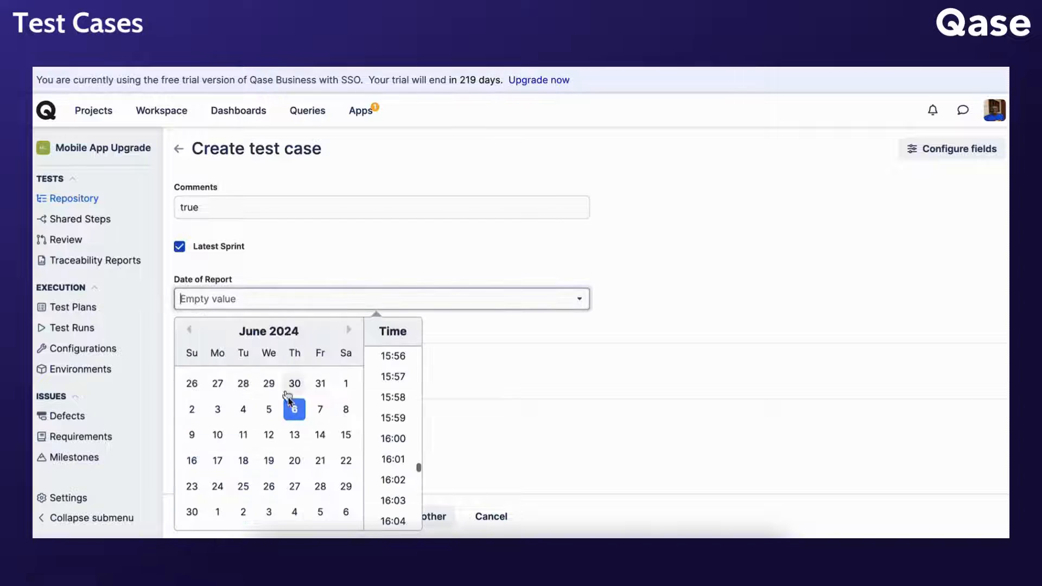
pyautogui.click(293, 409)
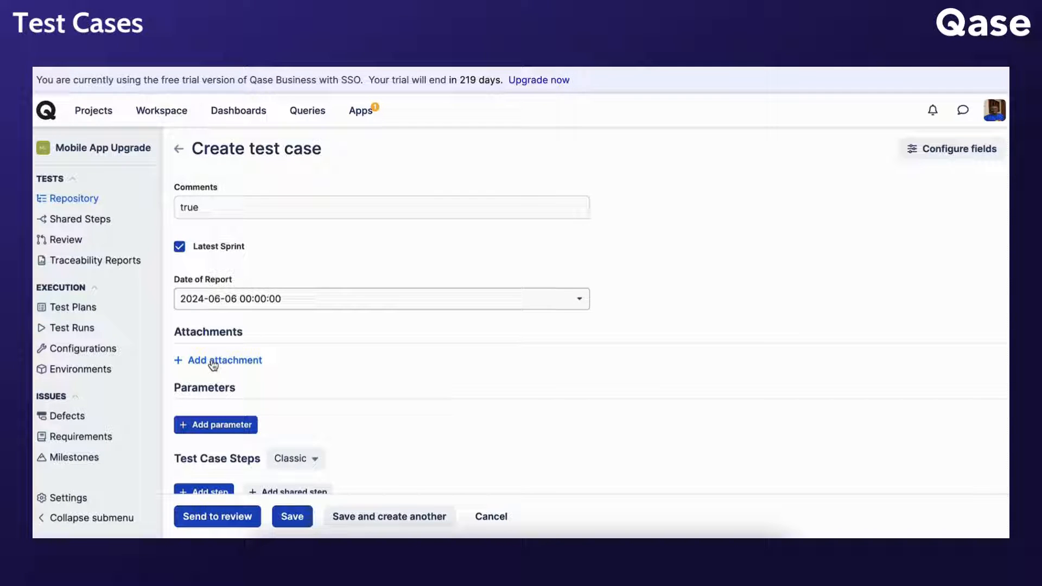
pyautogui.click(224, 359)
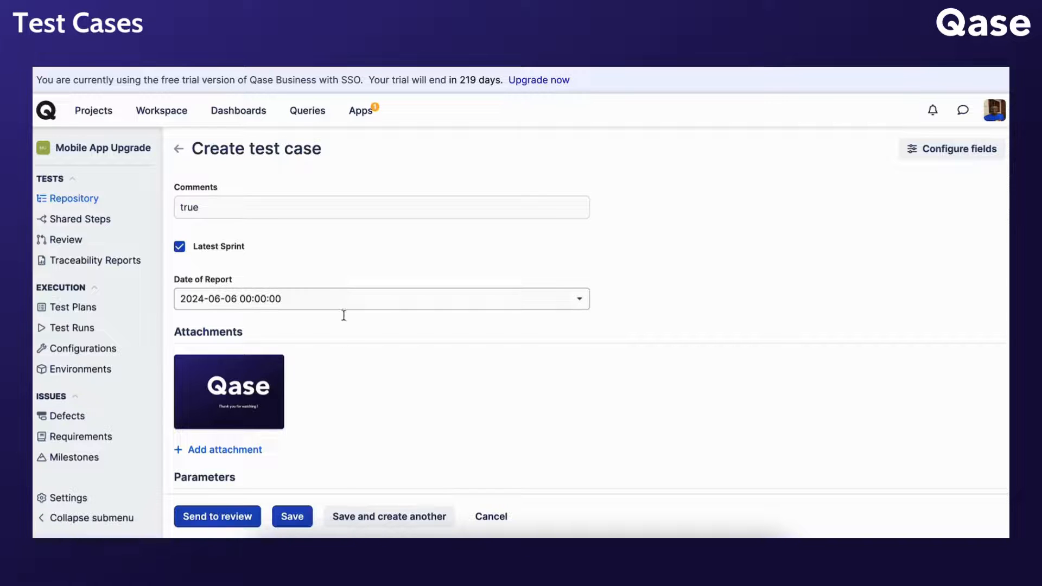
# - Attach the recording mp4 and add a Browser parameter with values Safari and Edge
pyautogui.scroll(-3)
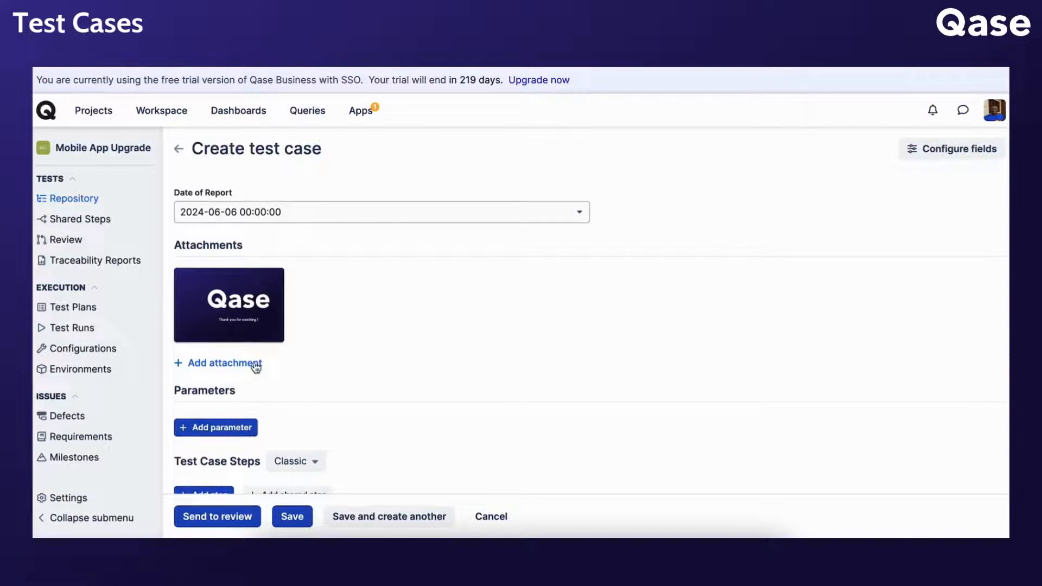
pyautogui.click(224, 362)
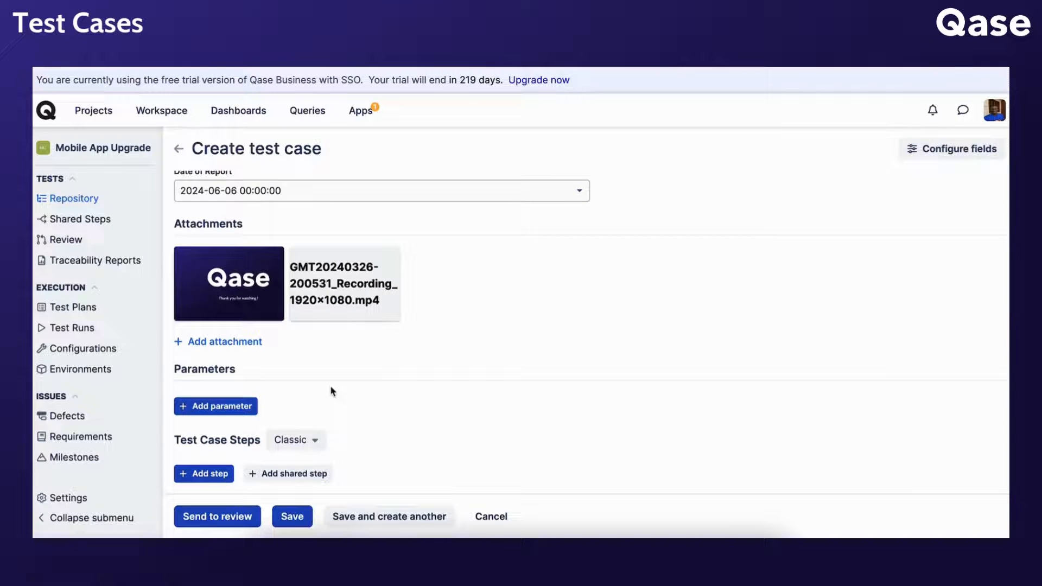
pyautogui.click(215, 406)
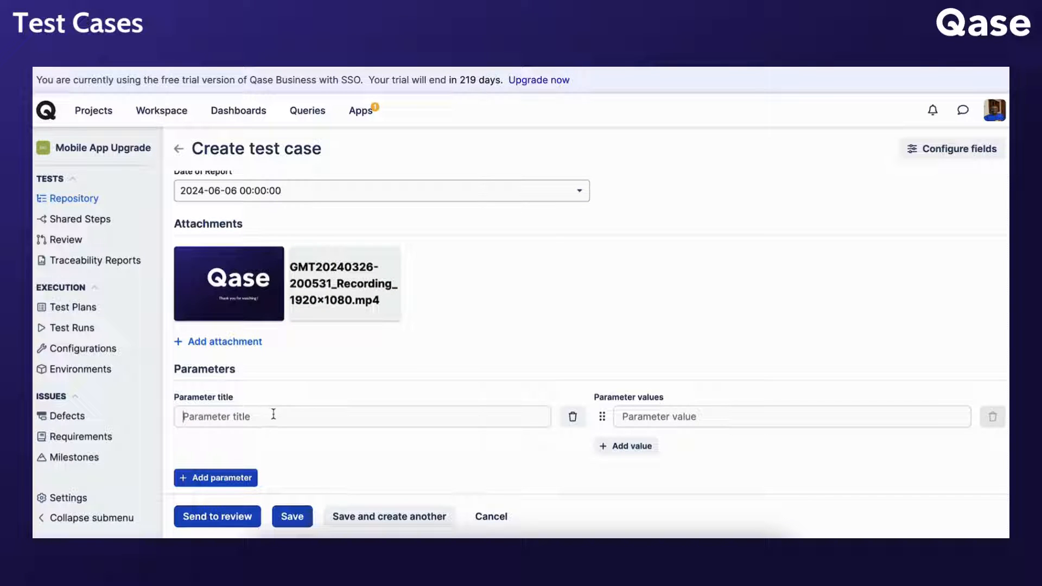
pyautogui.write('Browser')
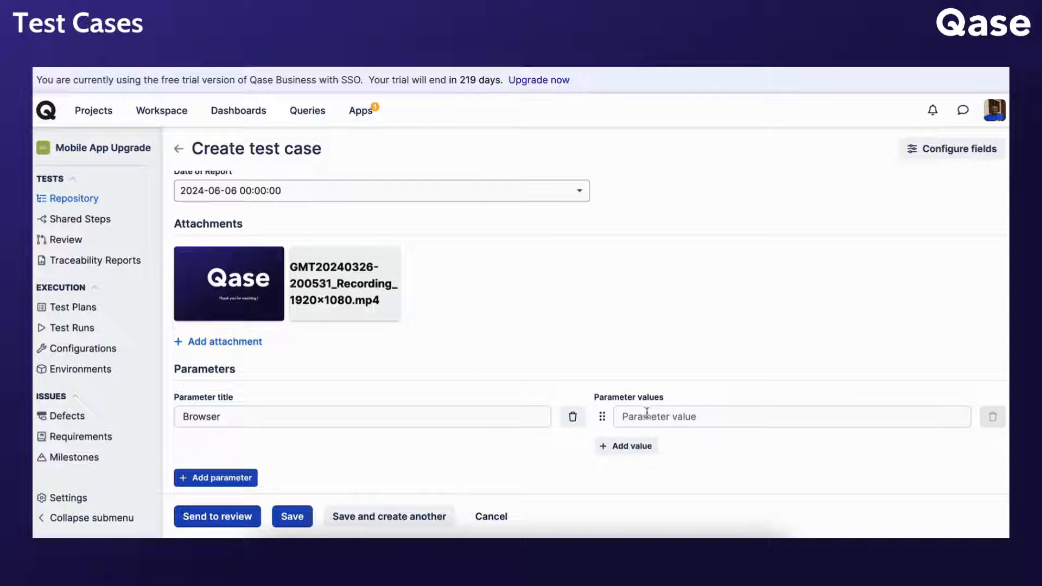
pyautogui.write('Safari')
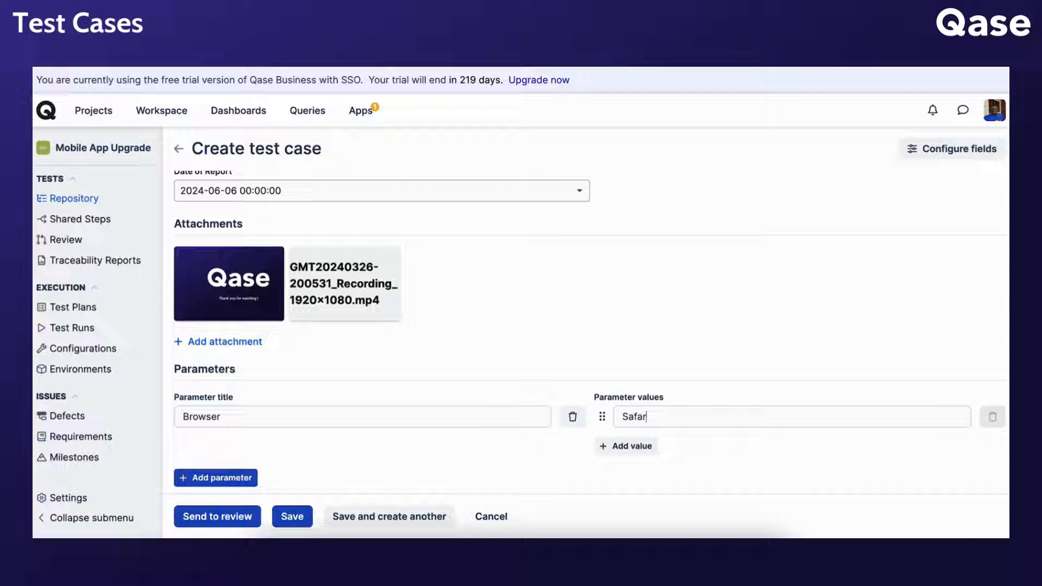
pyautogui.click(625, 446)
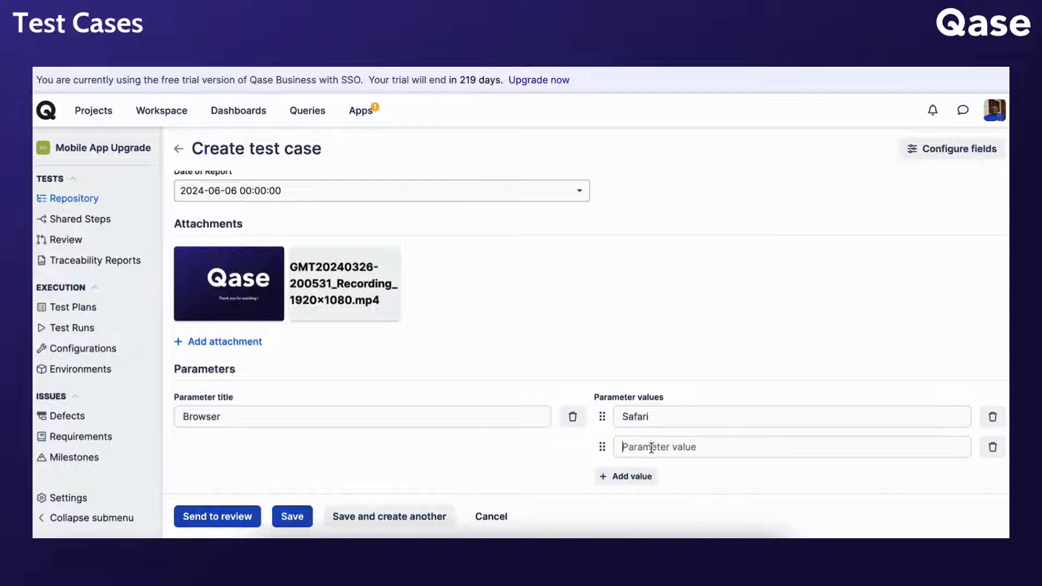
pyautogui.write('Edge')
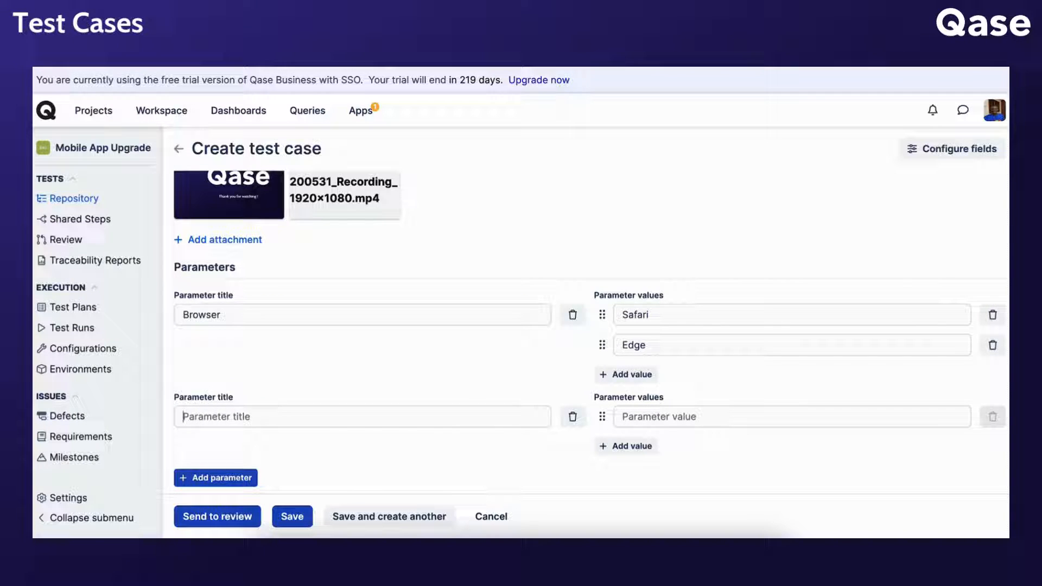
# - Add an OS parameter with values MacOS and Android
pyautogui.write('OS')
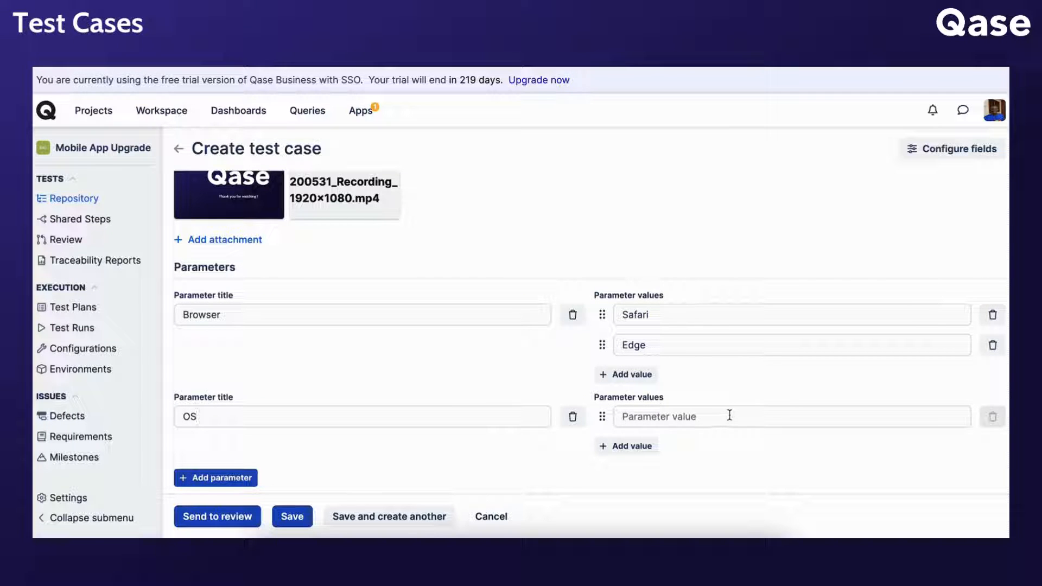
pyautogui.write('MacOS')
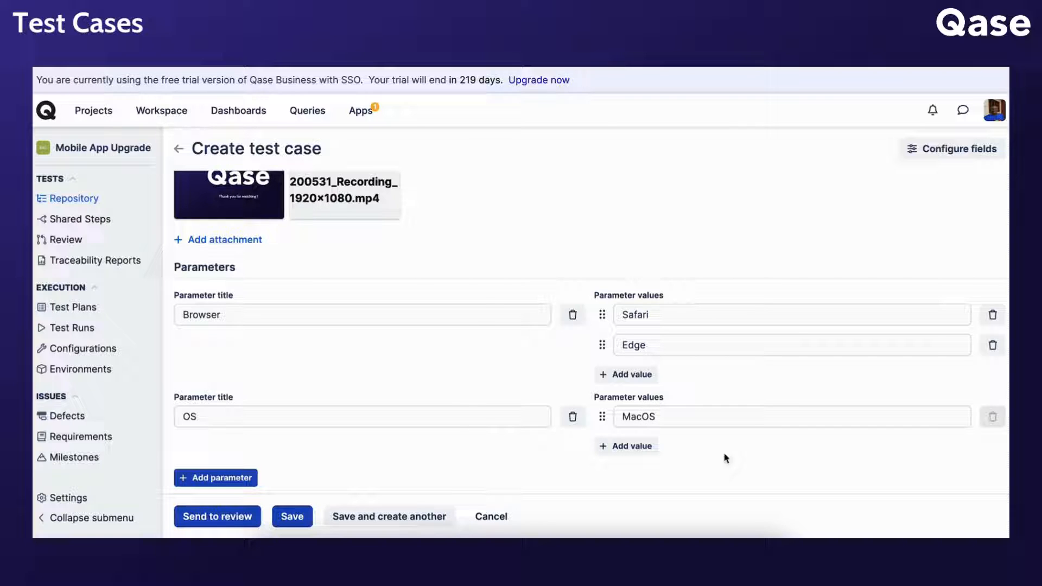
pyautogui.click(625, 446)
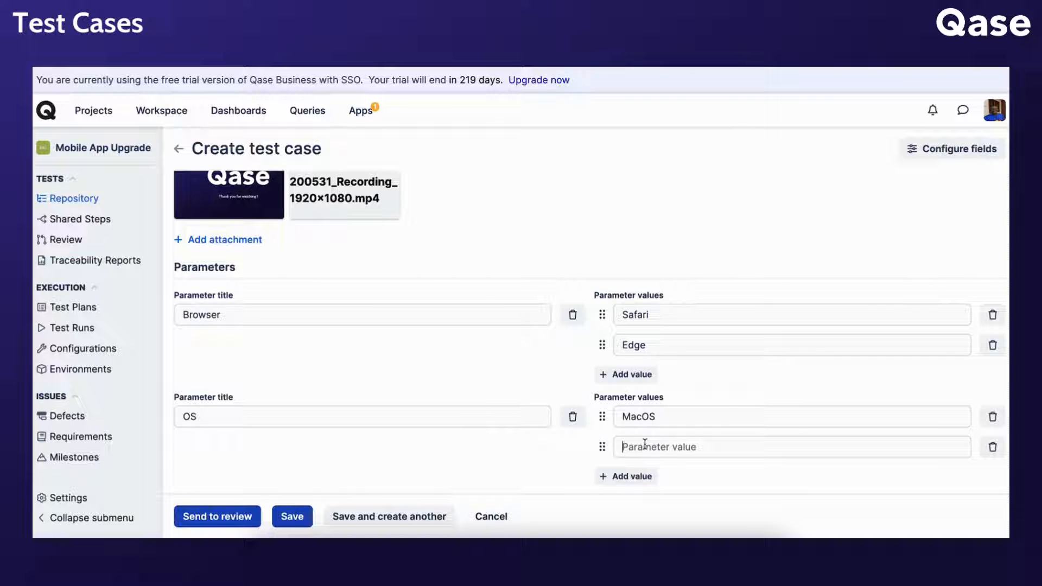
pyautogui.write('Android')
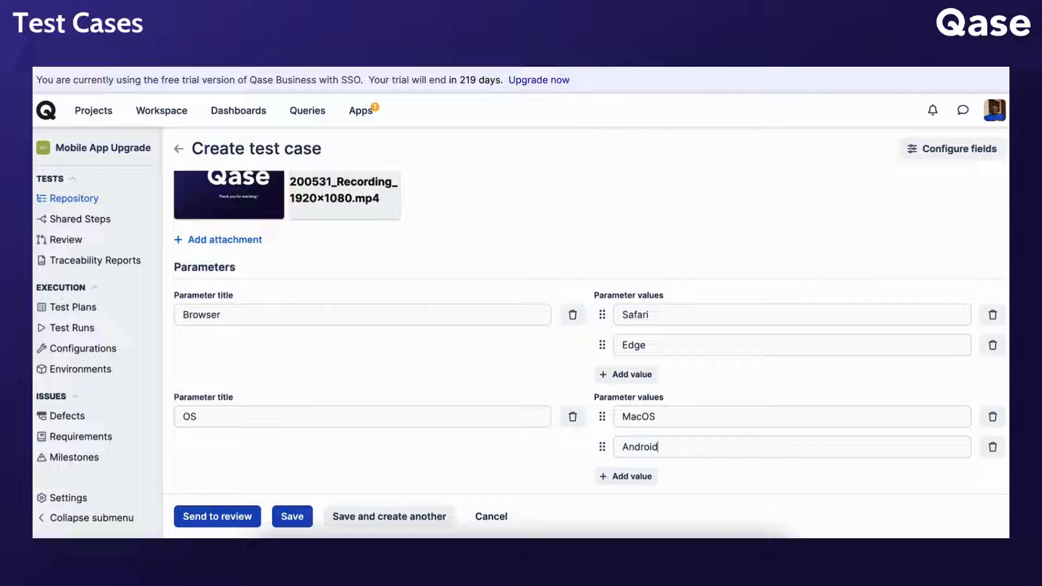
pyautogui.scroll(-3)
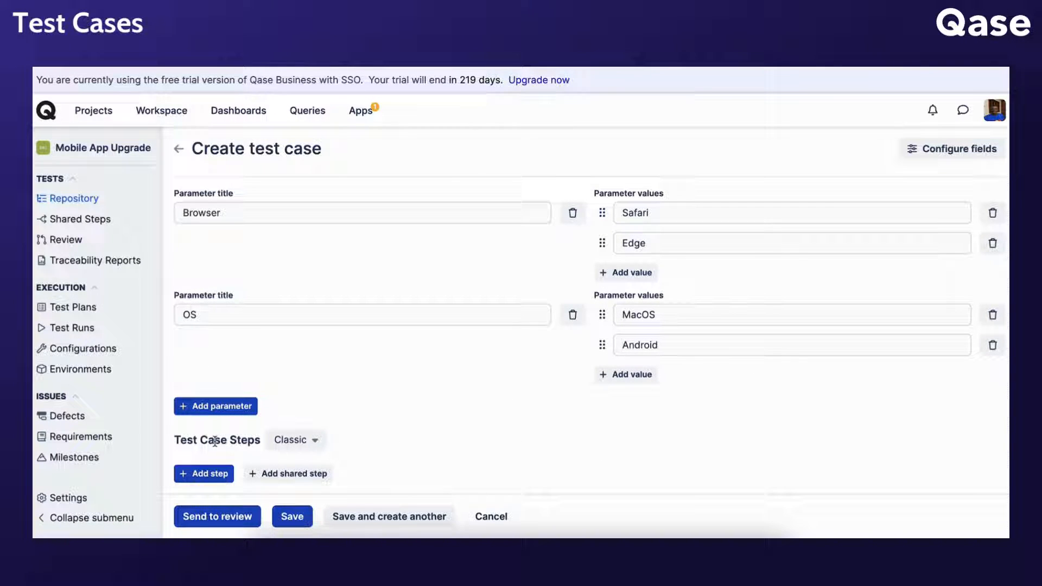
pyautogui.moveTo(300, 449)
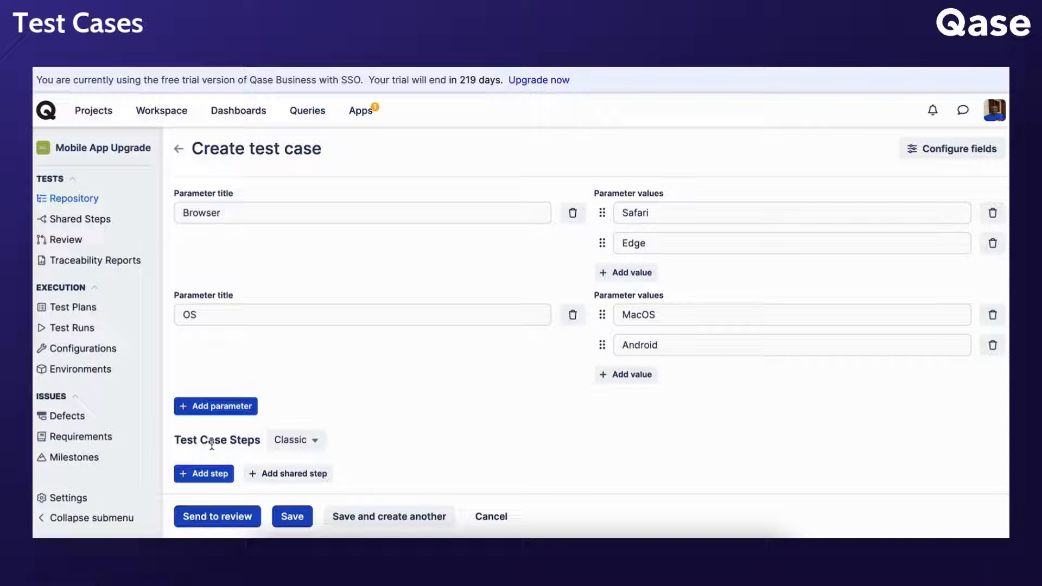
pyautogui.click(203, 473)
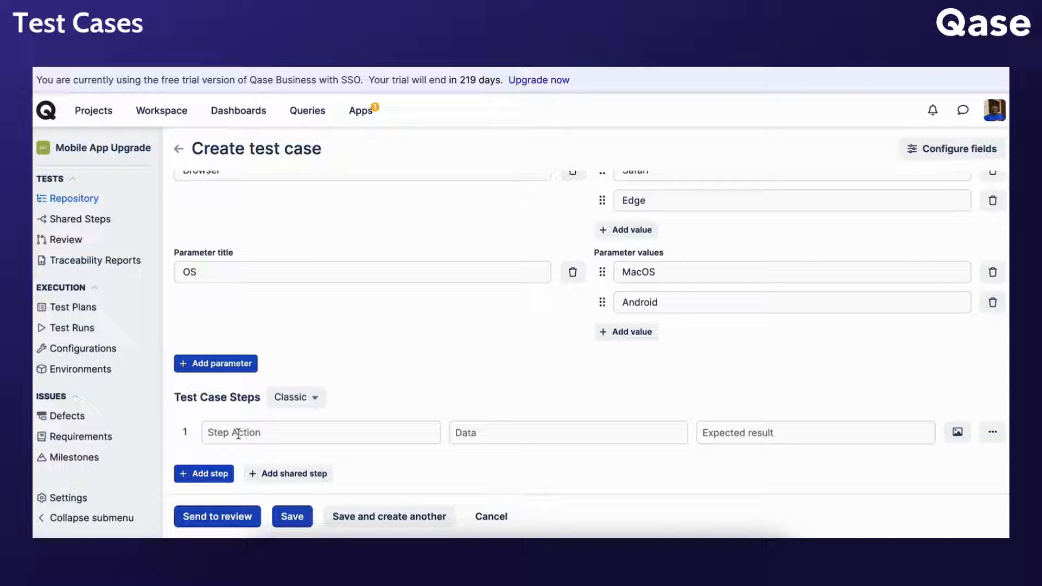
pyautogui.moveTo(605, 439)
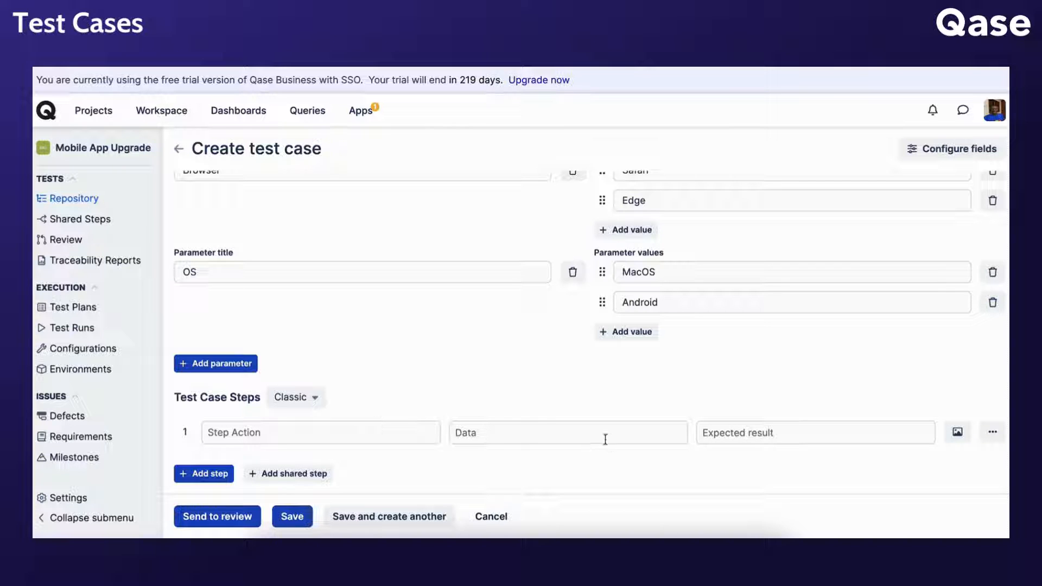
pyautogui.moveTo(993, 433)
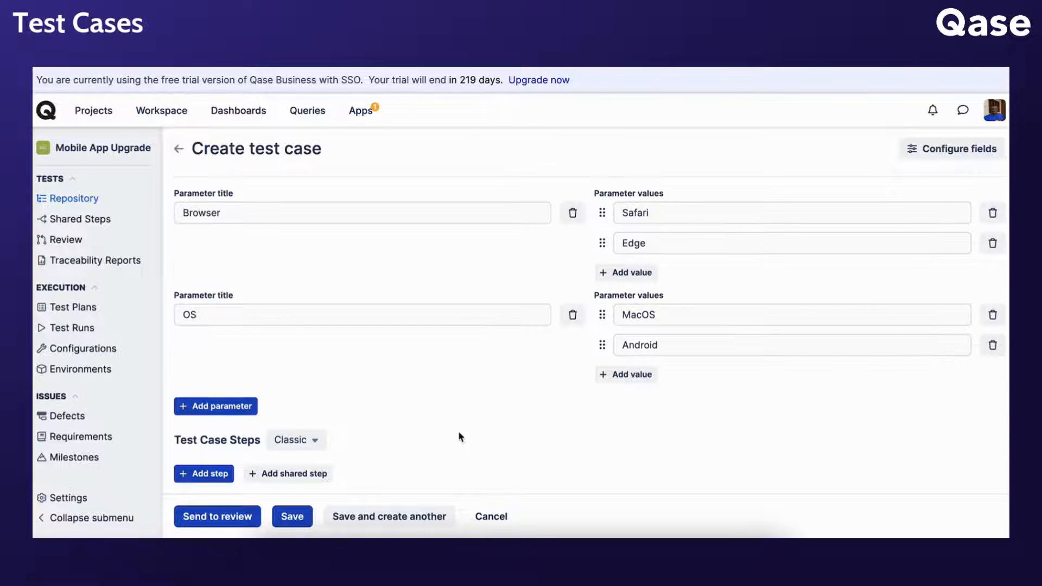
# - Check the Classic/Gherkin step formats and the first step's action and data fields, then go to the project's Test Case settings
pyautogui.click(295, 440)
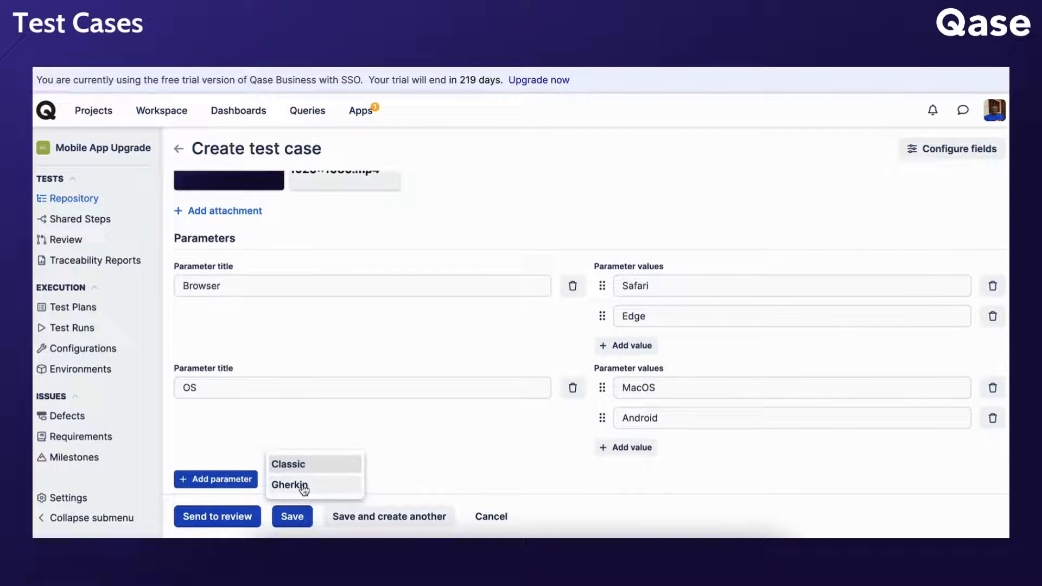
pyautogui.click(288, 485)
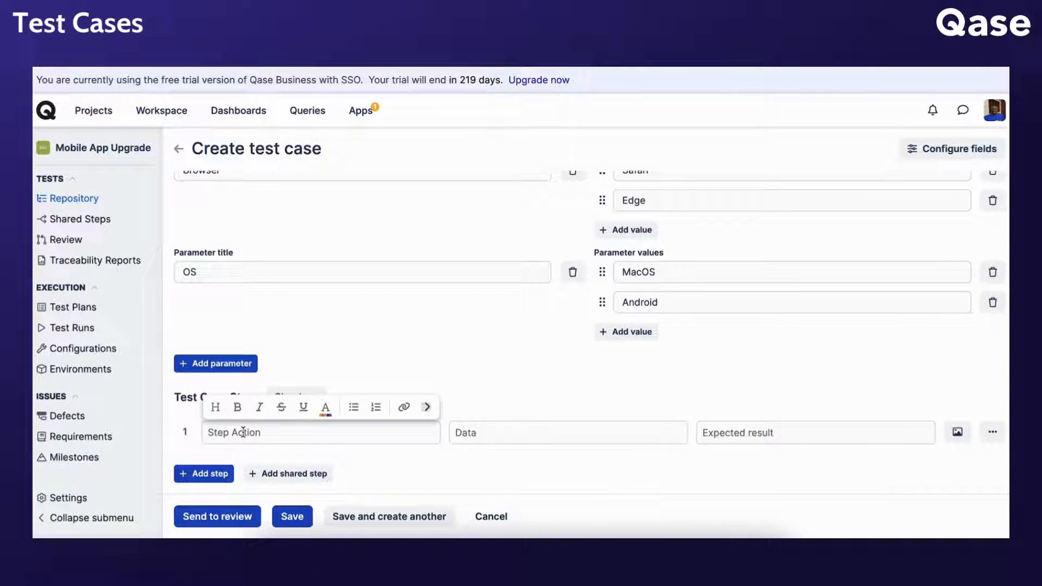
pyautogui.click(258, 454)
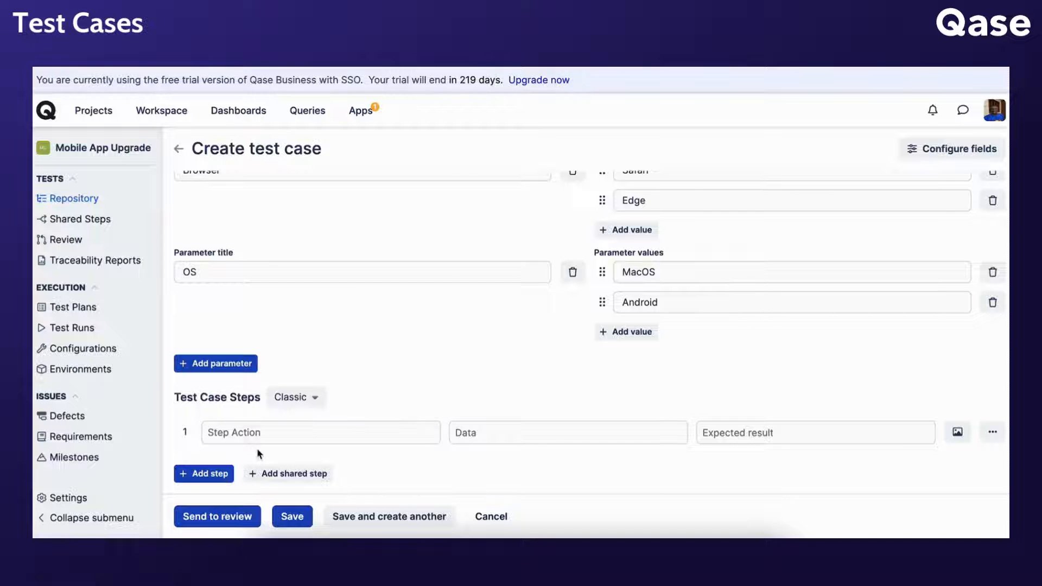
pyautogui.click(319, 433)
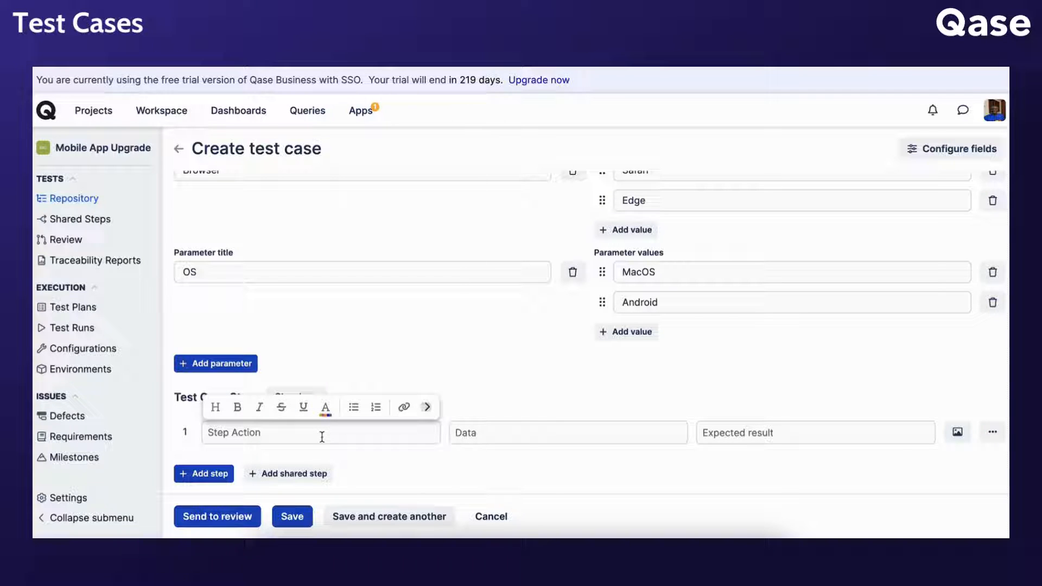
pyautogui.moveTo(382, 452)
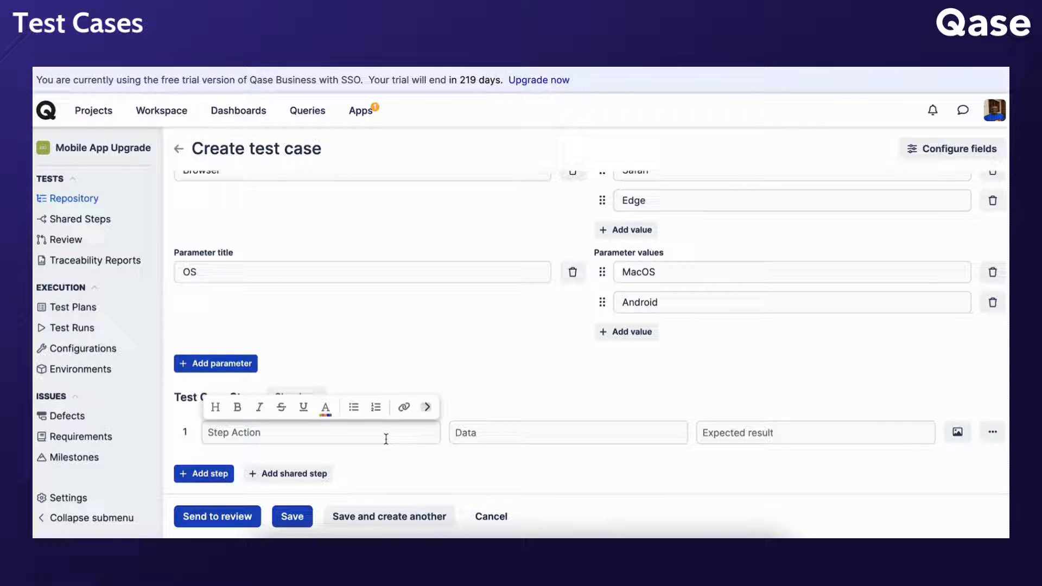
pyautogui.click(568, 433)
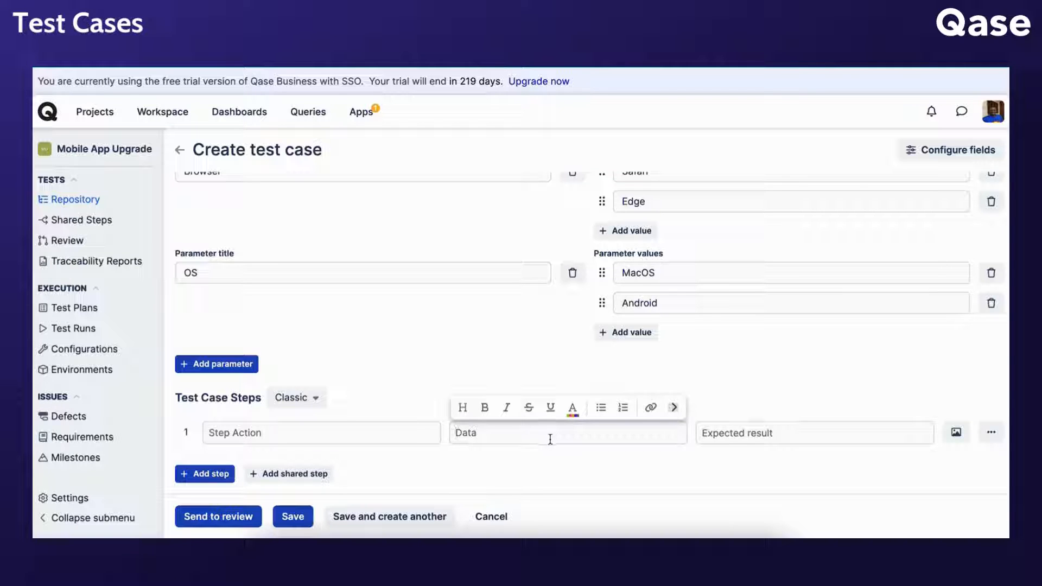
pyautogui.moveTo(638, 437)
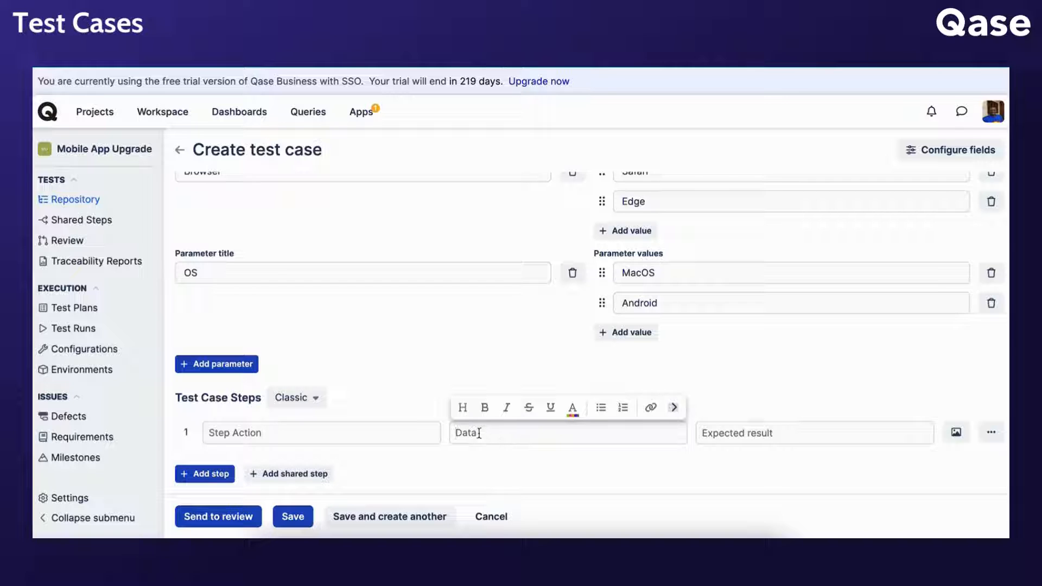
pyautogui.moveTo(495, 456)
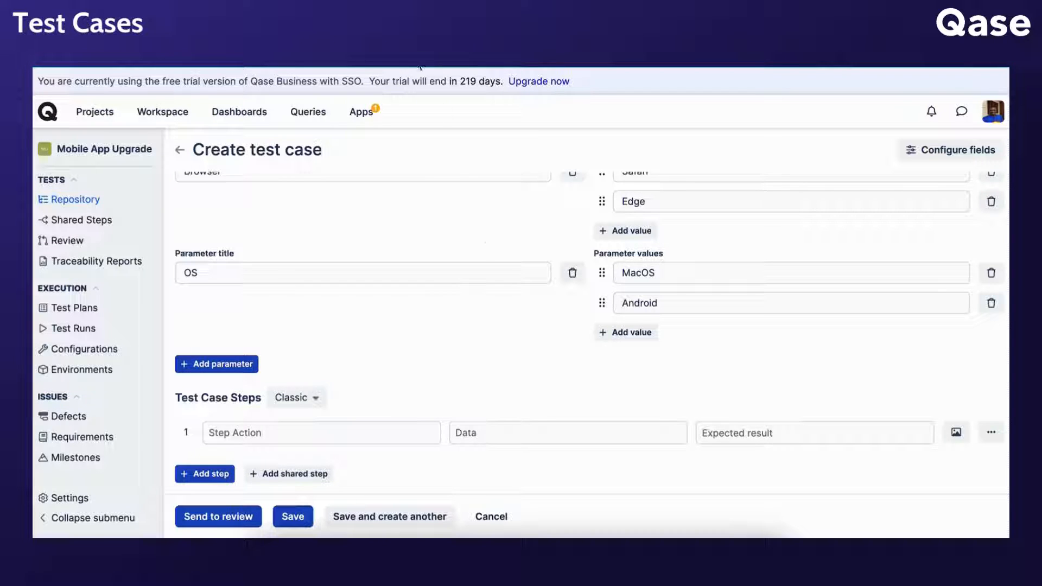
pyautogui.click(69, 498)
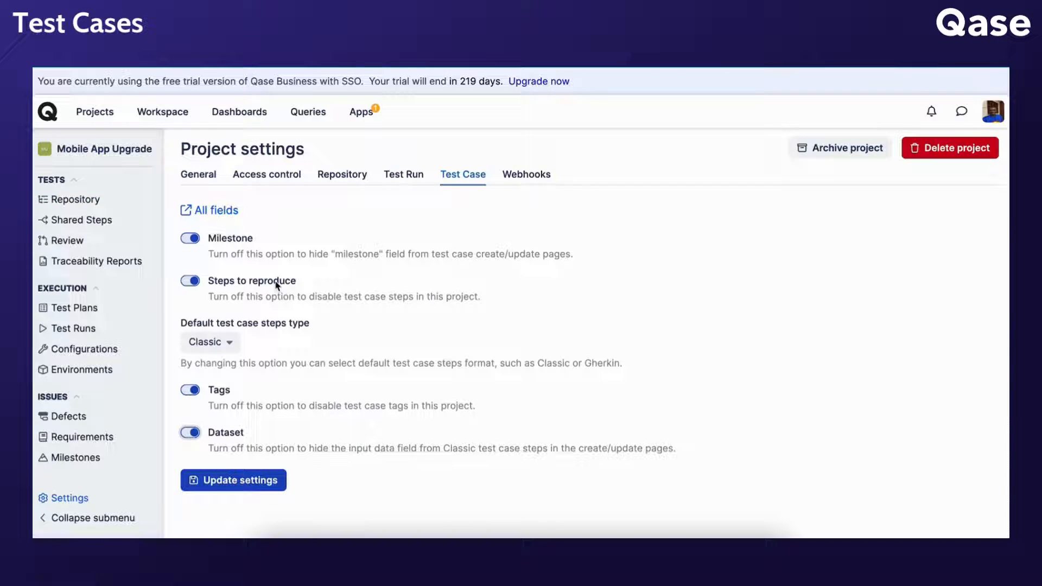
# - Back on the Create test case form, add a second blank Classic step
pyautogui.click(189, 431)
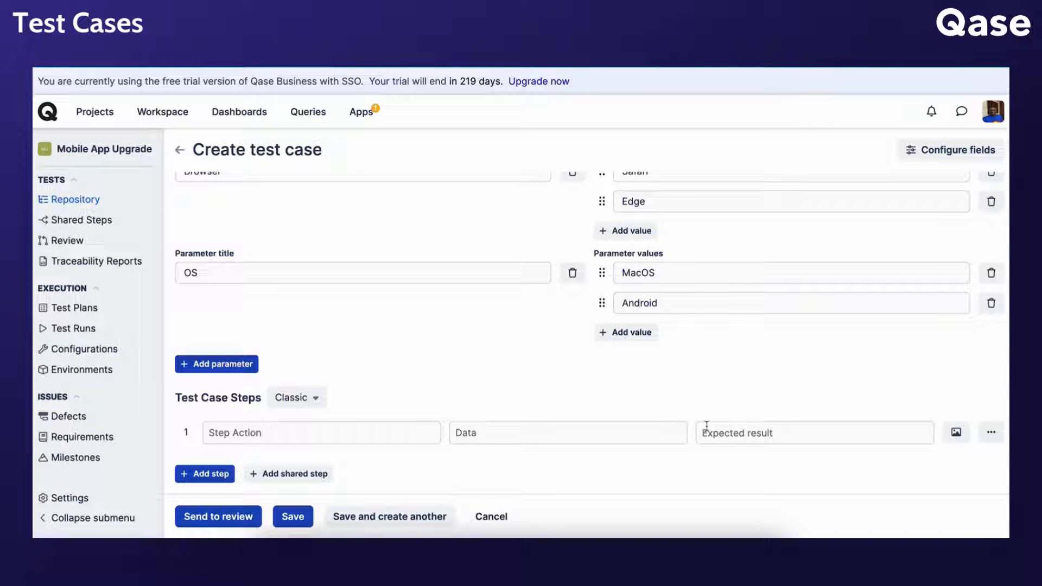
pyautogui.click(811, 433)
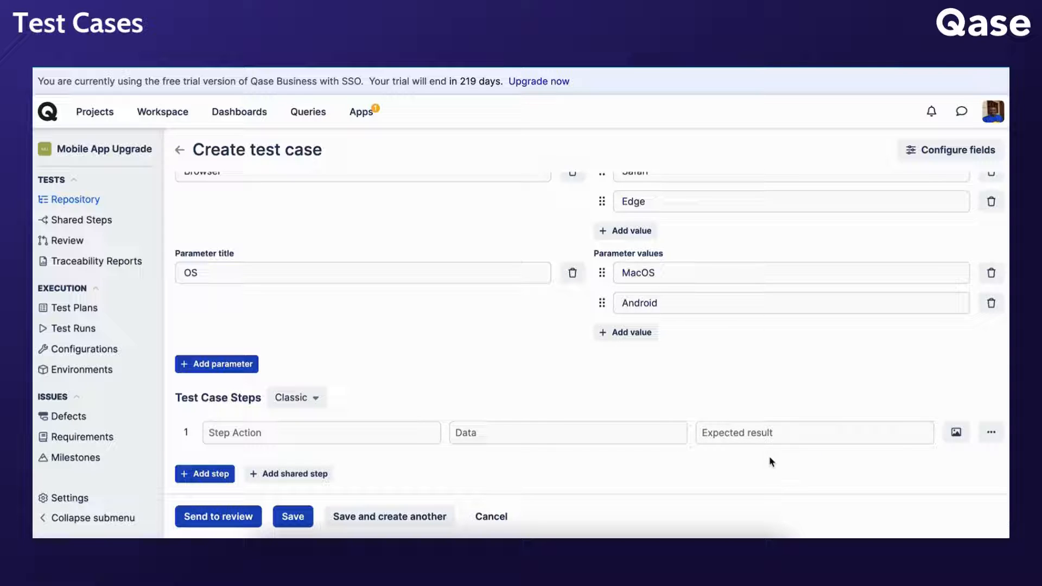
pyautogui.moveTo(258, 463)
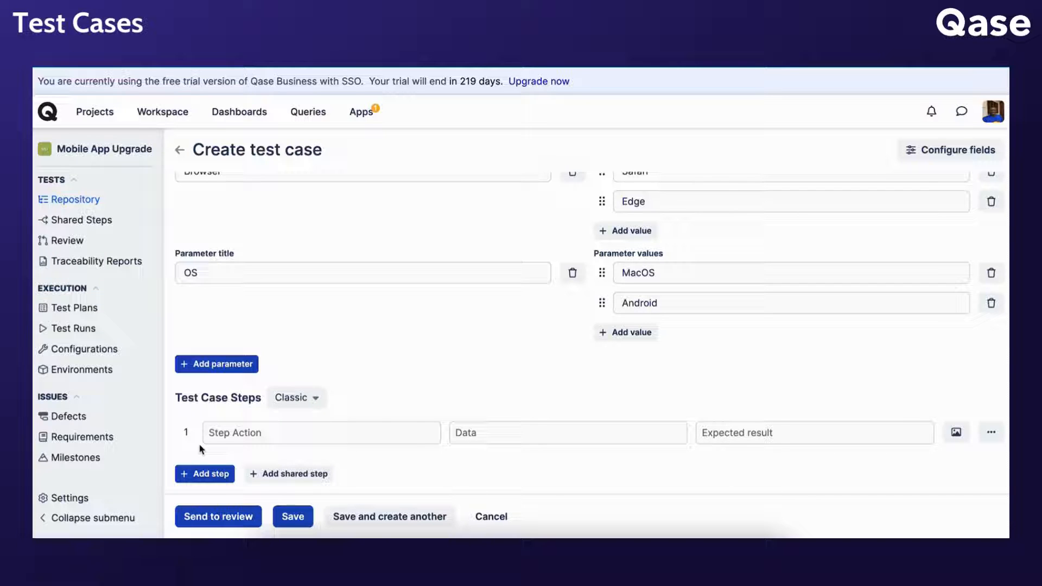
pyautogui.click(205, 474)
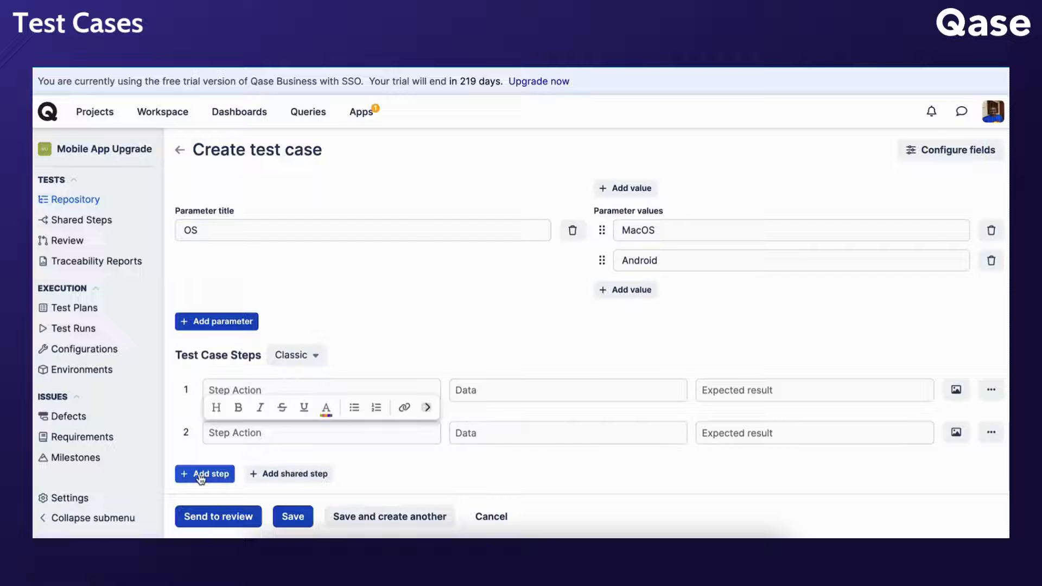
# - Add a third step with nested sub-steps three levels deep, then bring up the shared-step picker
pyautogui.click(204, 474)
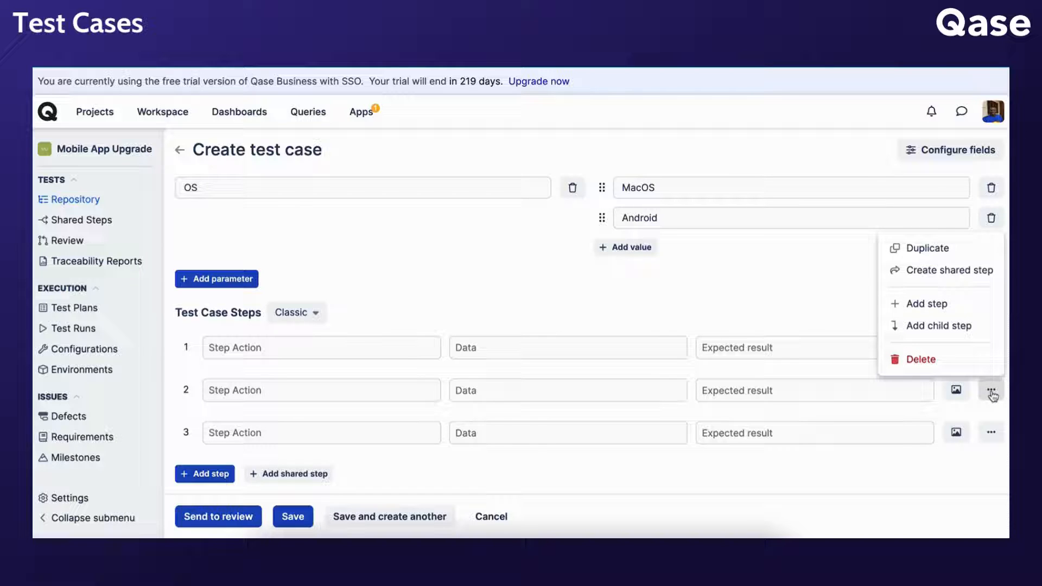
pyautogui.moveTo(990, 436)
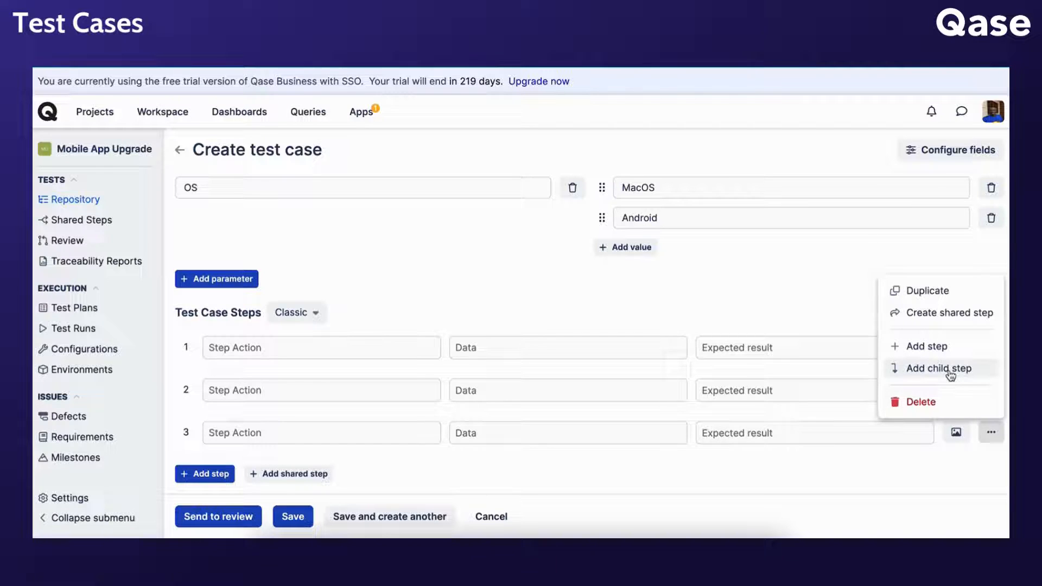
pyautogui.click(936, 368)
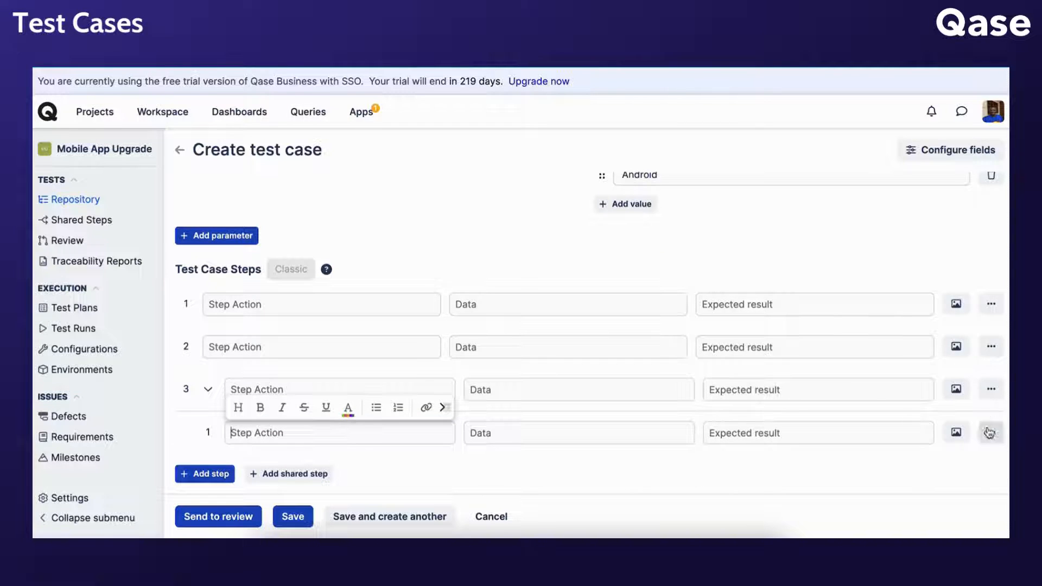
pyautogui.scroll(3)
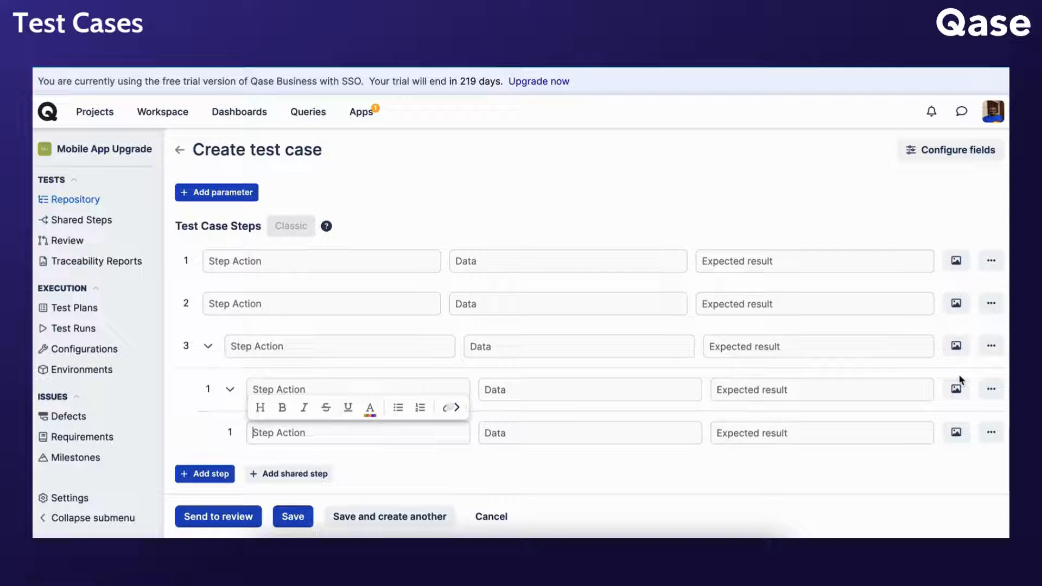
pyautogui.click(991, 260)
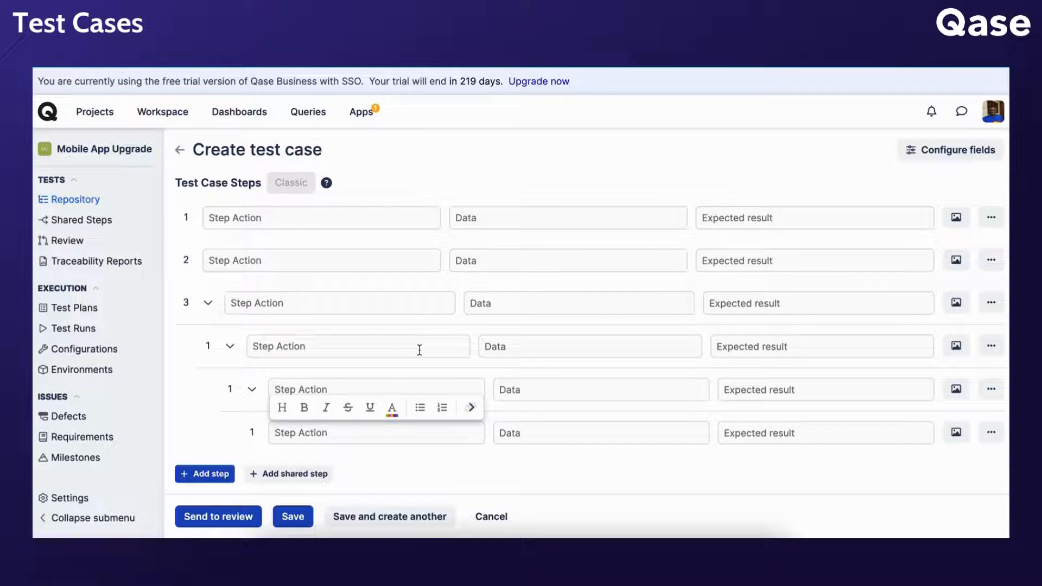
pyautogui.moveTo(501, 363)
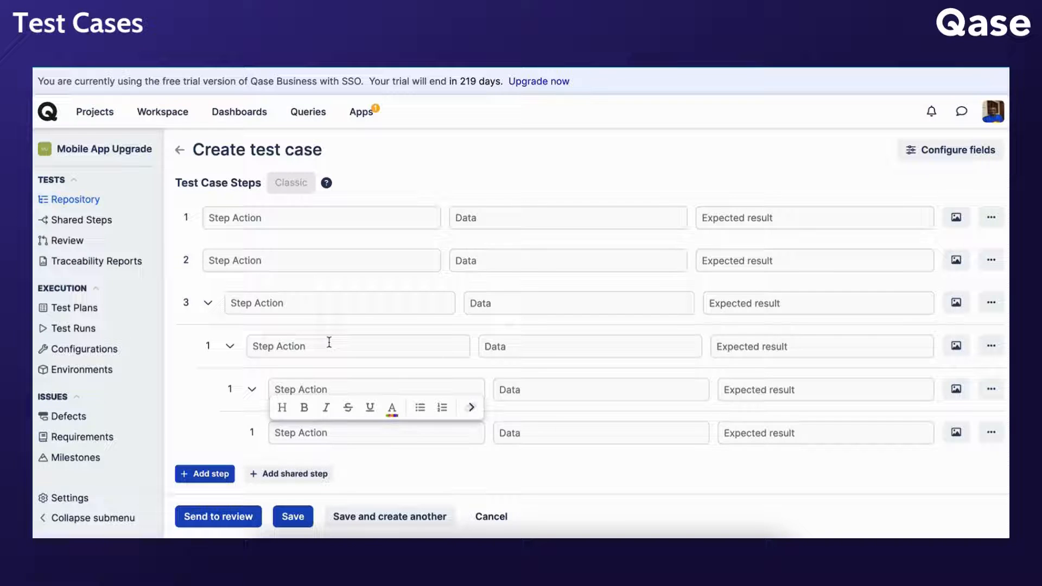
pyautogui.moveTo(81, 220)
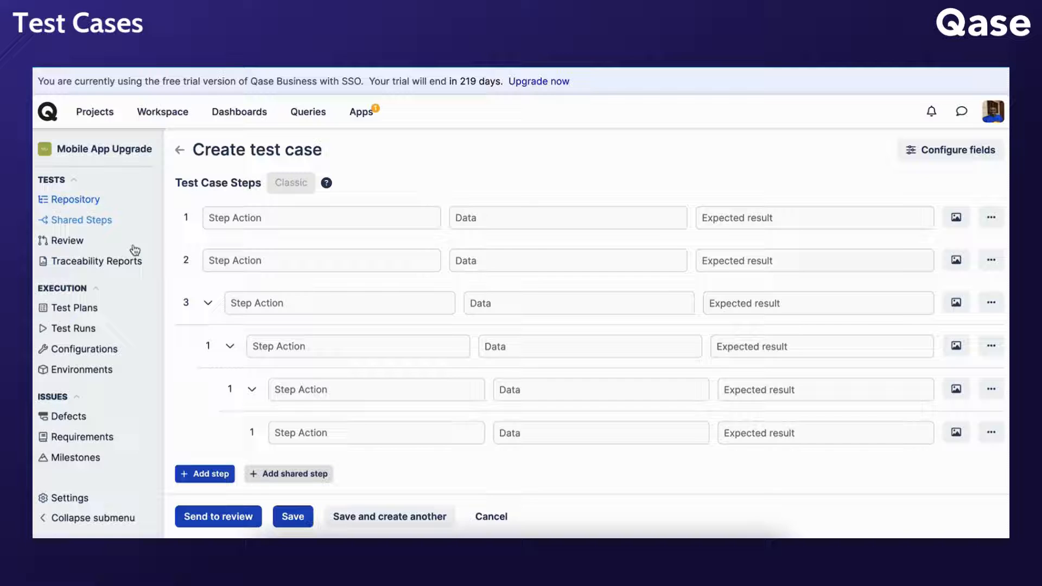
pyautogui.moveTo(270, 481)
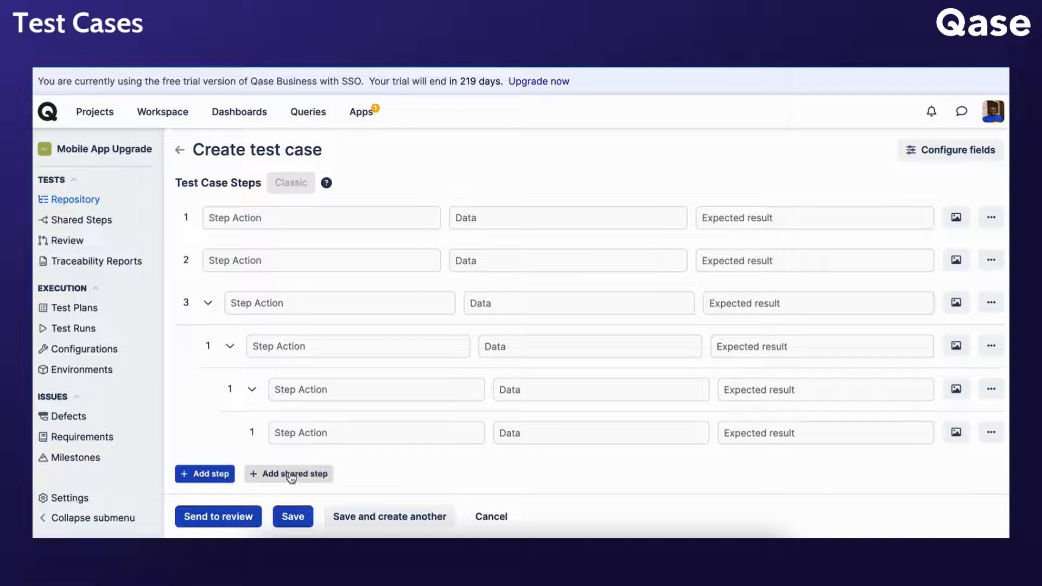
pyautogui.click(289, 474)
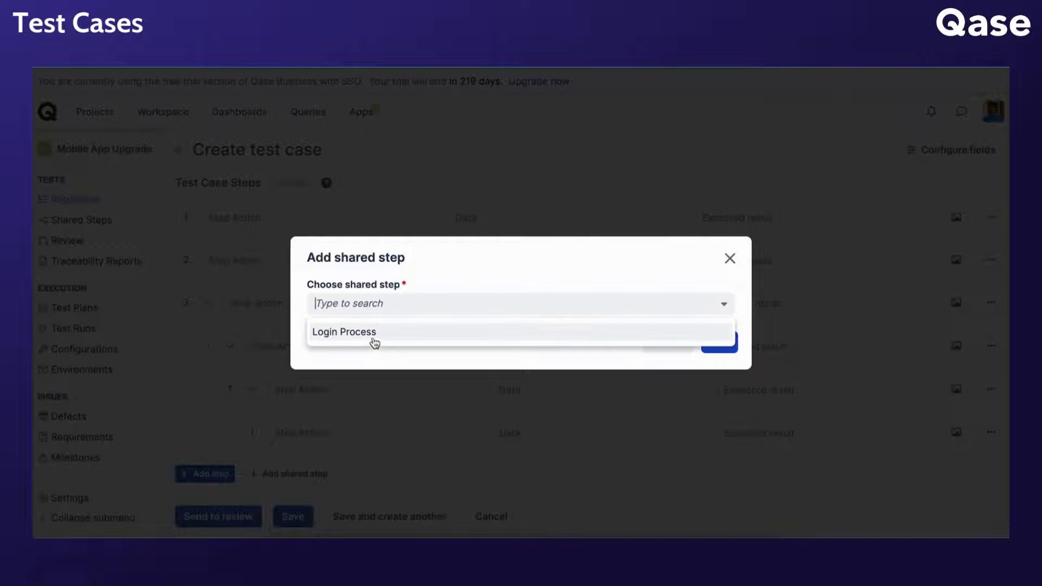
# - Insert the Login Process shared step as step 4, then go to Configure fields
pyautogui.click(344, 332)
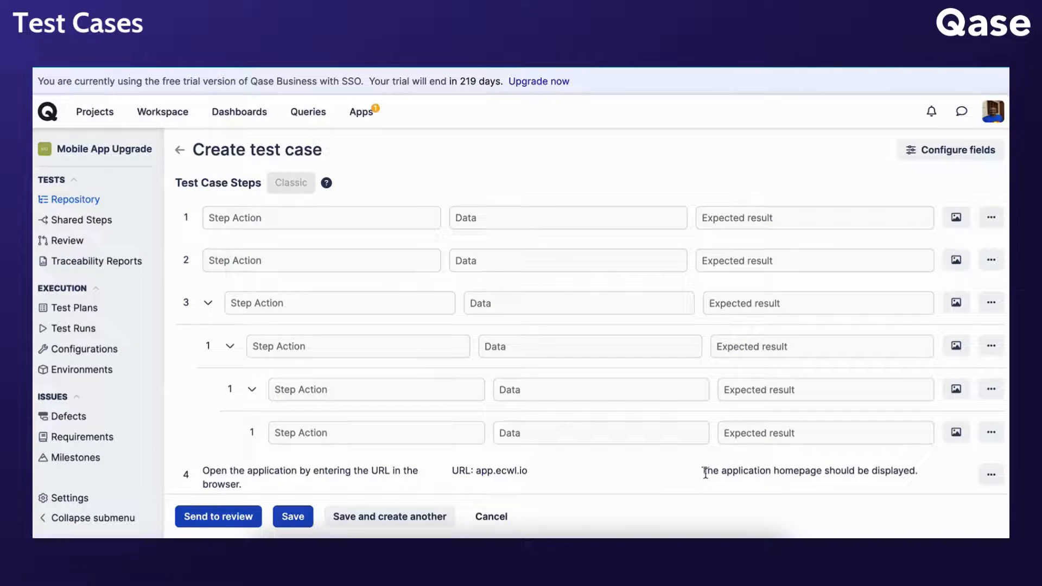
pyautogui.scroll(-3)
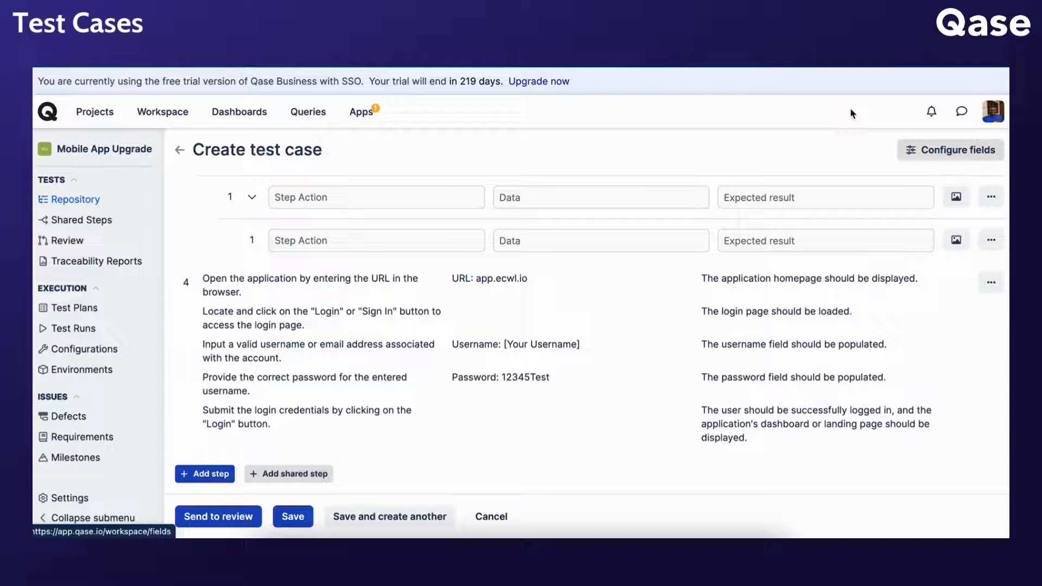
pyautogui.click(951, 149)
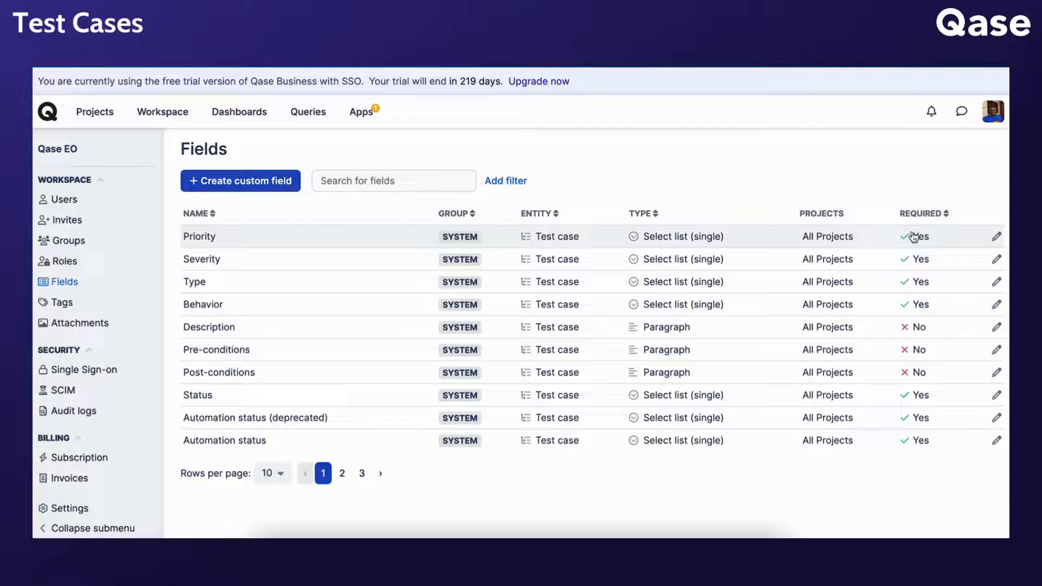
# - Return to the test case form, then switch to the project's Review list
pyautogui.click(996, 235)
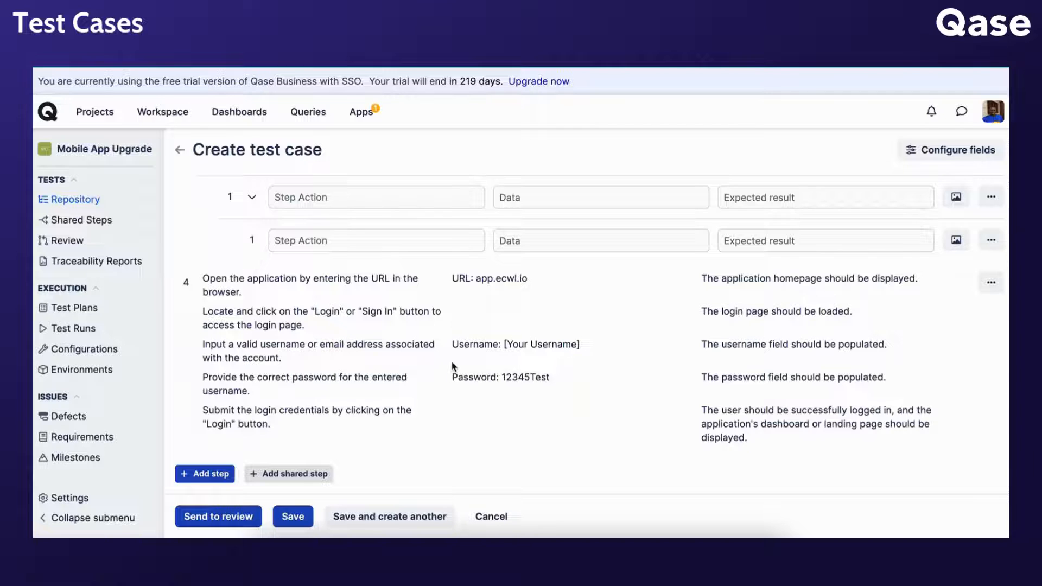
pyautogui.moveTo(264, 495)
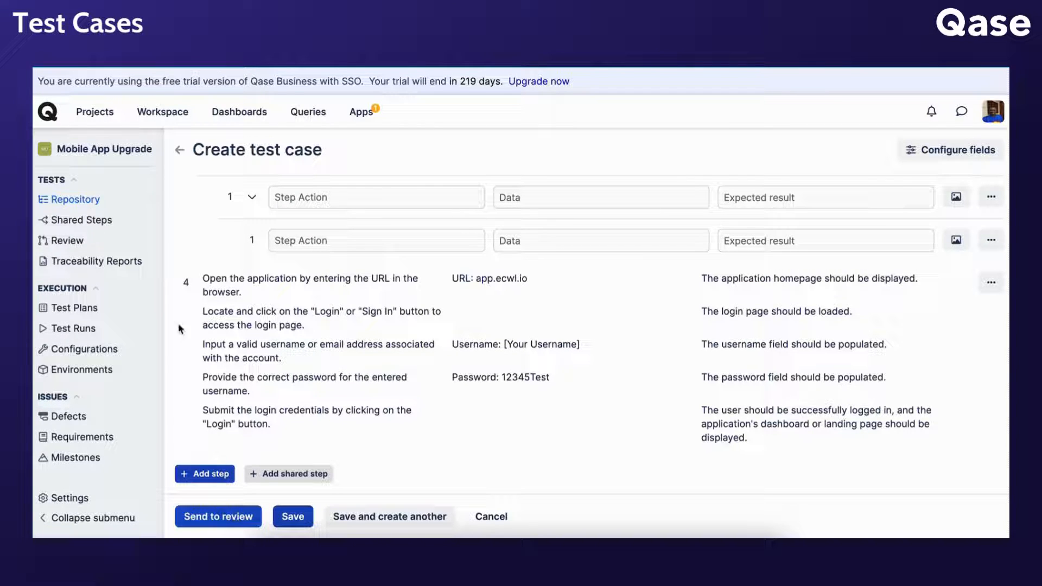
pyautogui.click(218, 517)
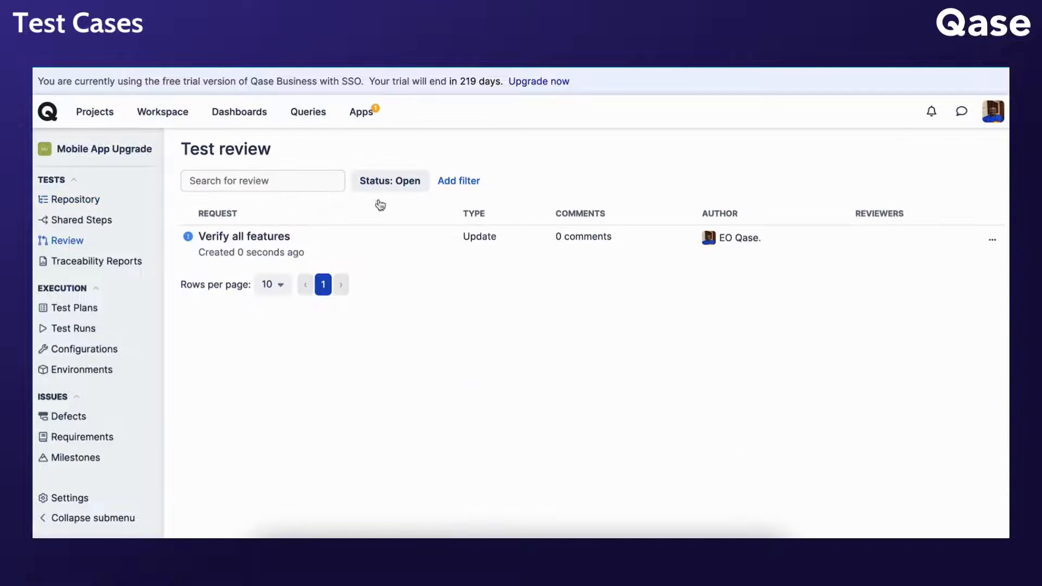
# - Return to the unsaved Create test case form and cancel it, raising the Close form? warning
pyautogui.click(244, 235)
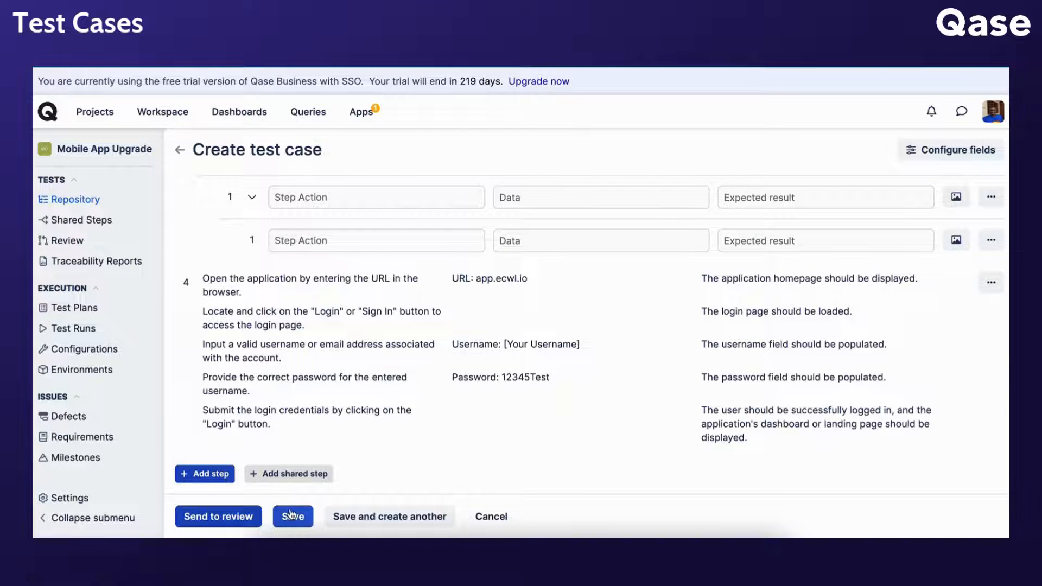
pyautogui.moveTo(344, 523)
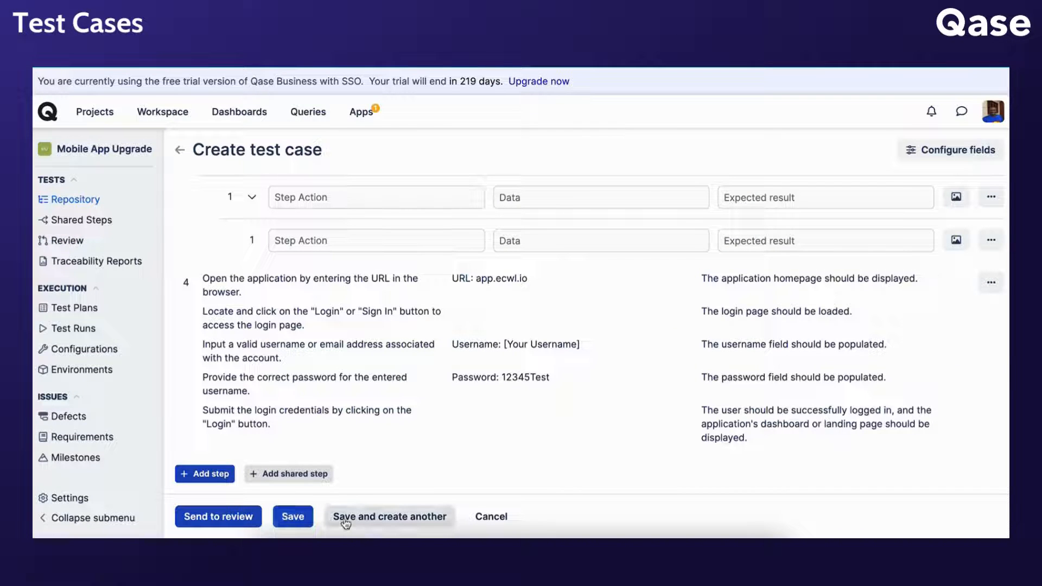
pyautogui.moveTo(369, 522)
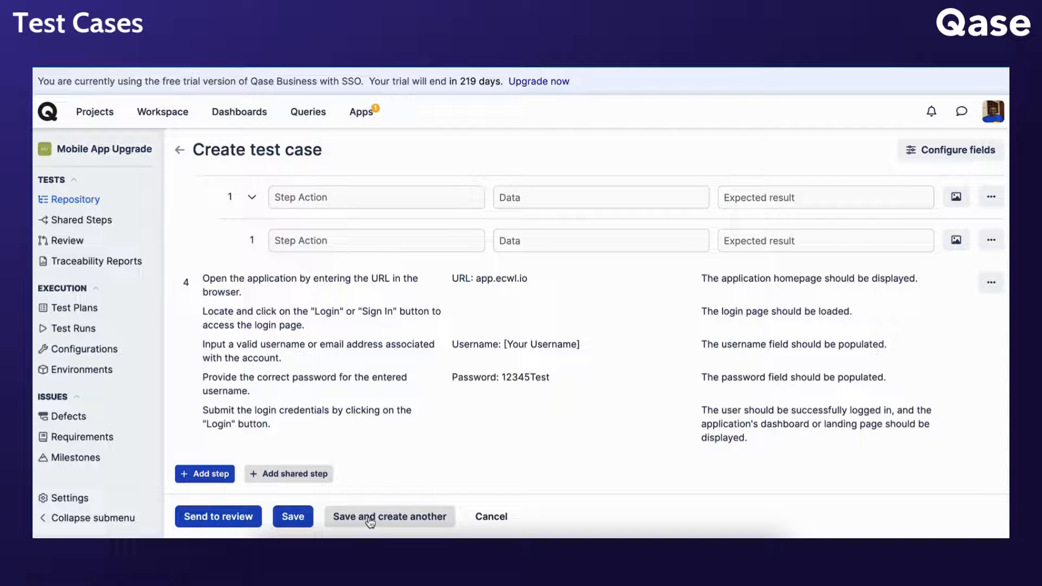
pyautogui.moveTo(452, 501)
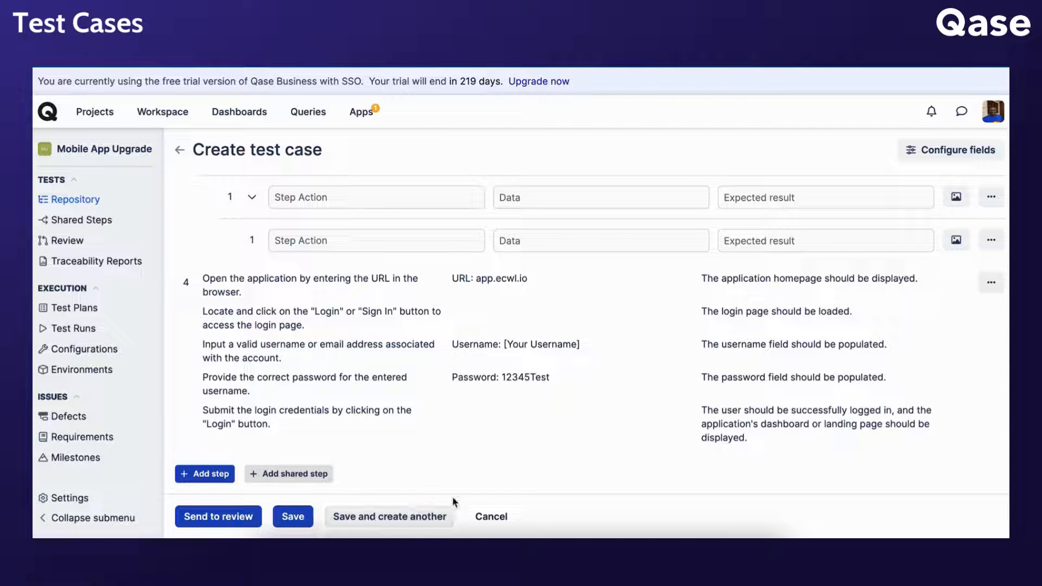
pyautogui.click(491, 516)
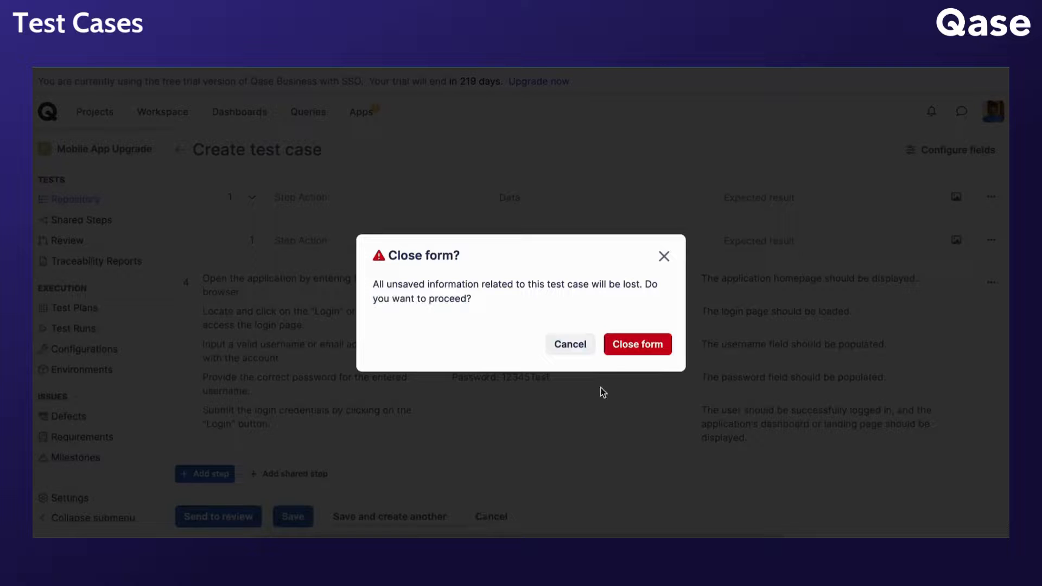
# - Confirm closing the form without saving and scroll through the MAU repository's case list
pyautogui.click(636, 344)
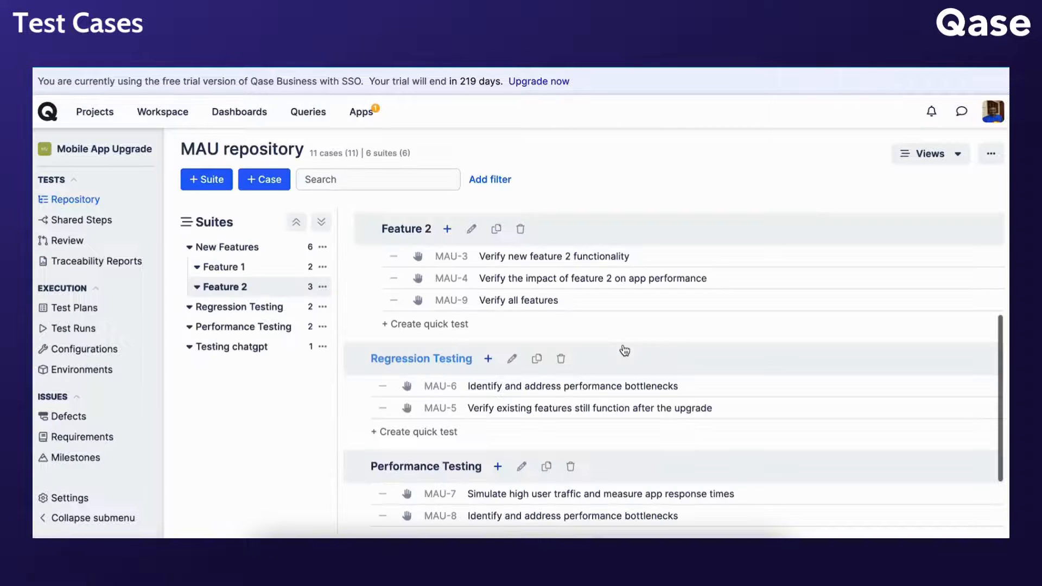
pyautogui.moveTo(515, 270)
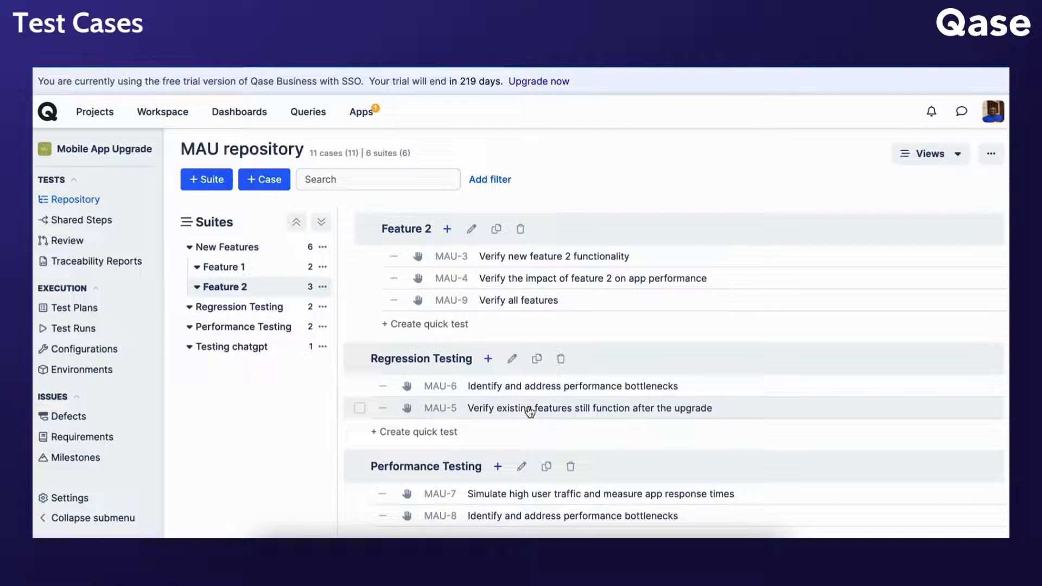
pyautogui.moveTo(525, 279)
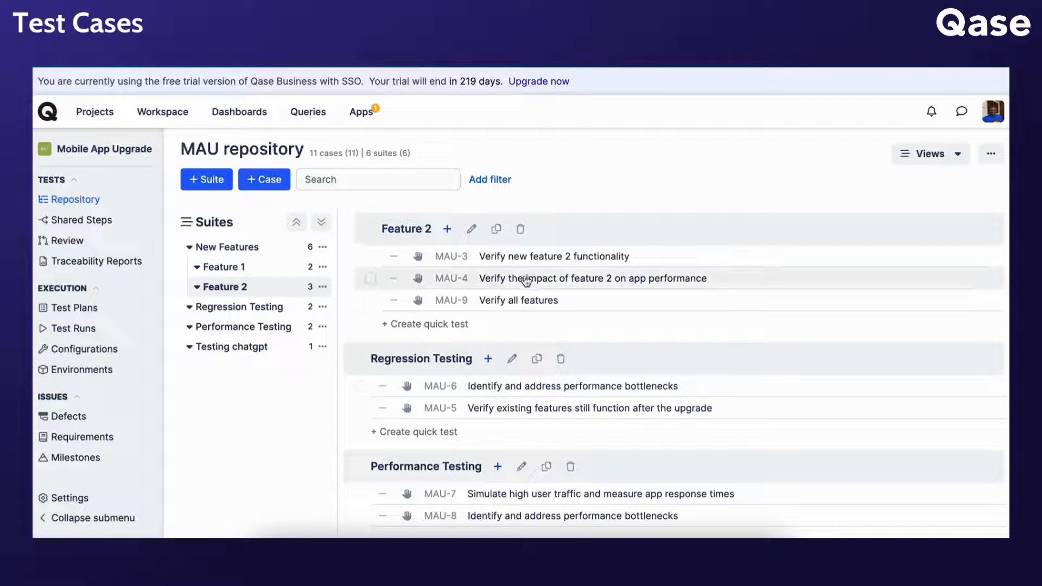
pyautogui.moveTo(450, 256)
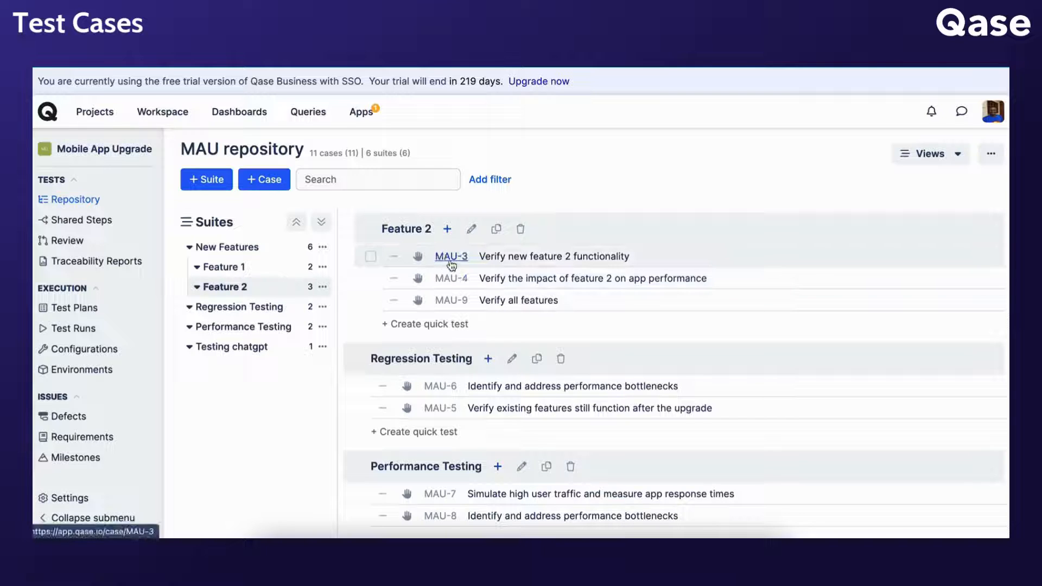
pyautogui.moveTo(450, 278)
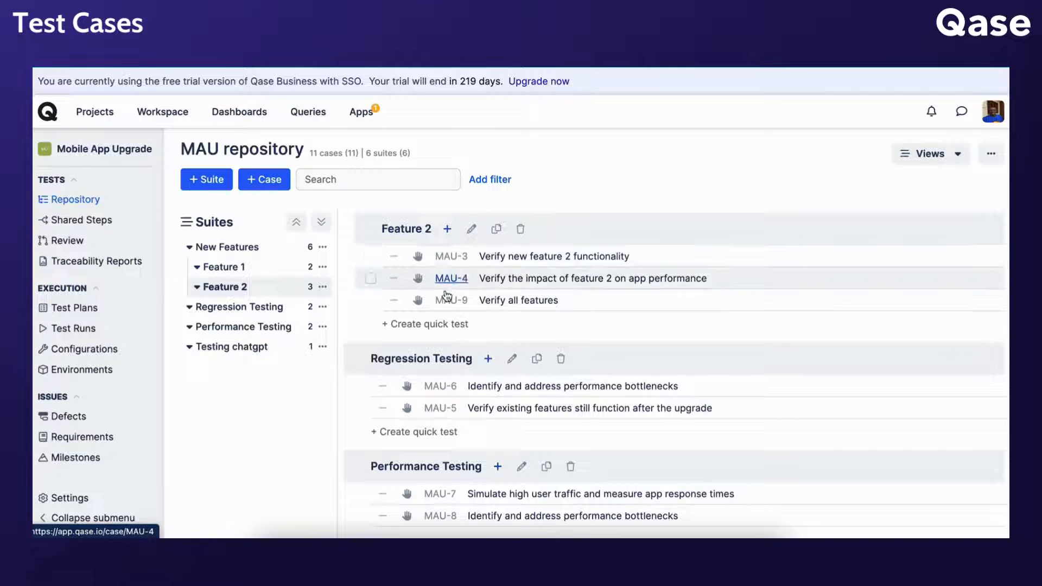
pyautogui.moveTo(467, 300)
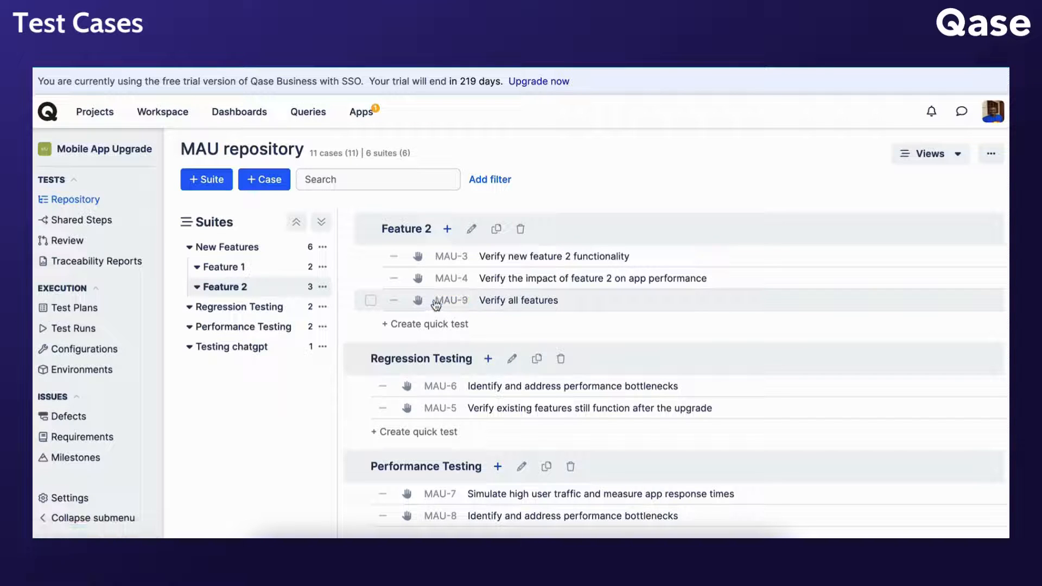
pyautogui.moveTo(450, 300)
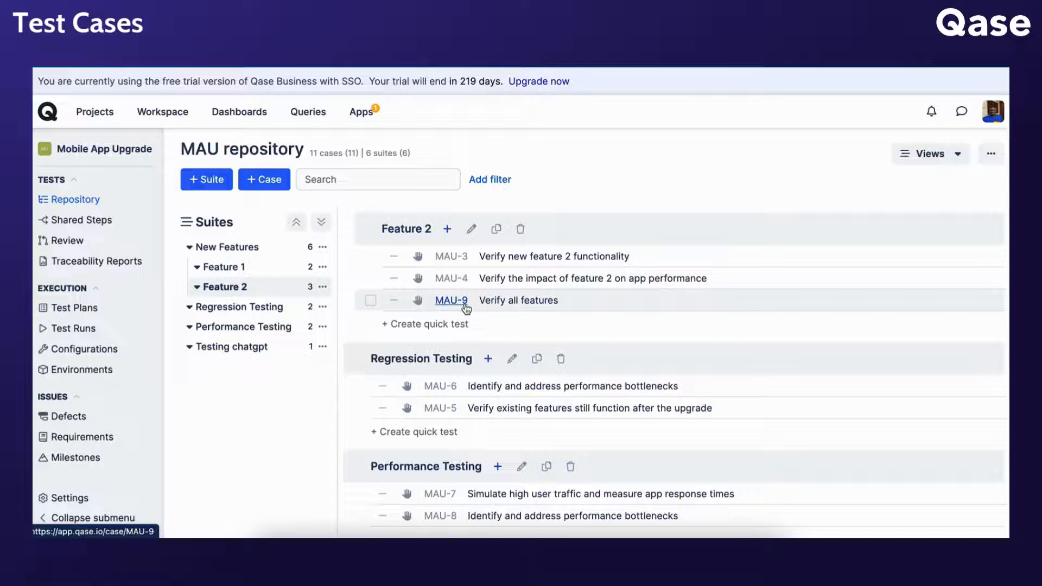
pyautogui.scroll(3)
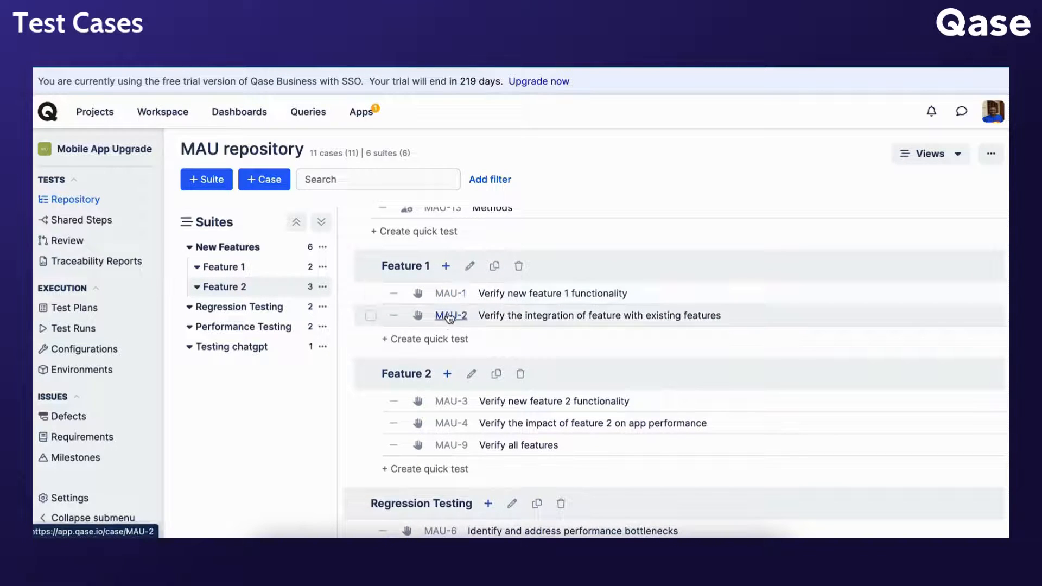
pyautogui.moveTo(447, 413)
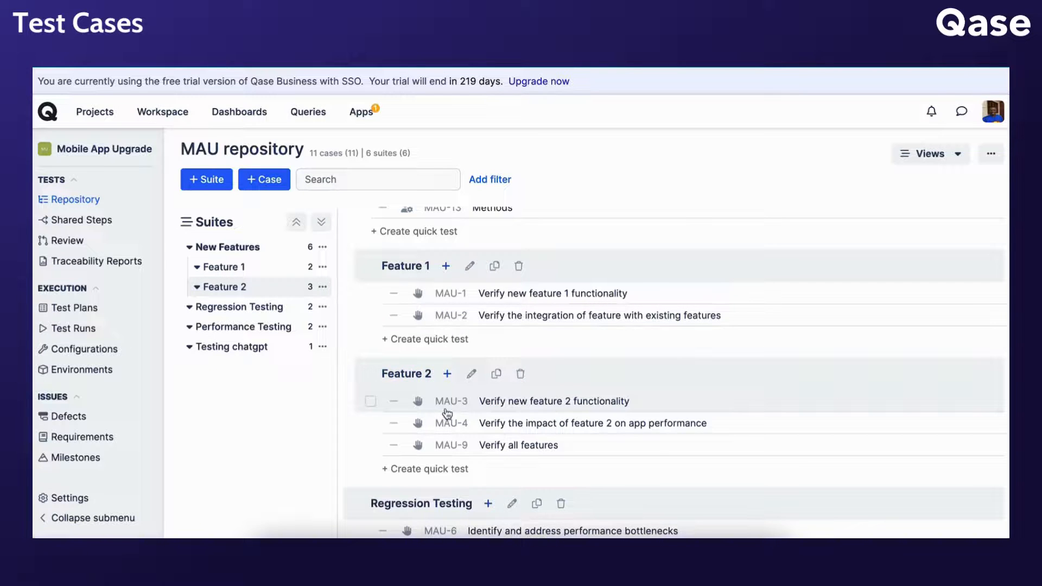
pyautogui.scroll(-3)
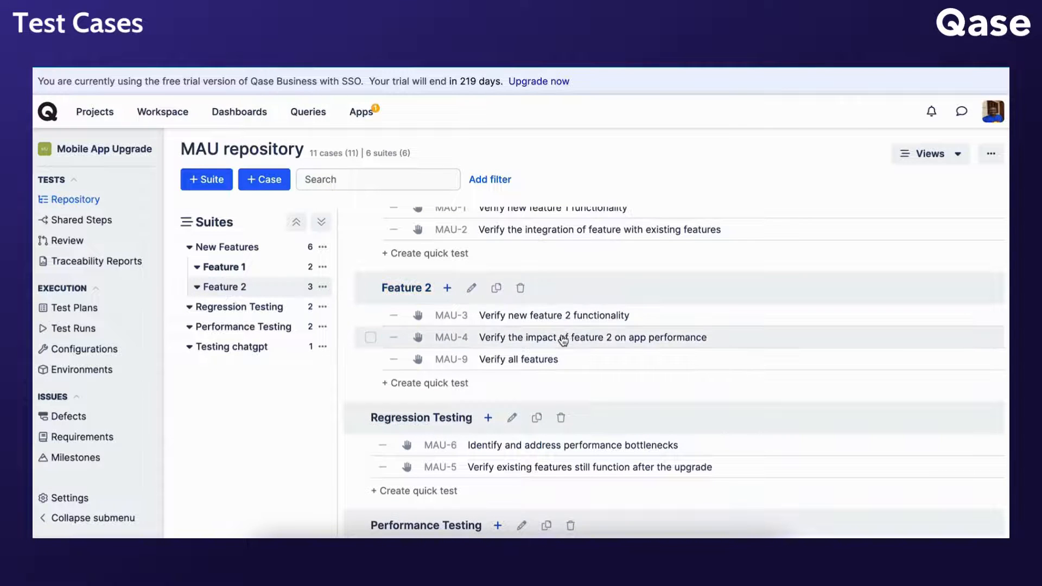
# - Browse MAU-4's details, properties, runs and comments, then close its sidebar
pyautogui.click(592, 336)
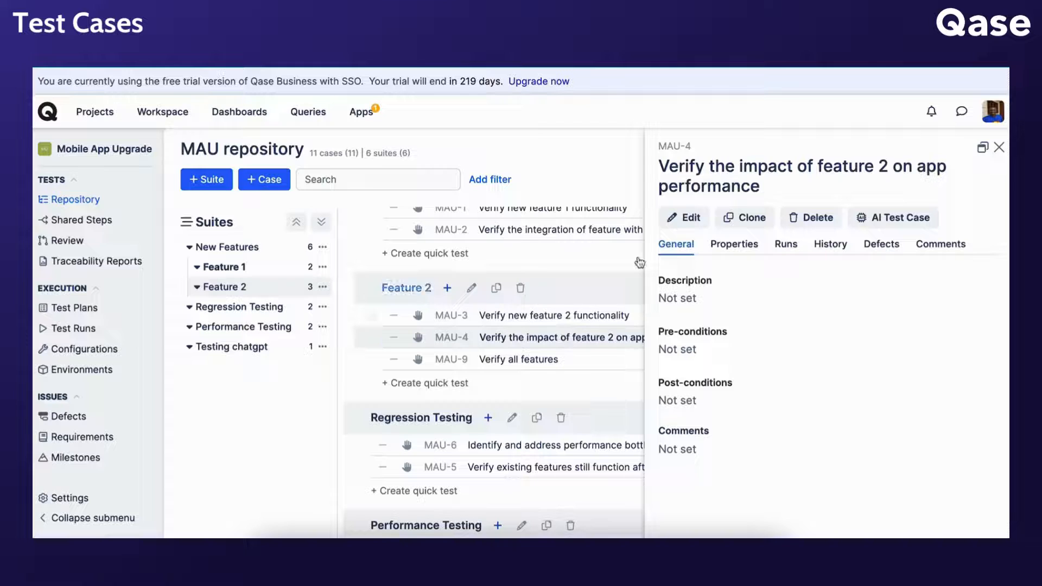
pyautogui.moveTo(673, 379)
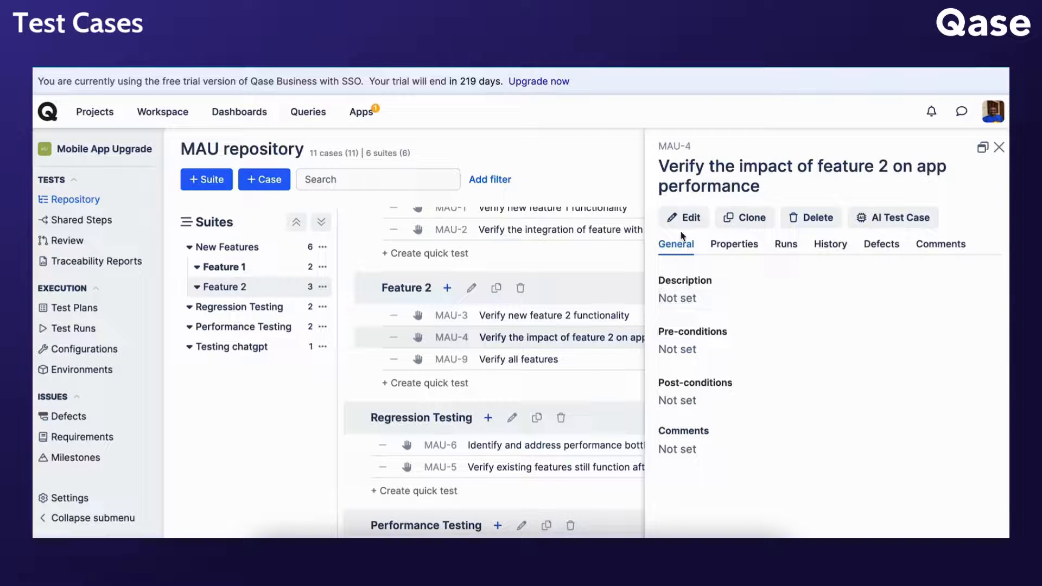
pyautogui.moveTo(745, 217)
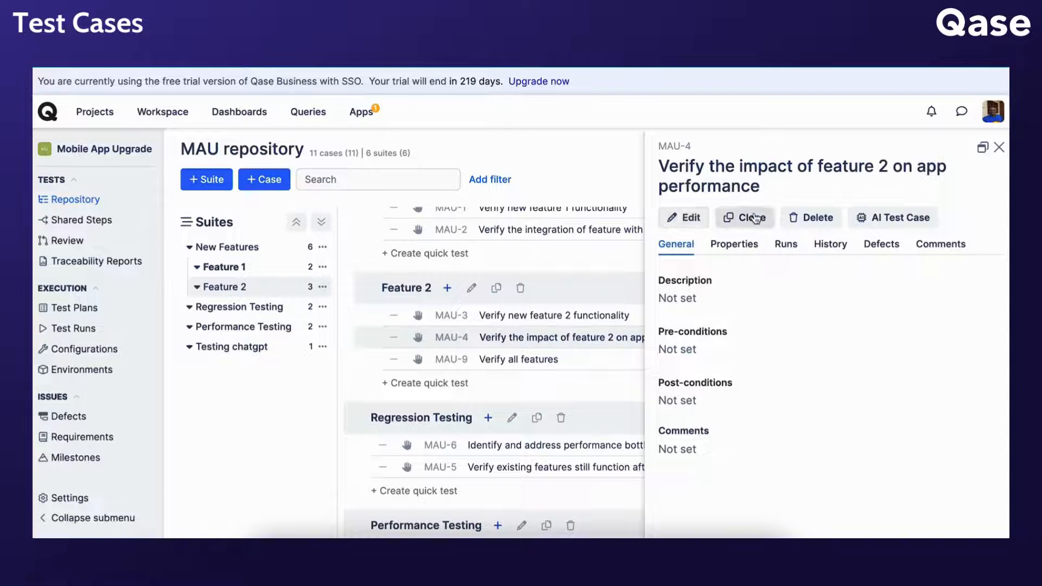
pyautogui.moveTo(811, 217)
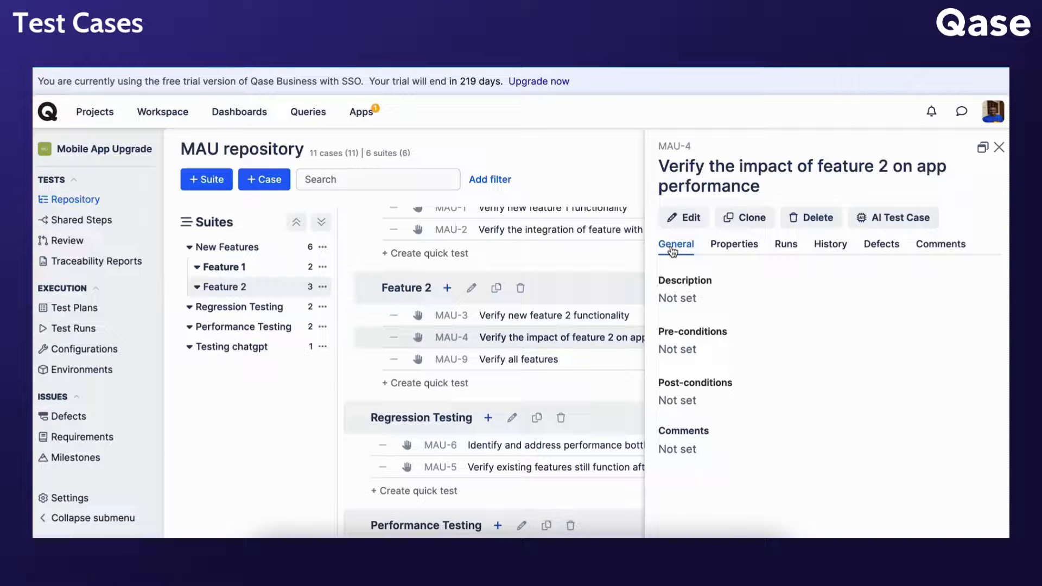
pyautogui.click(734, 244)
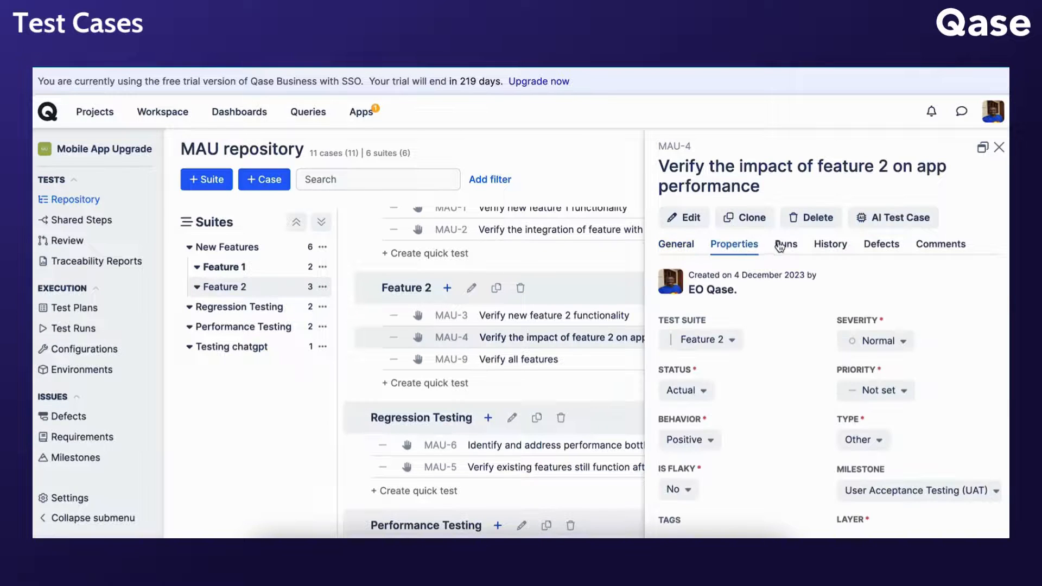
pyautogui.click(785, 244)
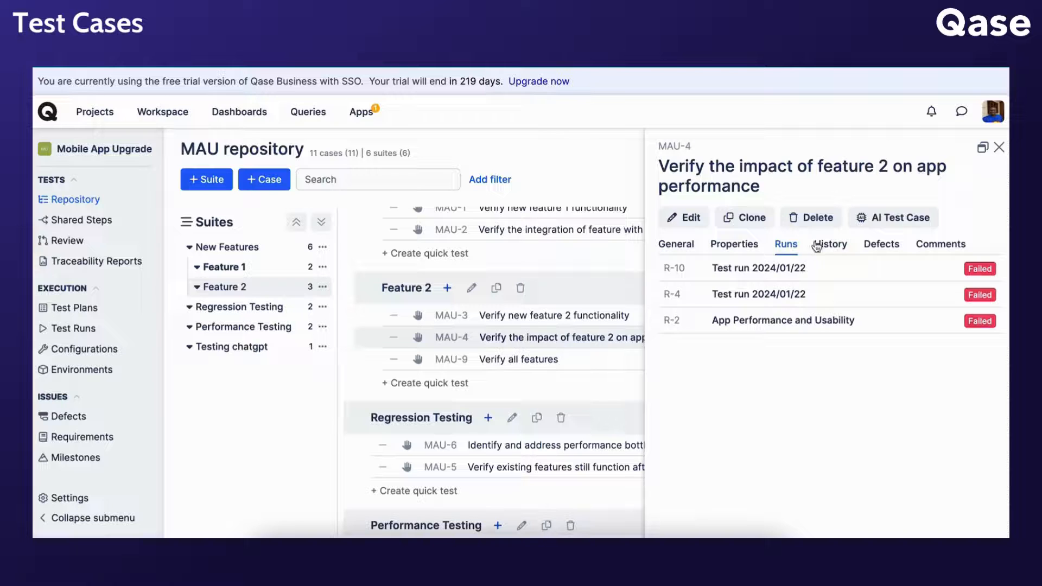
pyautogui.click(880, 244)
pyautogui.write('T')
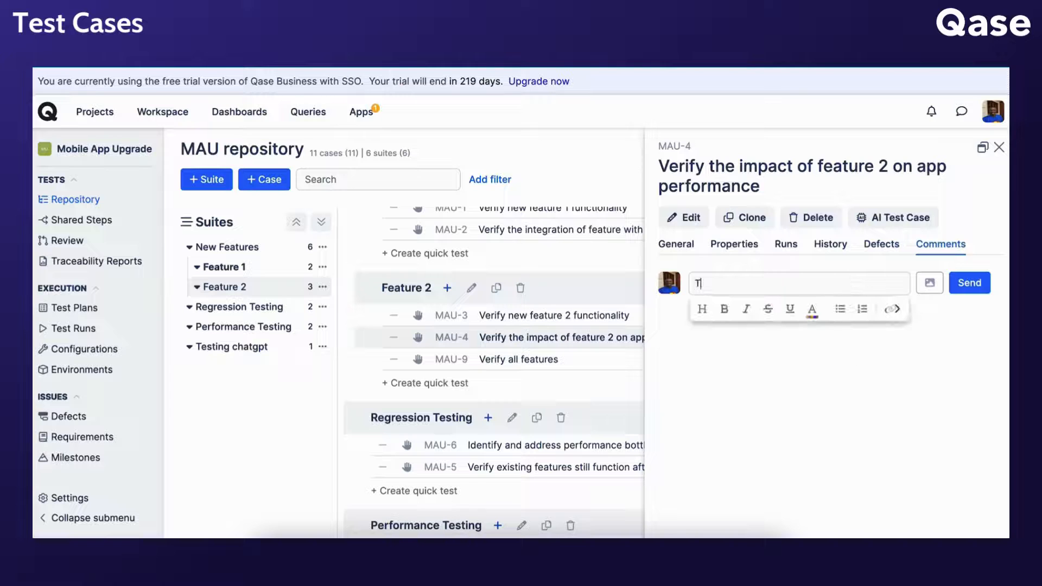
pyautogui.click(968, 282)
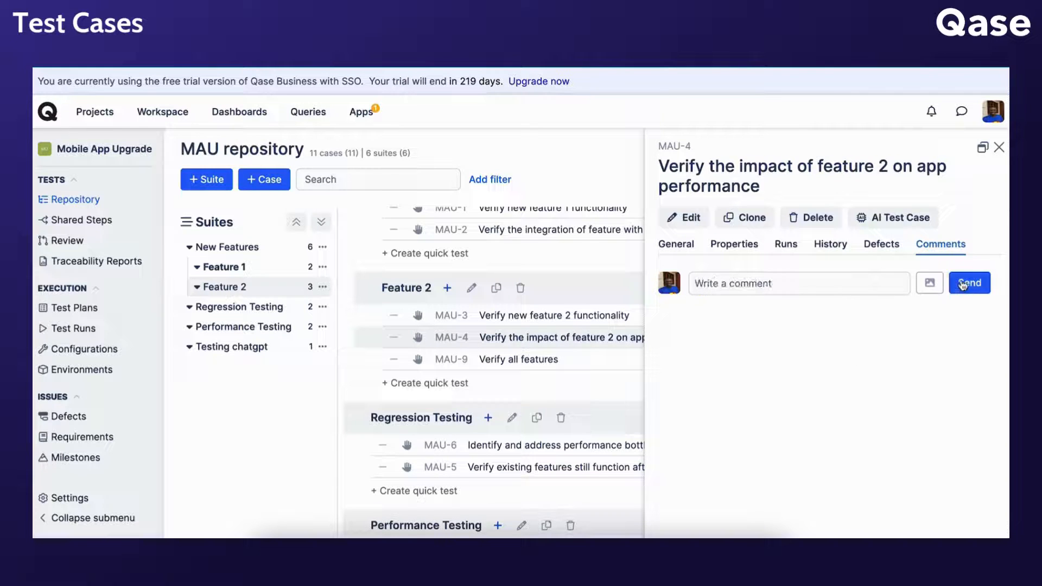
pyautogui.click(998, 146)
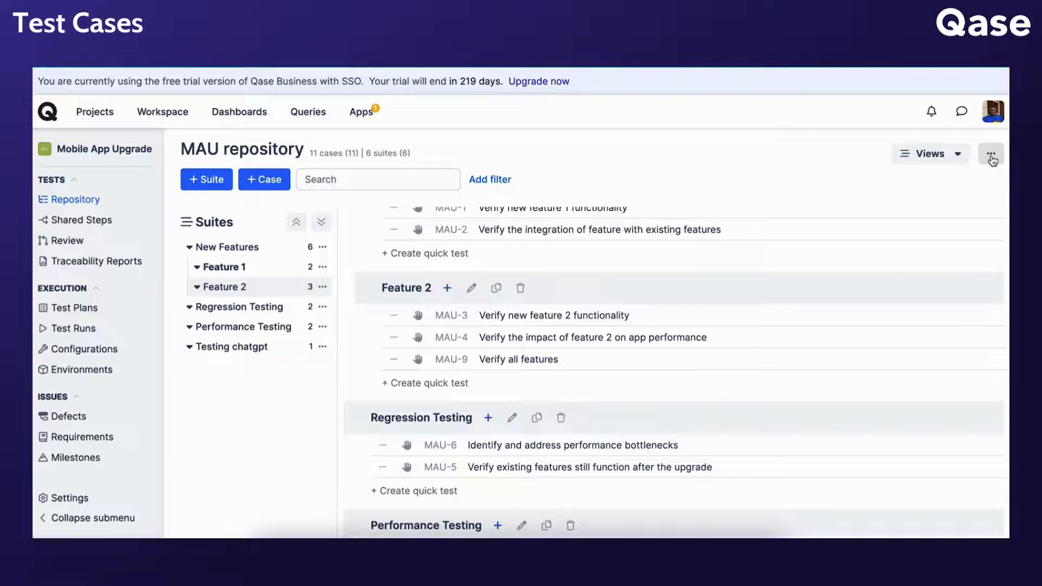
# - Restore the deleted 'method' test case (MAU-12) from the repository's trash bin
pyautogui.click(991, 153)
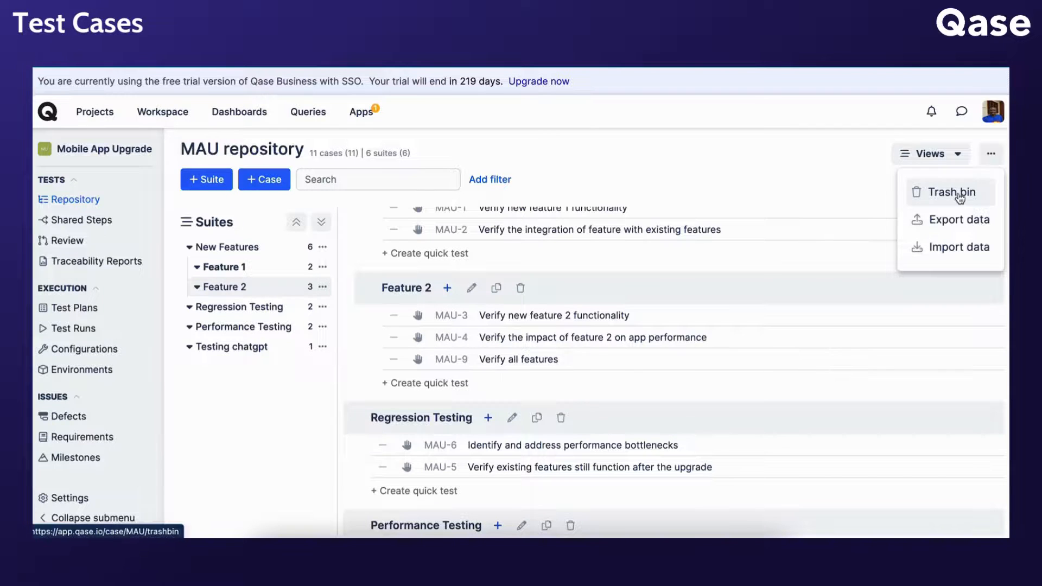
pyautogui.click(951, 193)
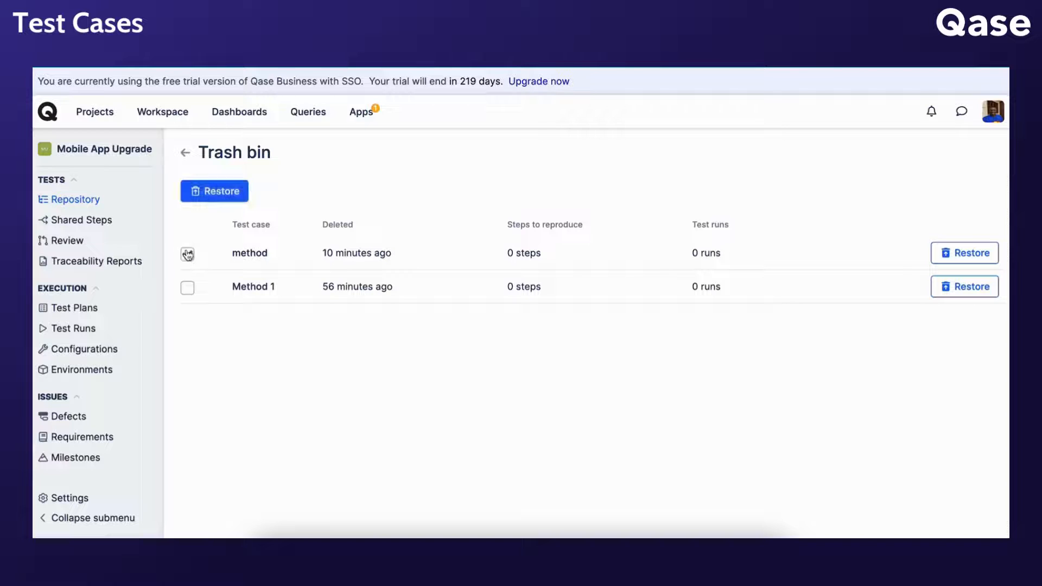
pyautogui.click(964, 253)
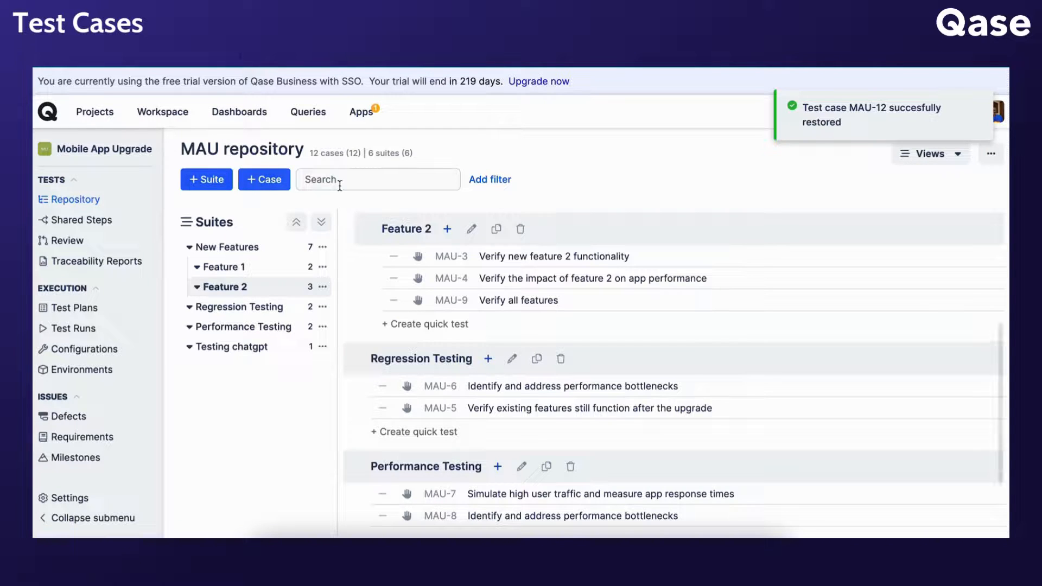
# - Review the filter fields, search the repository for 'Verify', then clear the search
pyautogui.click(489, 179)
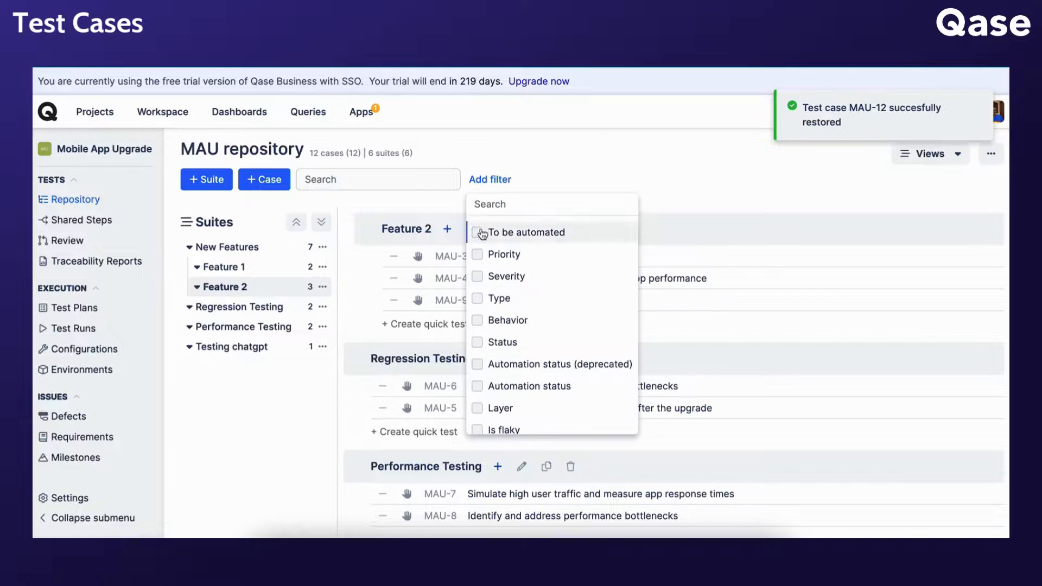
pyautogui.moveTo(531, 163)
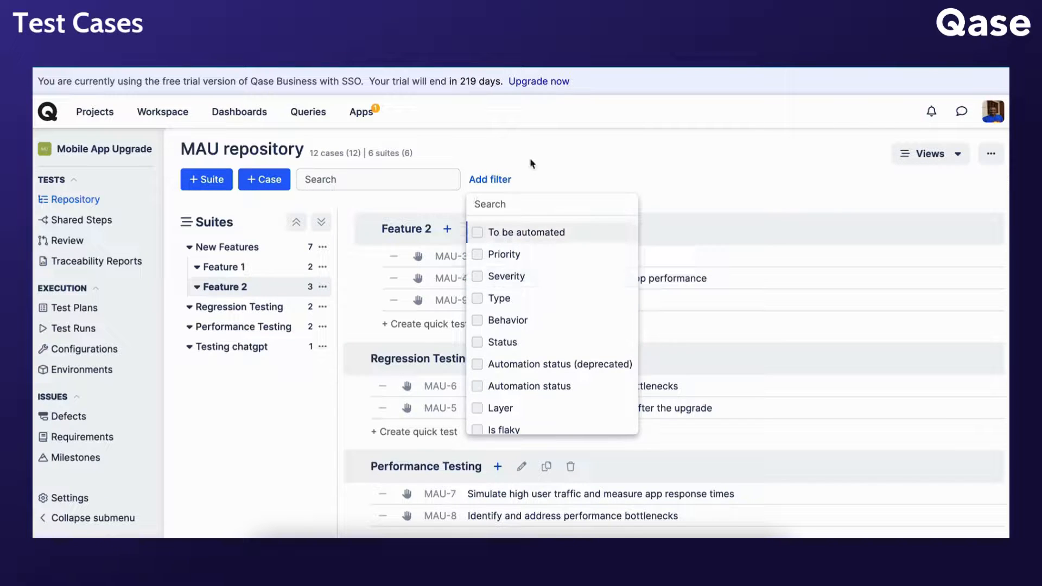
pyautogui.write('V')
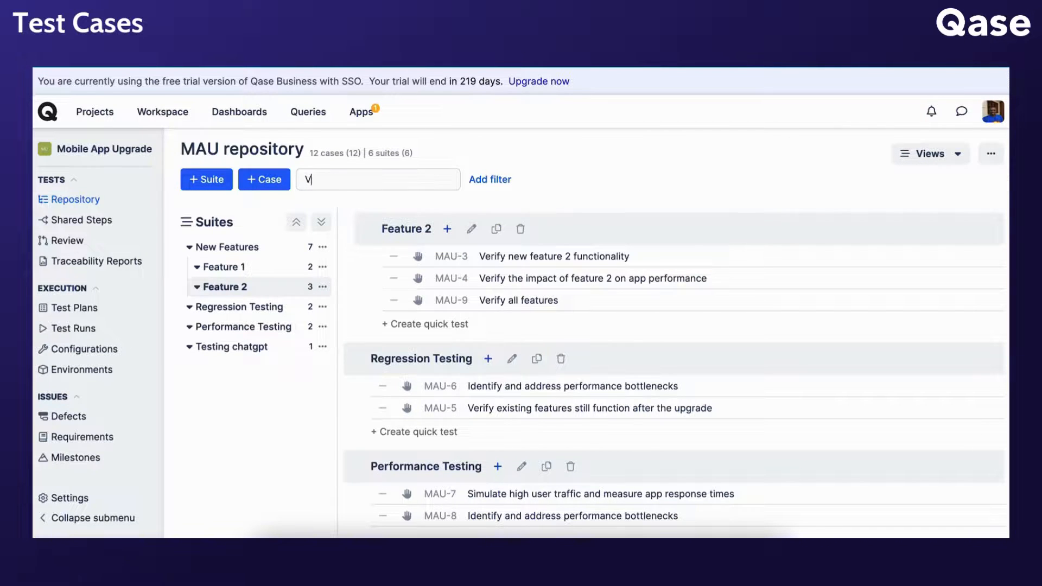
pyautogui.write('erify')
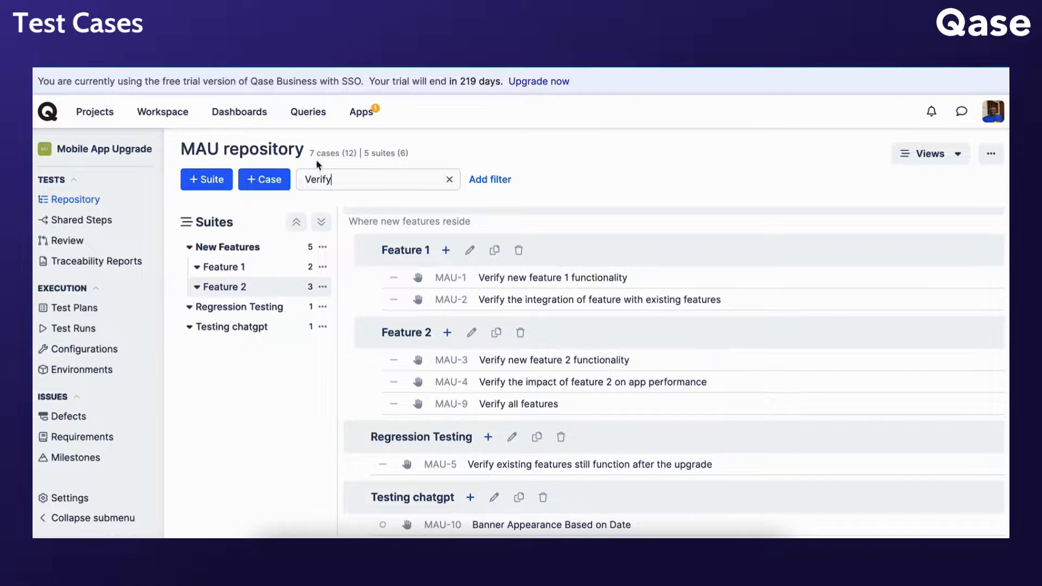
pyautogui.moveTo(443, 194)
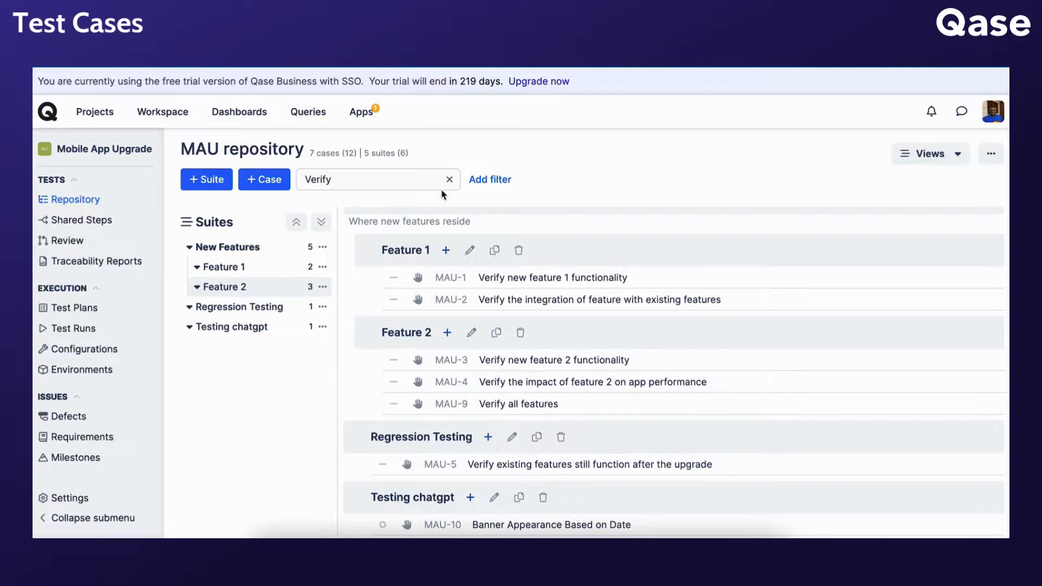
pyautogui.click(450, 179)
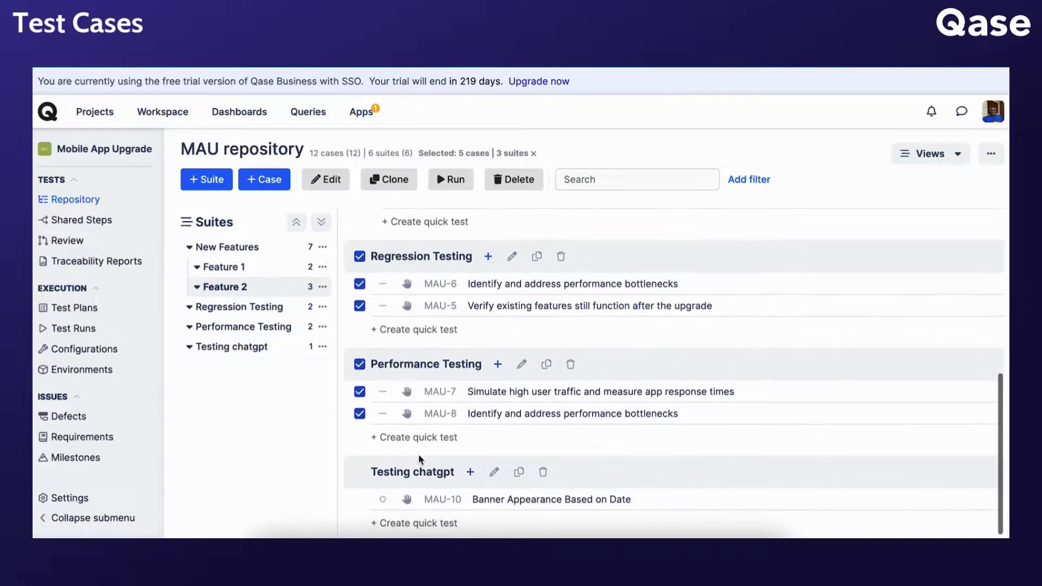
pyautogui.moveTo(413, 388)
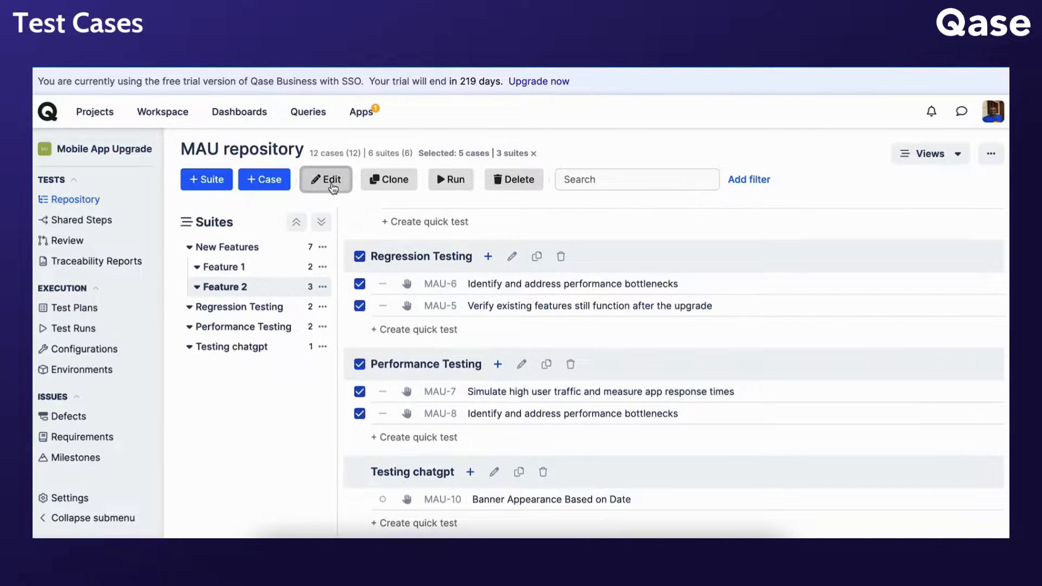
# - Preview bulk Edit for the five selected cases, cancel it, and start deleting them
pyautogui.click(324, 179)
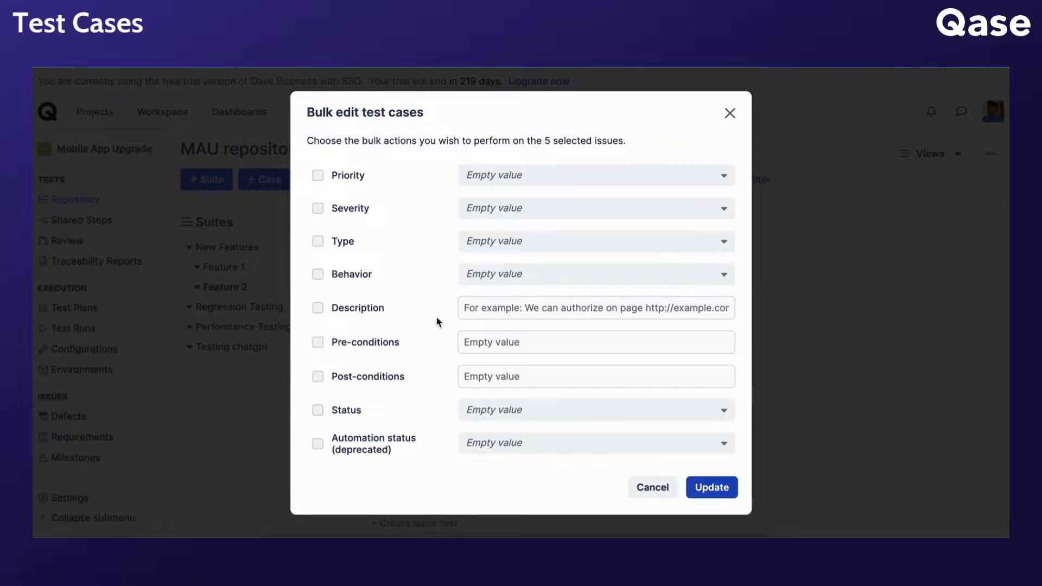
pyautogui.click(652, 488)
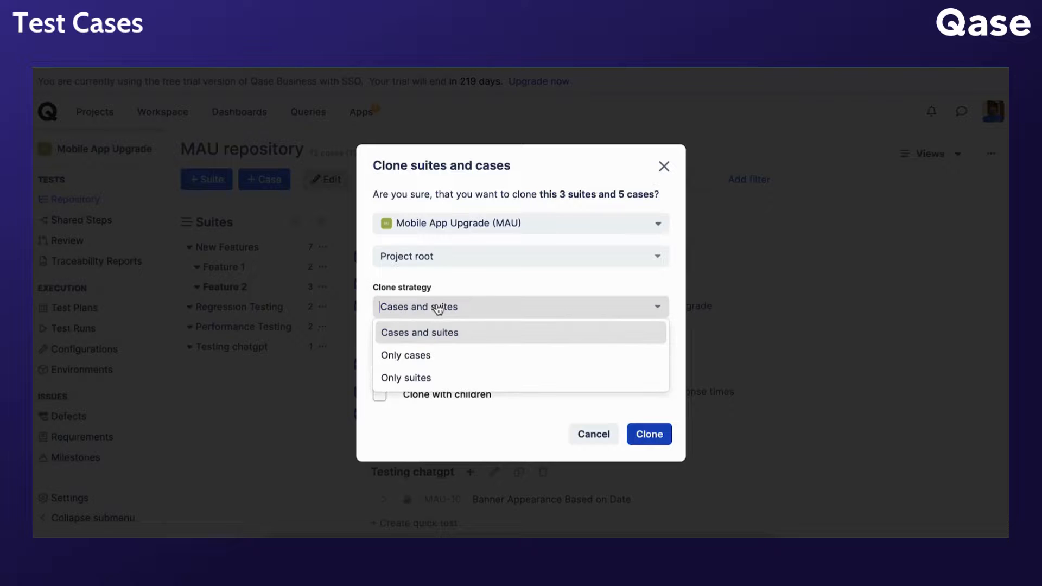
pyautogui.moveTo(495, 415)
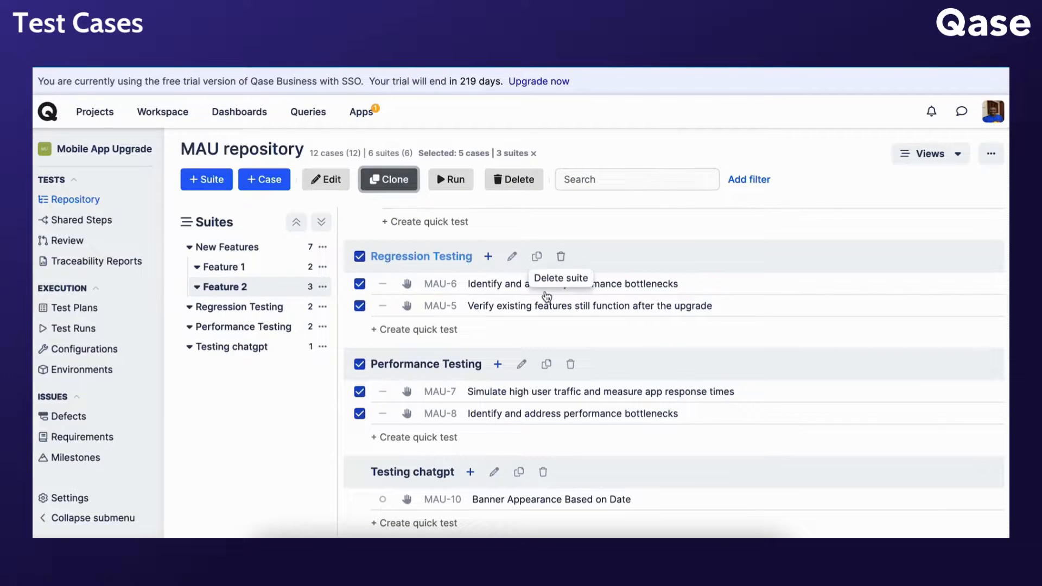
pyautogui.click(449, 179)
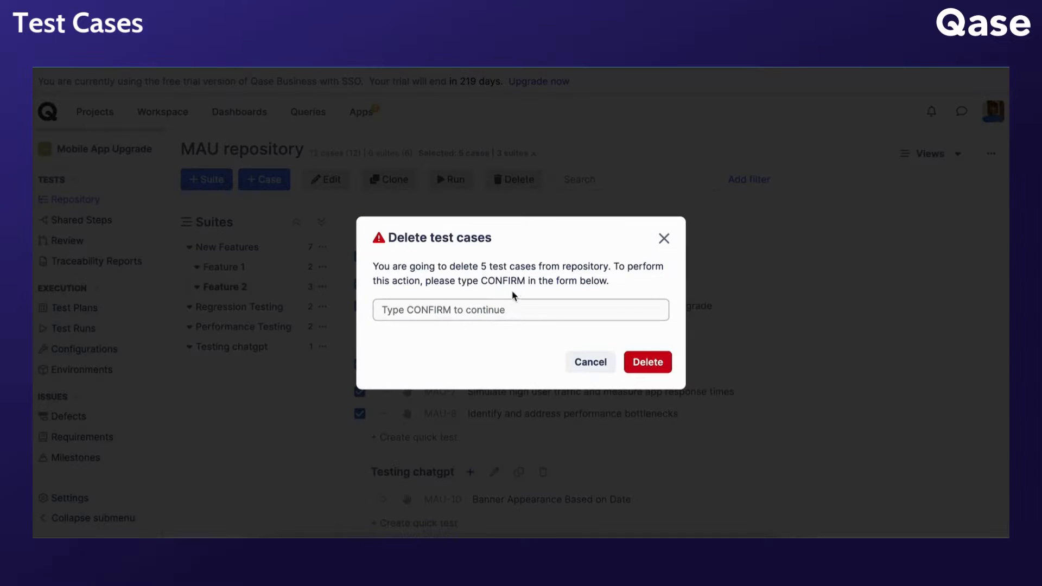
# - Enter CONFIRM and delete the five selected test cases
pyautogui.write('C')
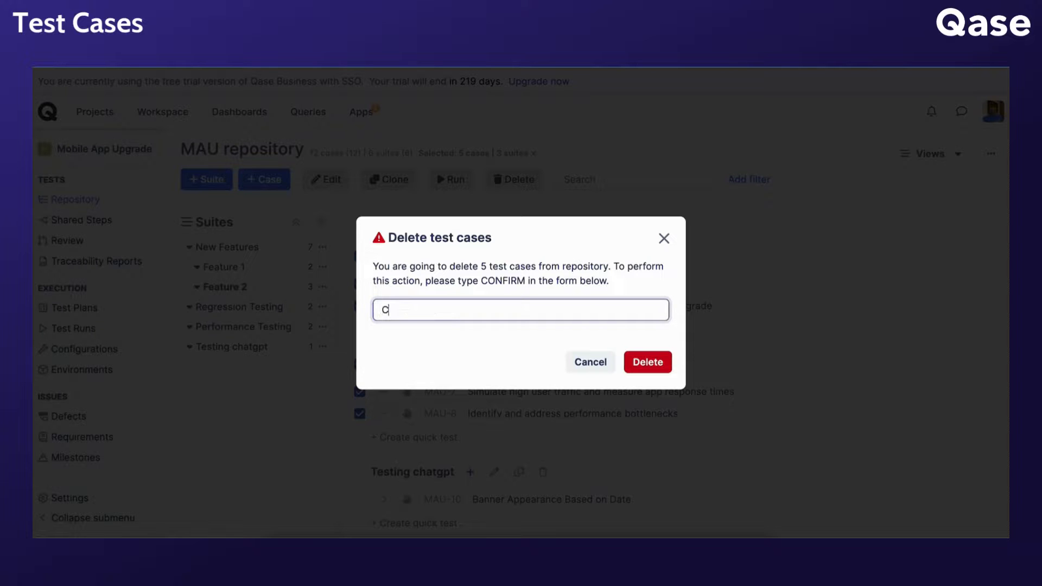
pyautogui.write('ONFIRM')
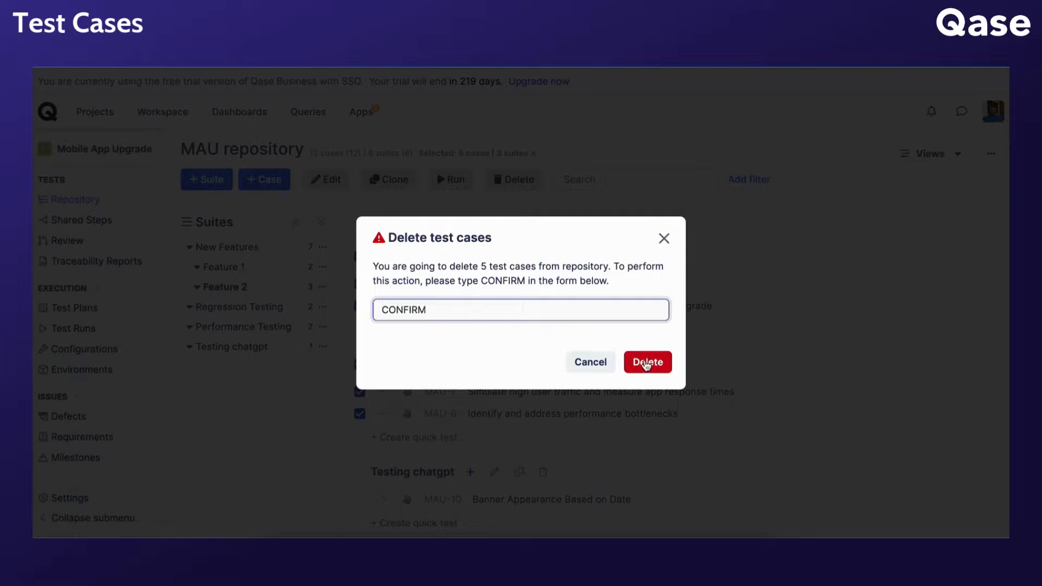
pyautogui.click(646, 362)
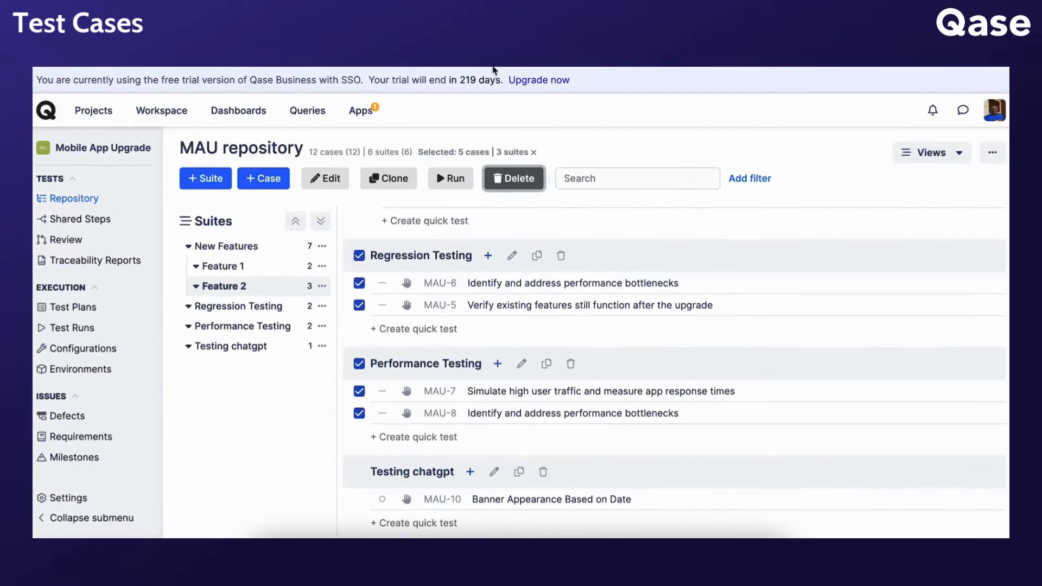
# - View the Repository settings with the Delete confirmation toggle and Approvals required field
pyautogui.click(68, 498)
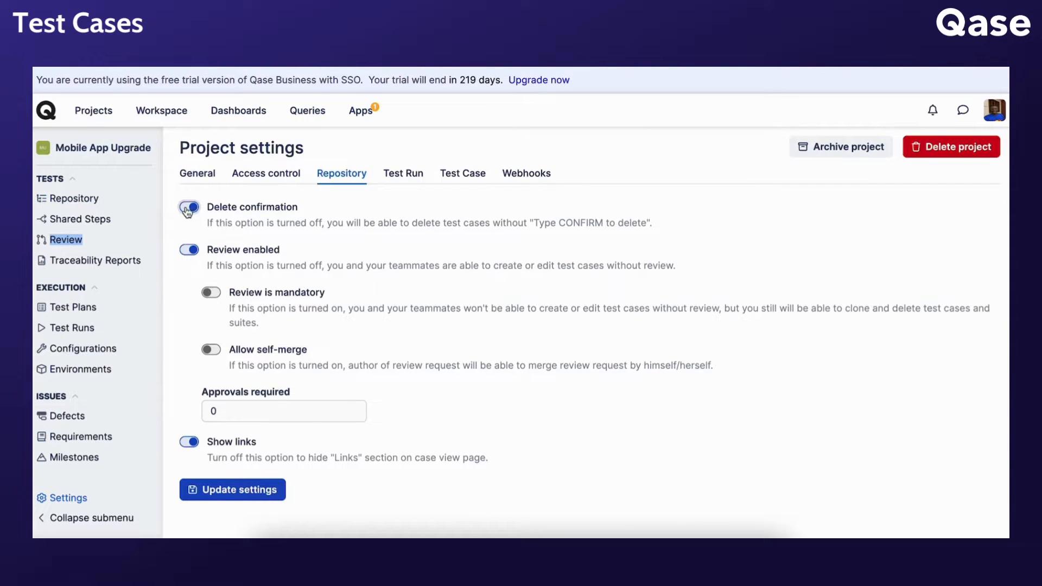
pyautogui.click(189, 206)
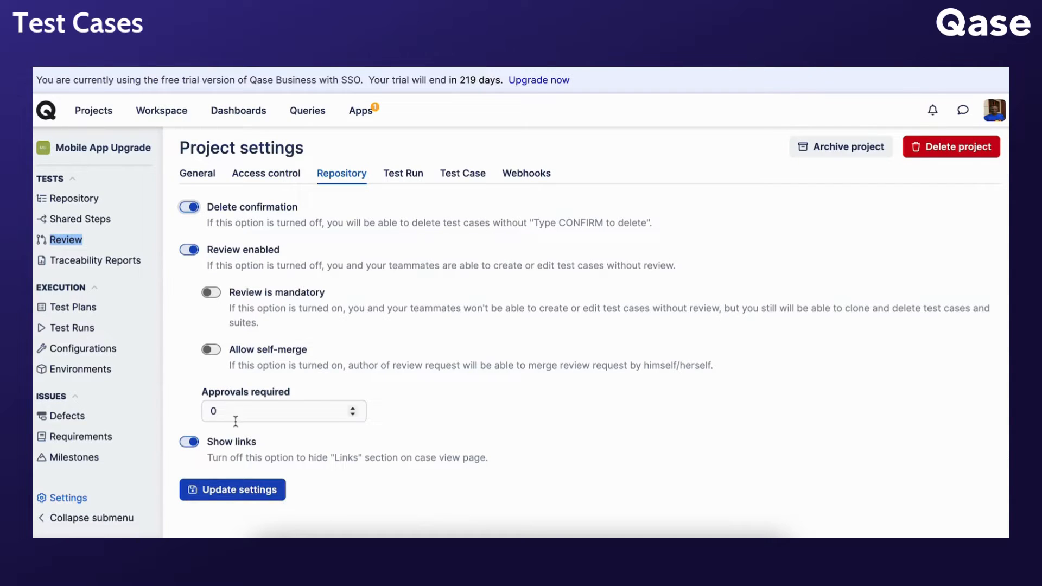
pyautogui.click(93, 111)
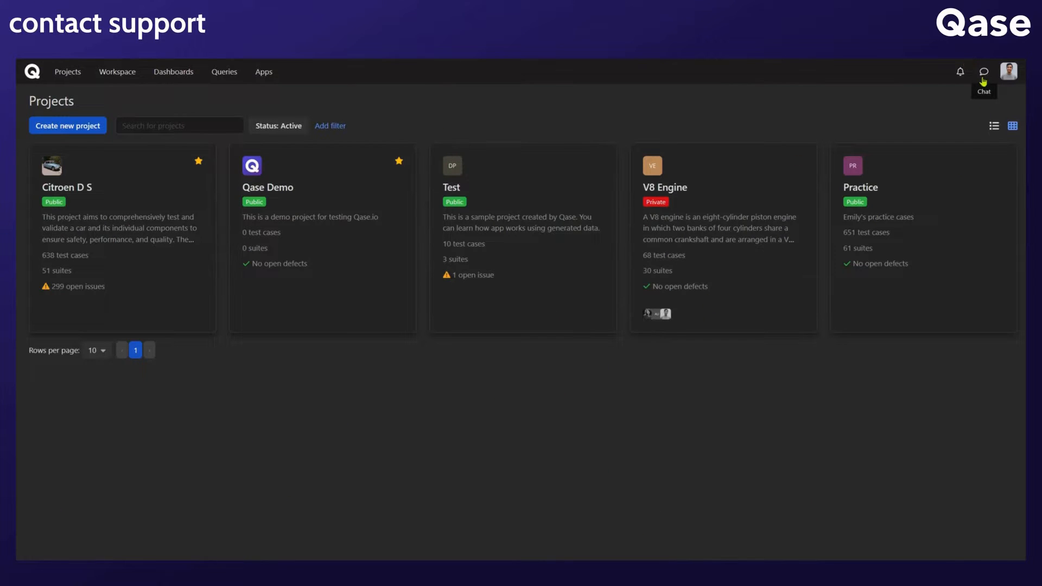
# - Browse the support widget's help article collections
pyautogui.click(984, 72)
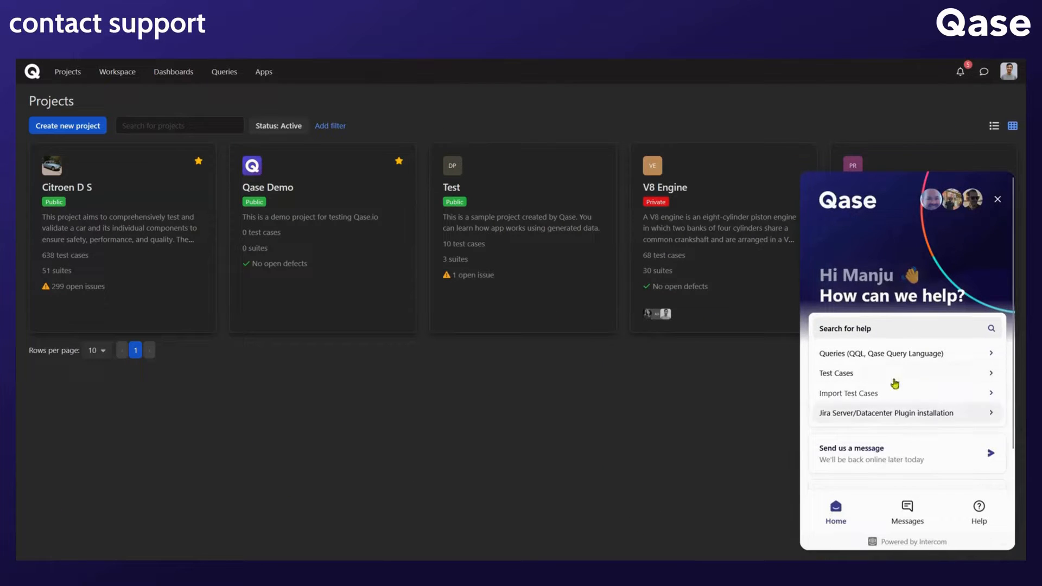
pyautogui.click(978, 511)
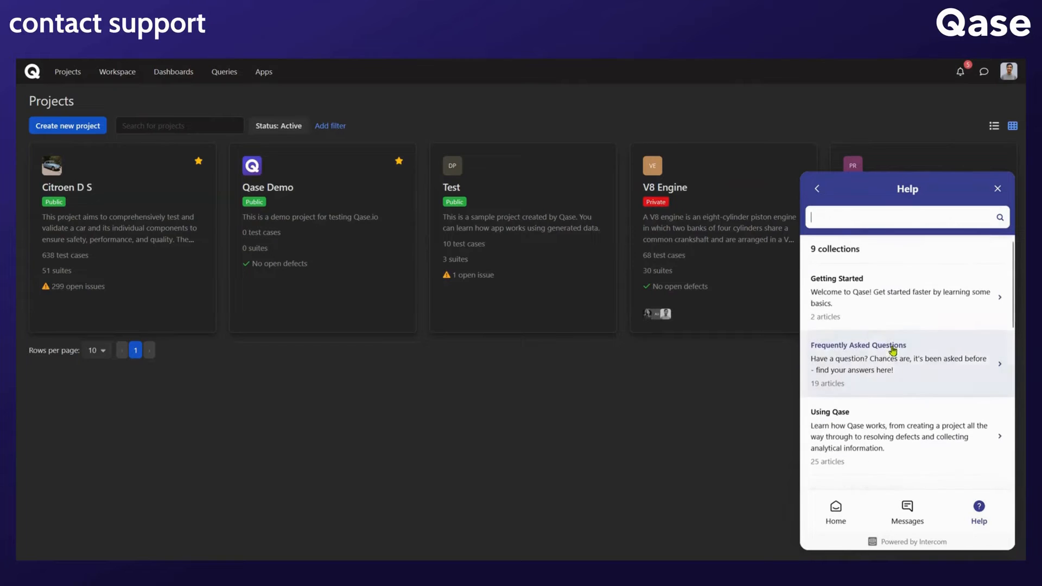
pyautogui.scroll(-3)
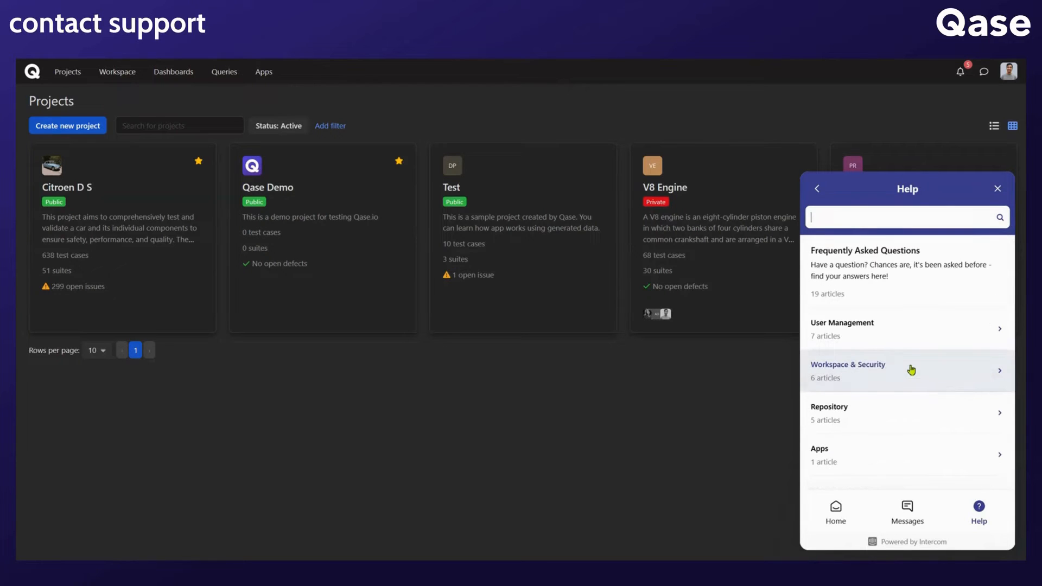
# - Send the support team the chat message 'Hi, I have a question'
pyautogui.click(906, 512)
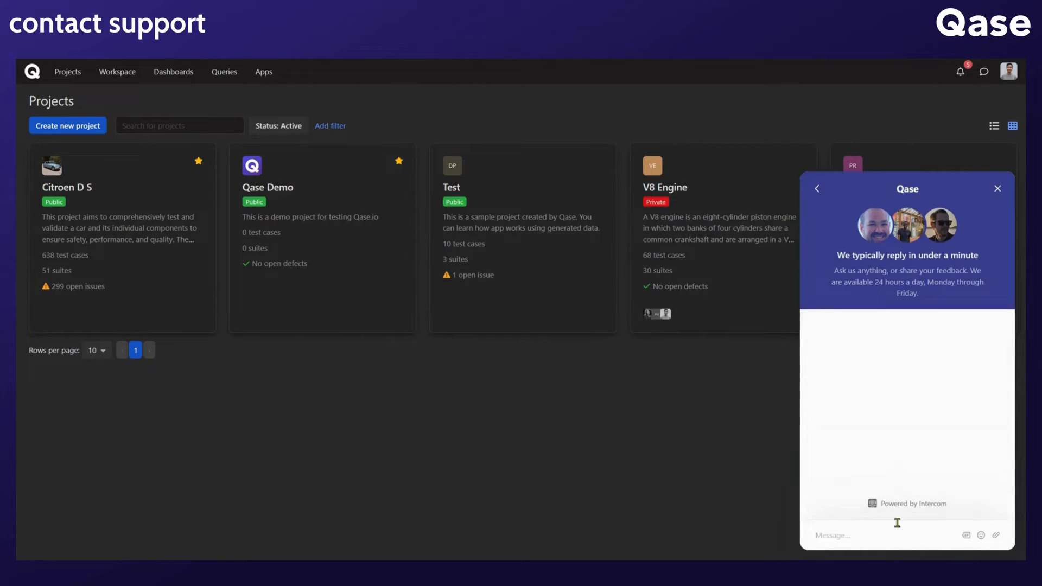
pyautogui.write('Hi, I have a question')
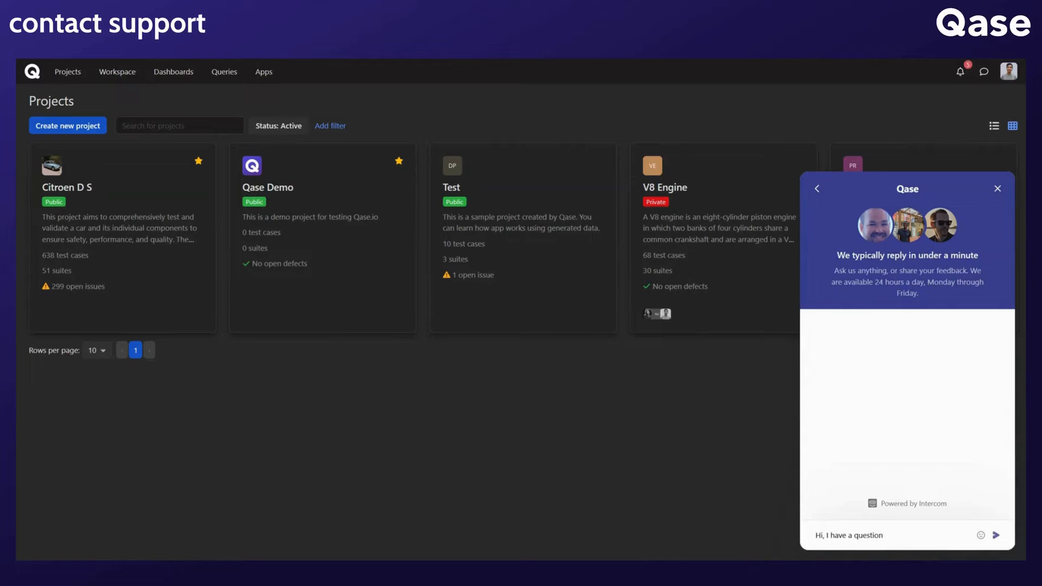
pyautogui.click(995, 535)
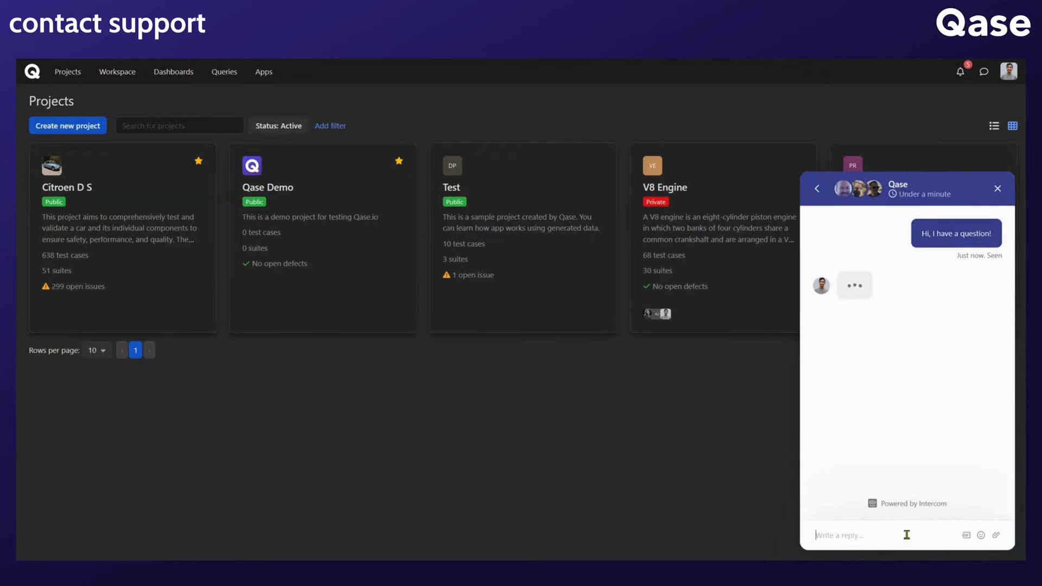